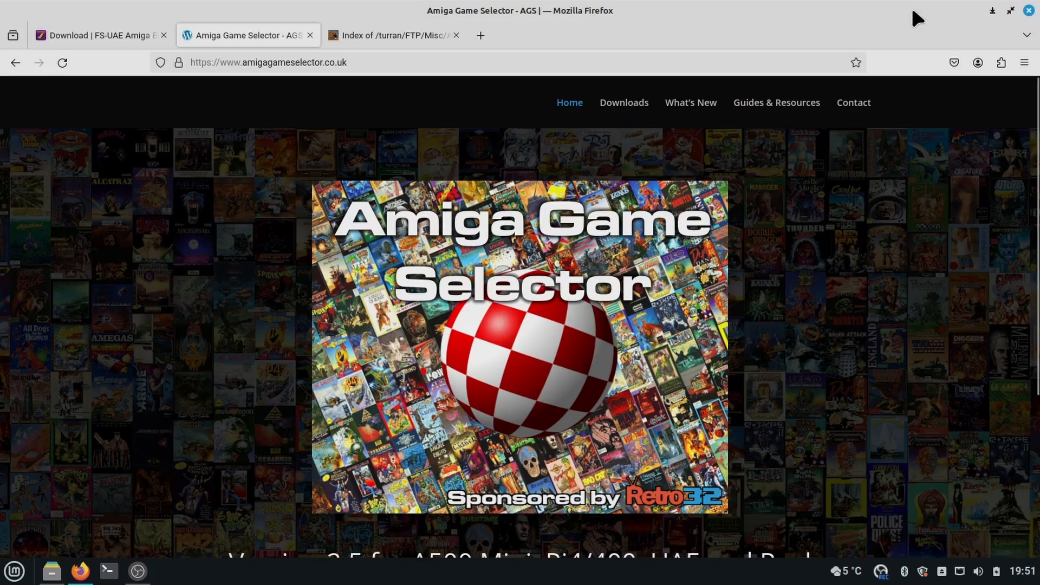
{"action": "mouse_move", "coordinate": [995, 18]}
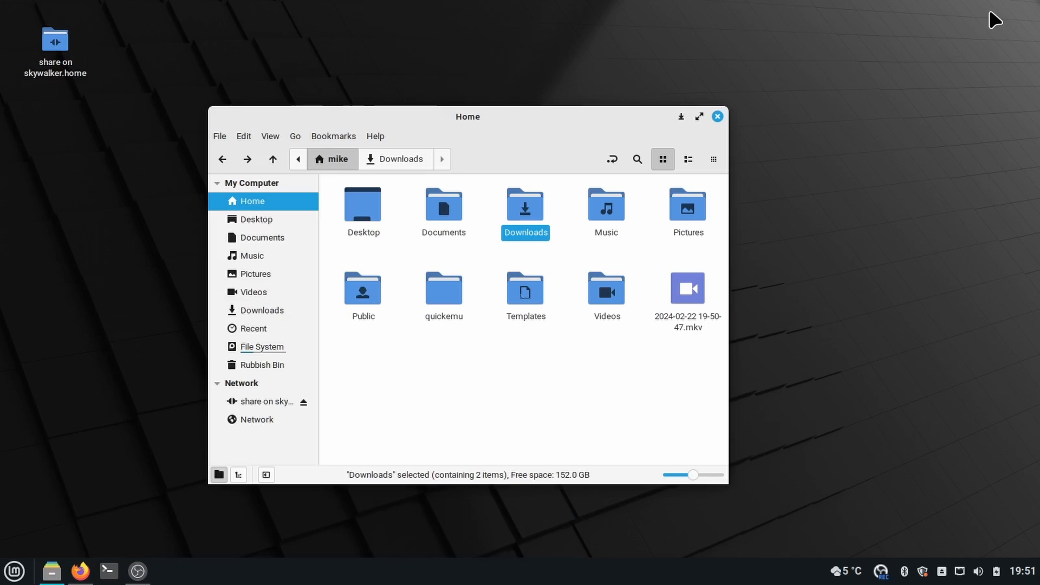
{"action": "mouse_move", "coordinate": [80, 571]}
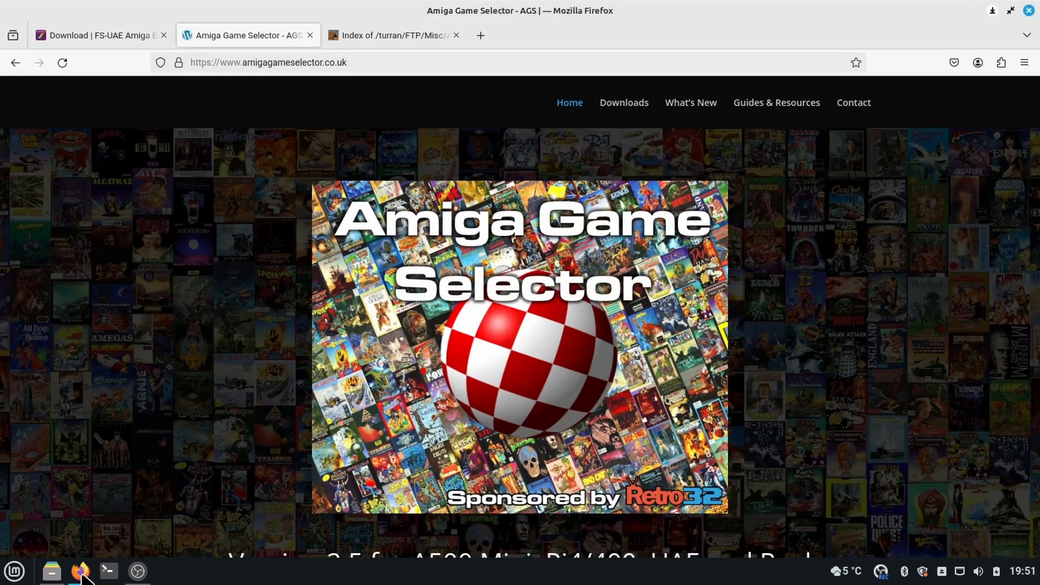
{"action": "mouse_move", "coordinate": [170, 441]}
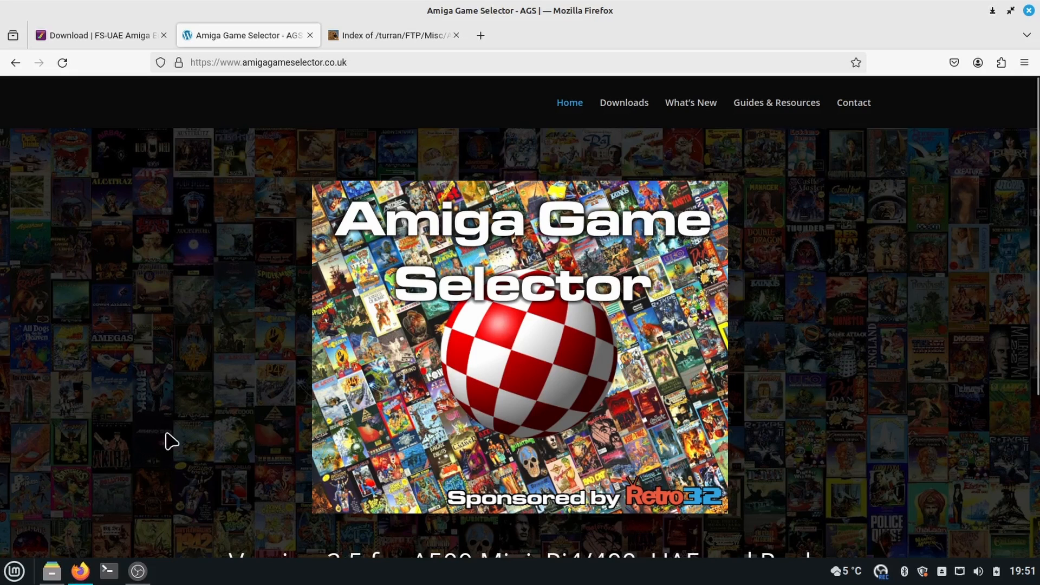
{"action": "mouse_move", "coordinate": [394, 34]}
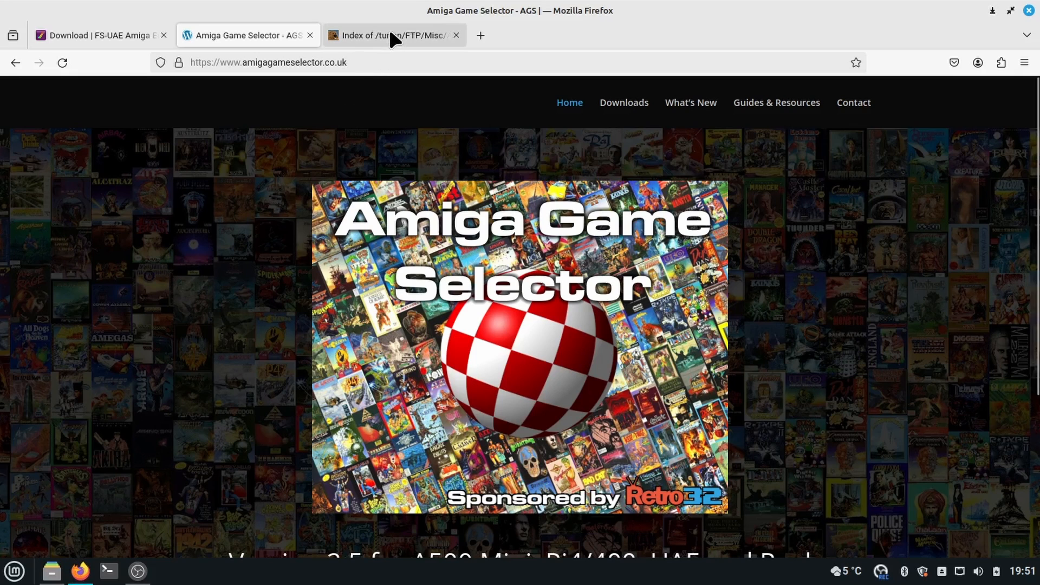
{"action": "mouse_move", "coordinate": [393, 35]}
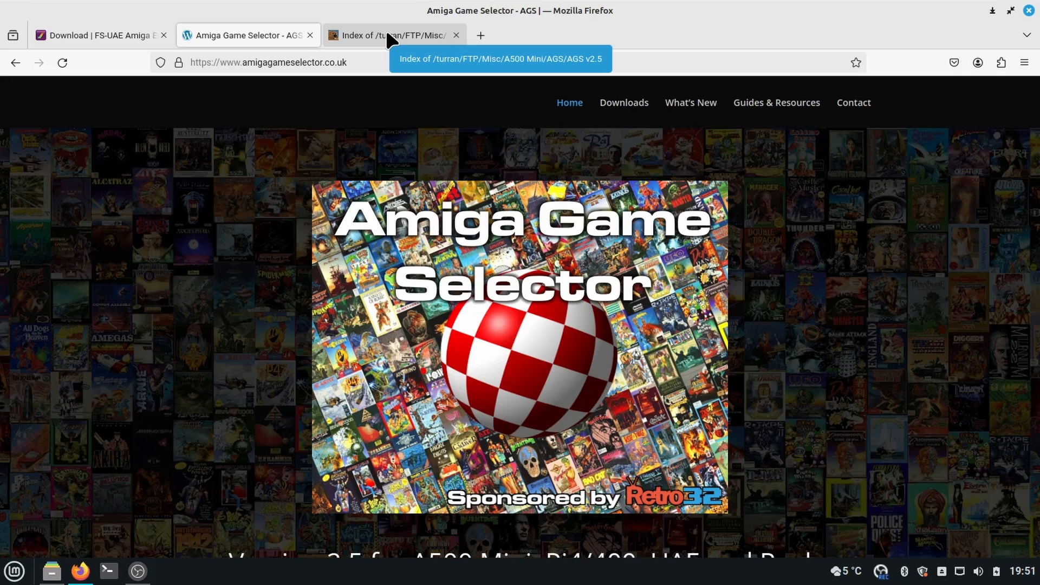
{"action": "mouse_move", "coordinate": [486, 407]}
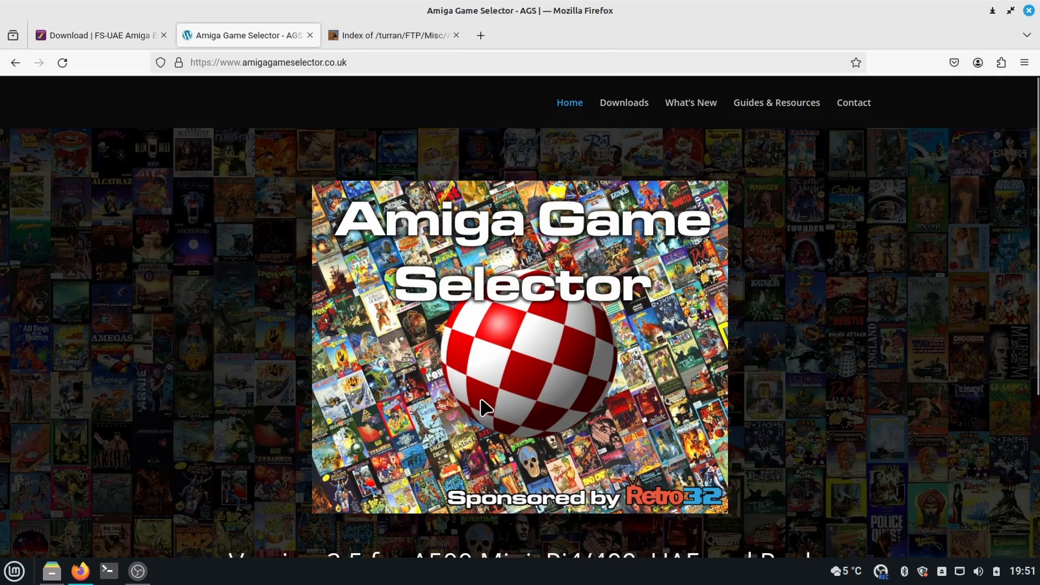
{"action": "mouse_move", "coordinate": [484, 408]}
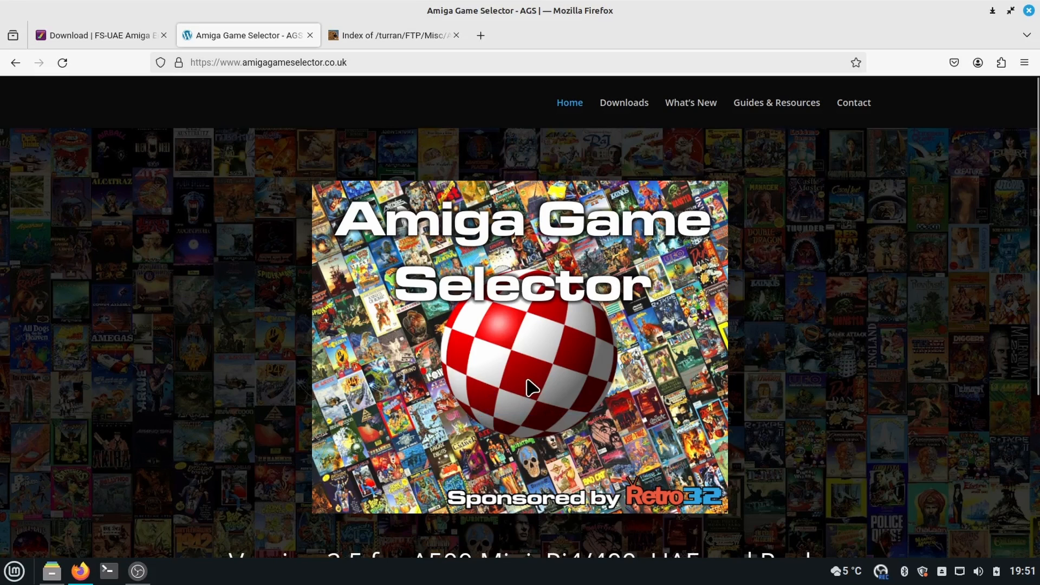
{"action": "mouse_move", "coordinate": [513, 333]}
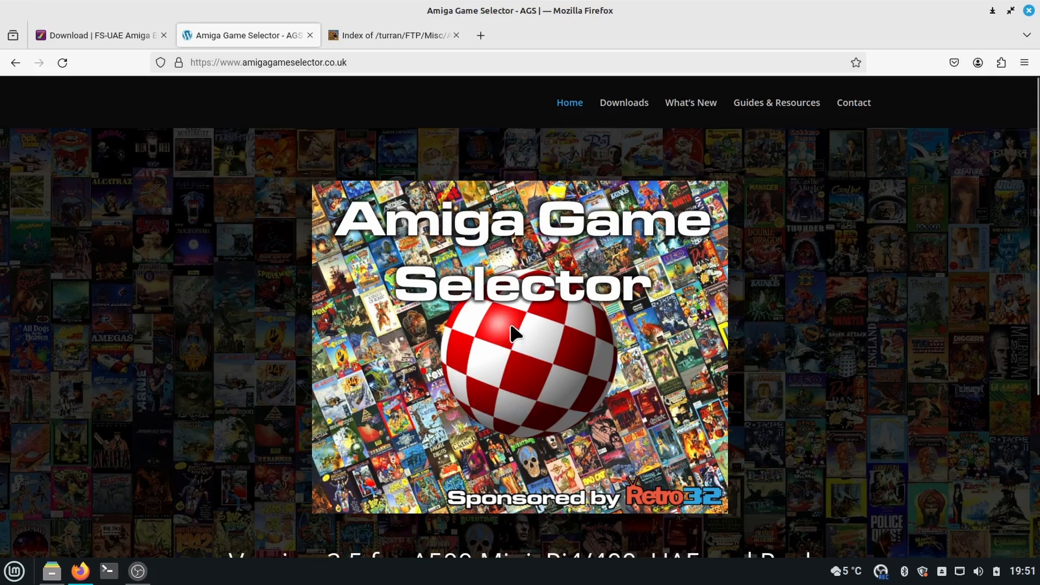
{"action": "mouse_move", "coordinate": [40, 579]}
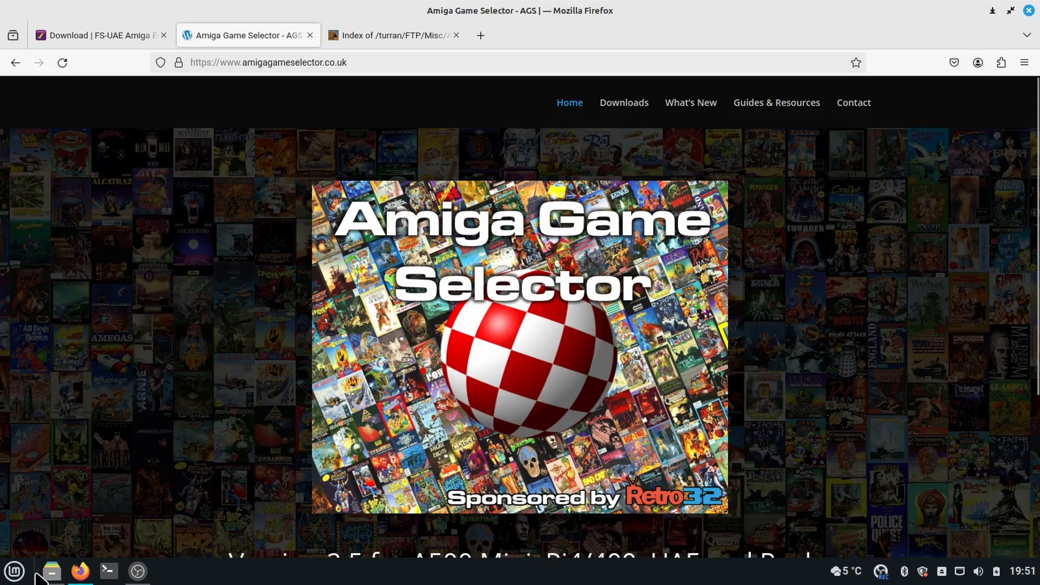
{"action": "mouse_move", "coordinate": [626, 124]}
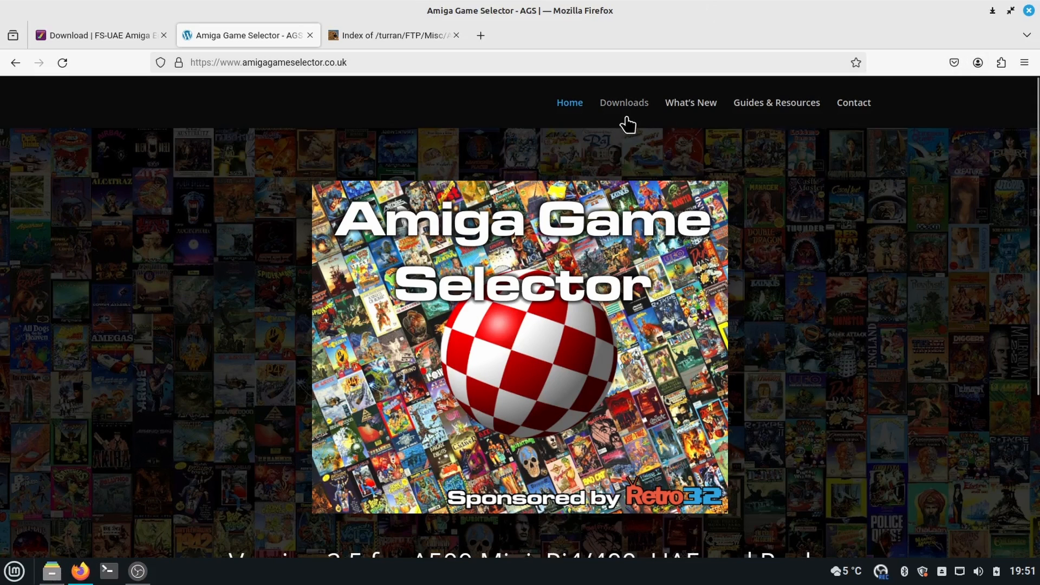
Browse from the AGS downloads page to the ftp2.grandis.nu mirror's AGS_UAE_v251 folder.
{"action": "left_click", "coordinate": [622, 102]}
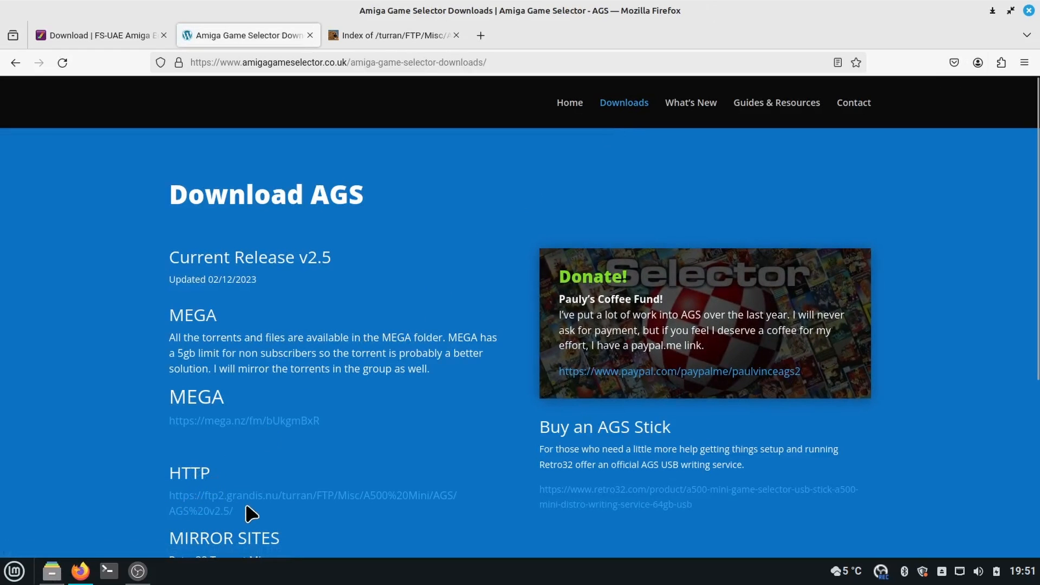
{"action": "left_click", "coordinate": [312, 496]}
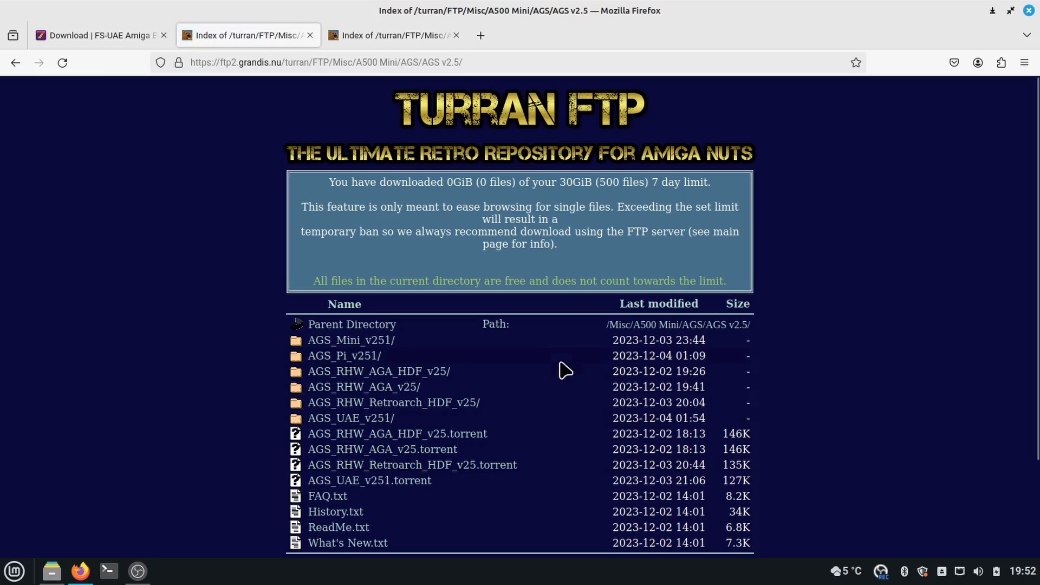
{"action": "mouse_move", "coordinate": [448, 495]}
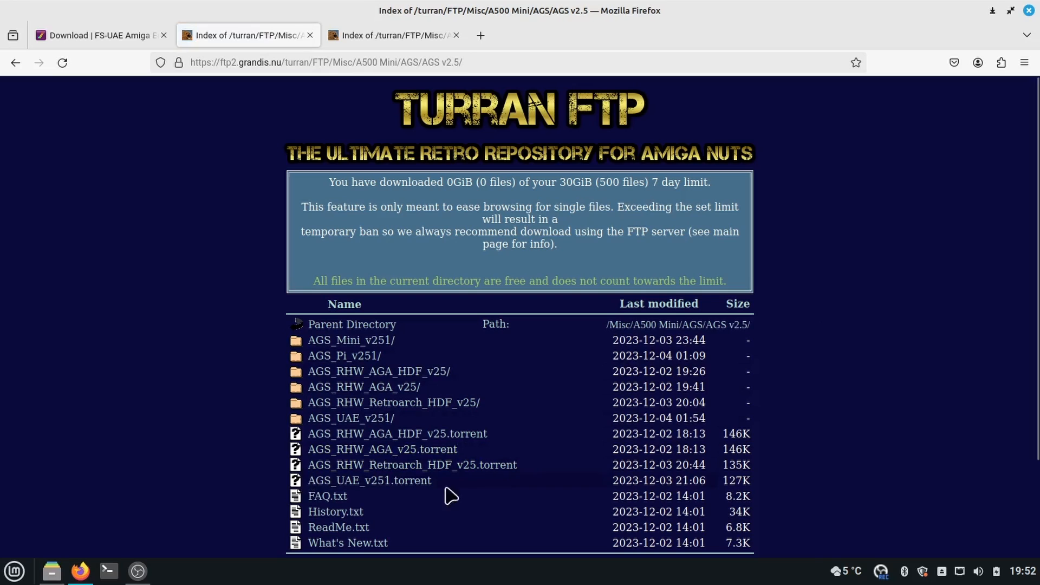
{"action": "mouse_move", "coordinate": [359, 494]}
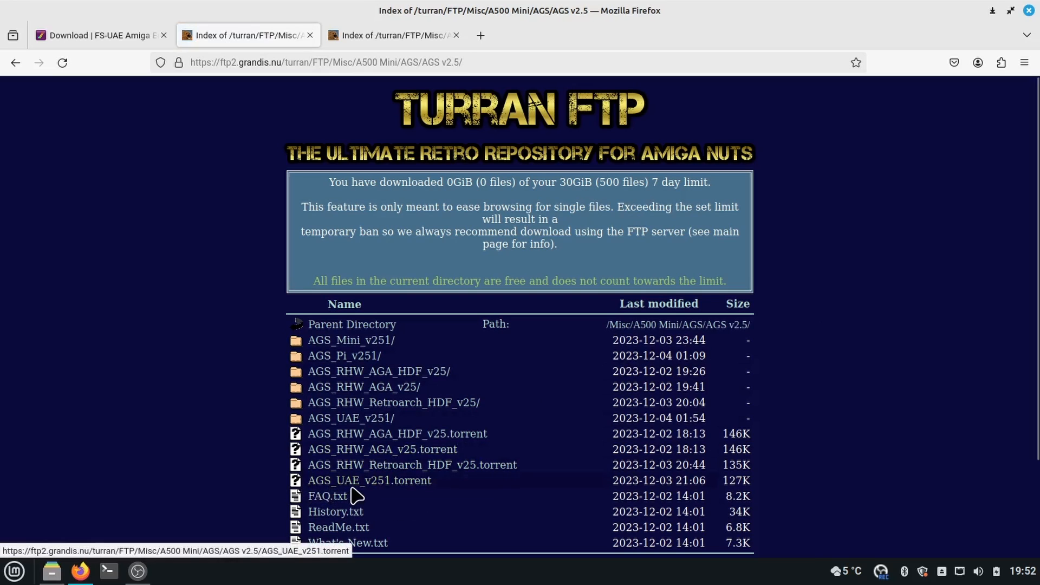
{"action": "mouse_move", "coordinate": [404, 487]}
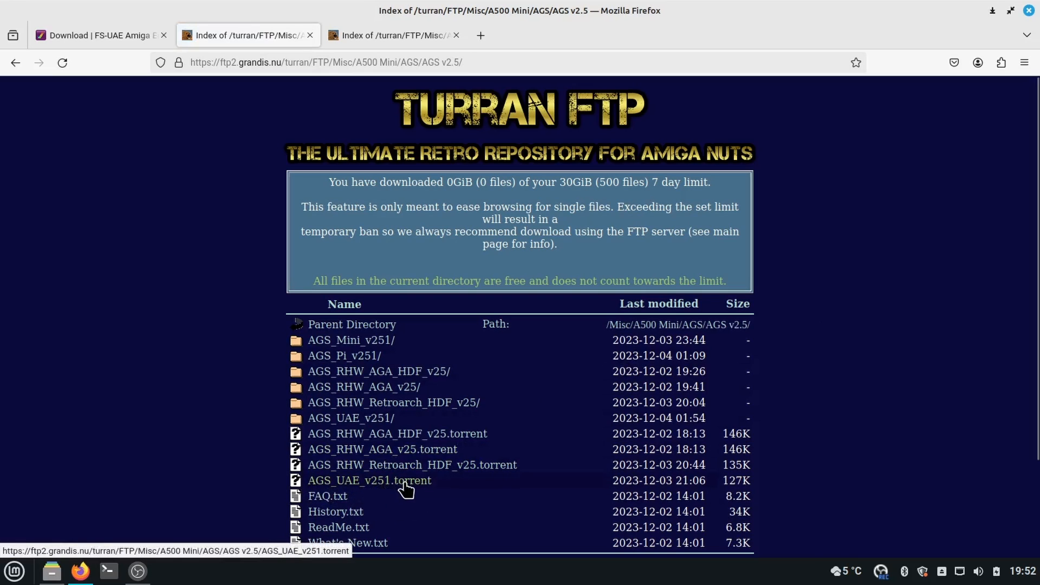
{"action": "mouse_move", "coordinate": [391, 391]}
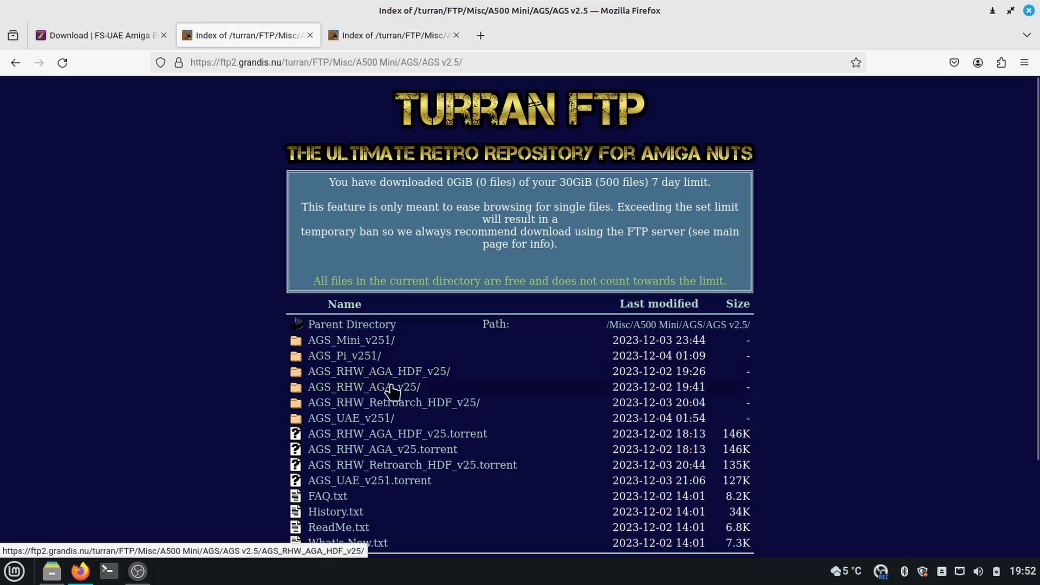
{"action": "mouse_move", "coordinate": [368, 433]}
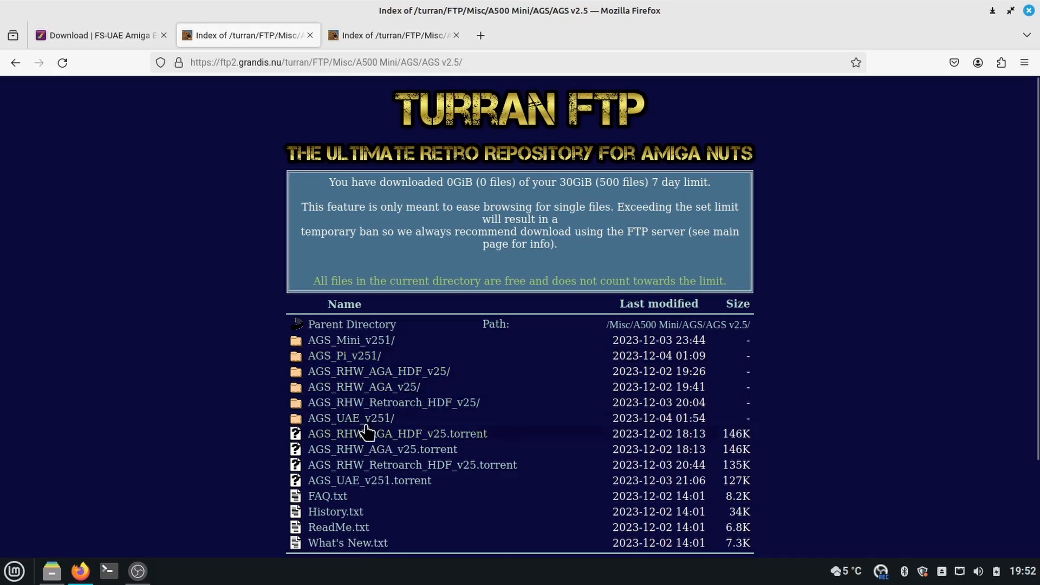
{"action": "left_click", "coordinate": [351, 418]}
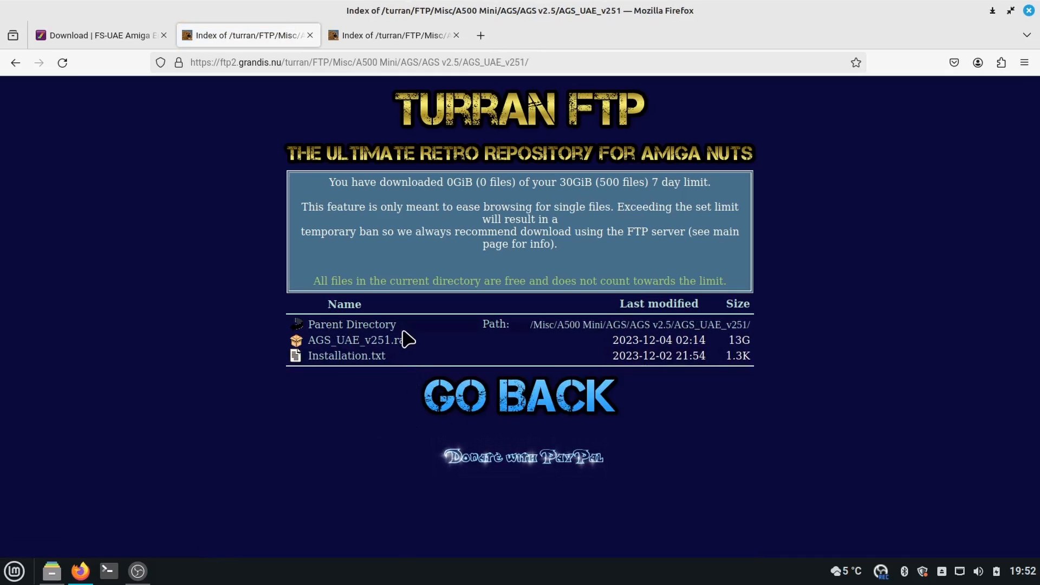
{"action": "mouse_move", "coordinate": [435, 385]}
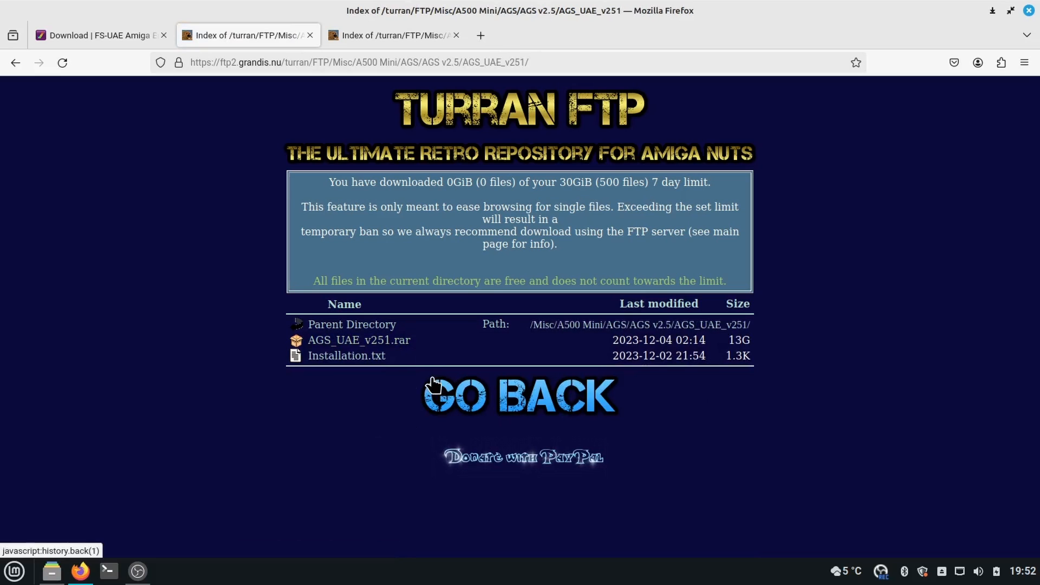
{"action": "mouse_move", "coordinate": [102, 35]}
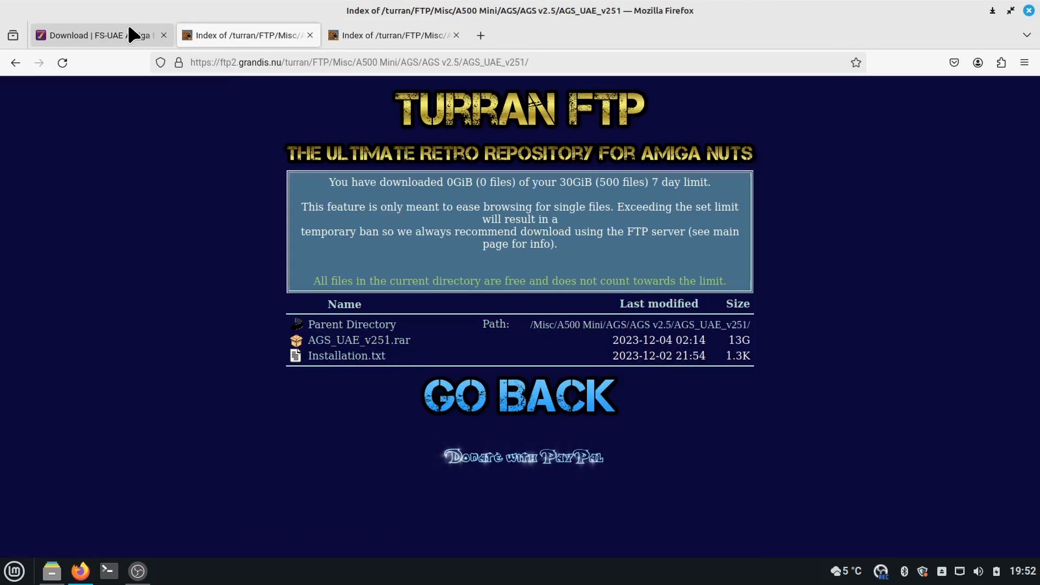
View the FS-UAE download page's Ubuntu repository install commands, then bring up the system menu.
{"action": "left_click", "coordinate": [99, 35]}
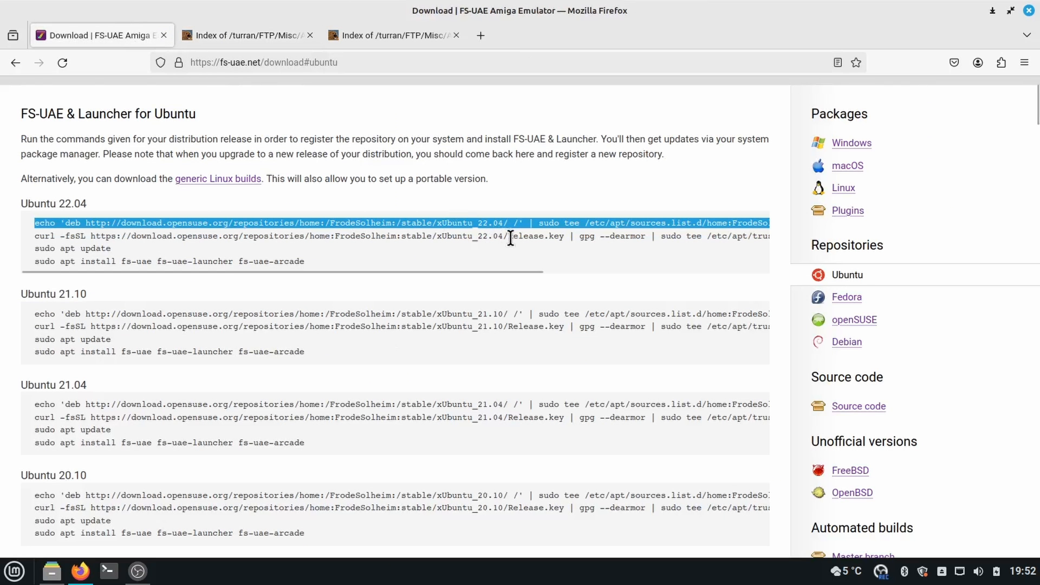
{"action": "mouse_move", "coordinate": [468, 249]}
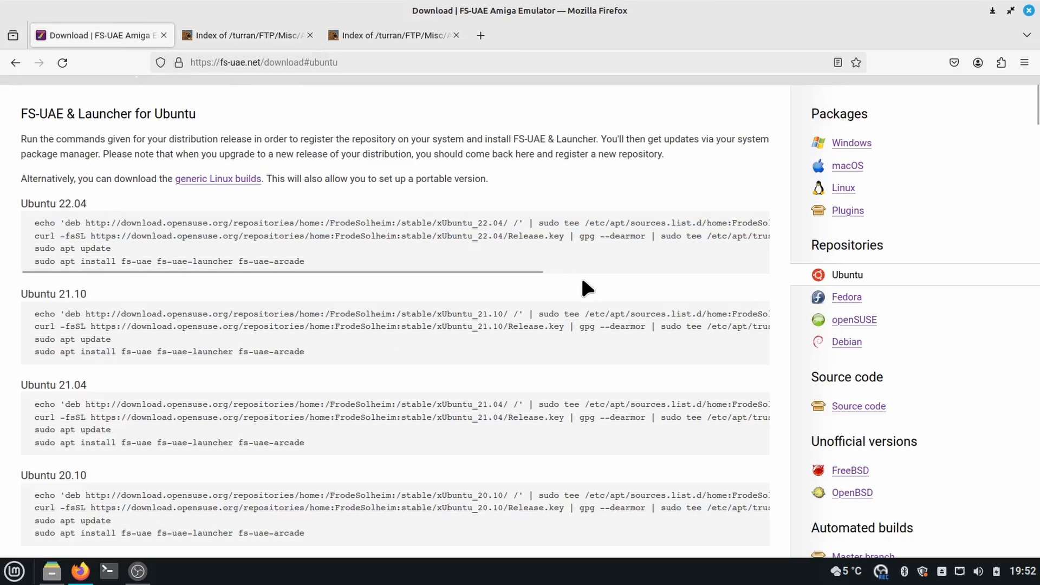
{"action": "mouse_move", "coordinate": [592, 291]}
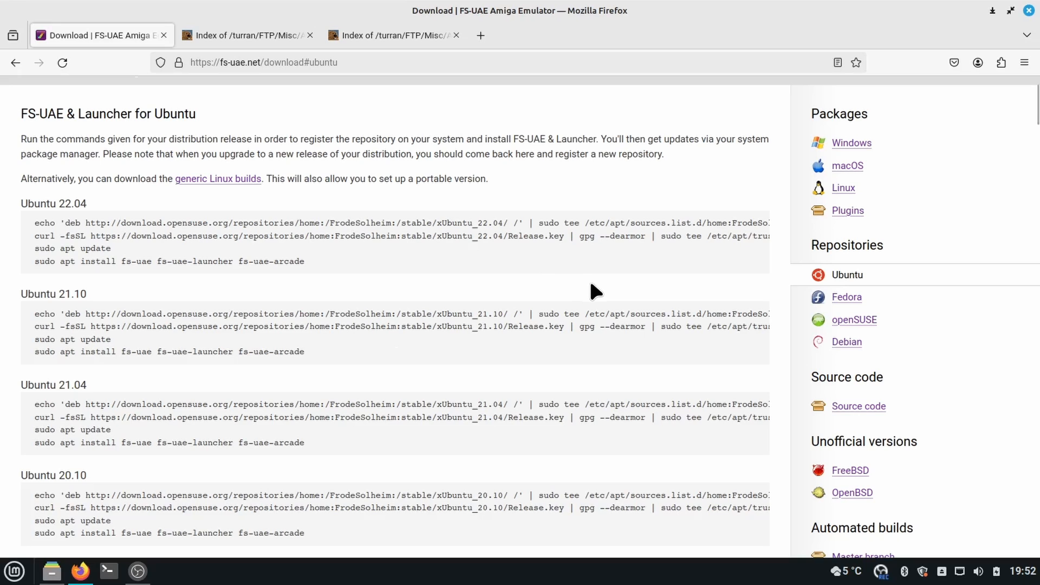
{"action": "mouse_move", "coordinate": [881, 242]}
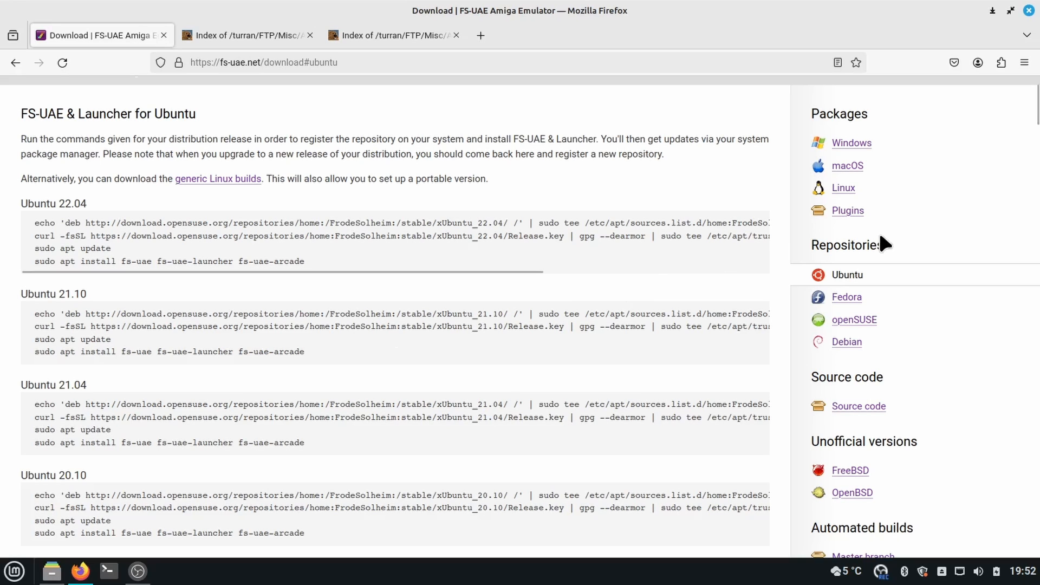
{"action": "mouse_move", "coordinate": [848, 210]}
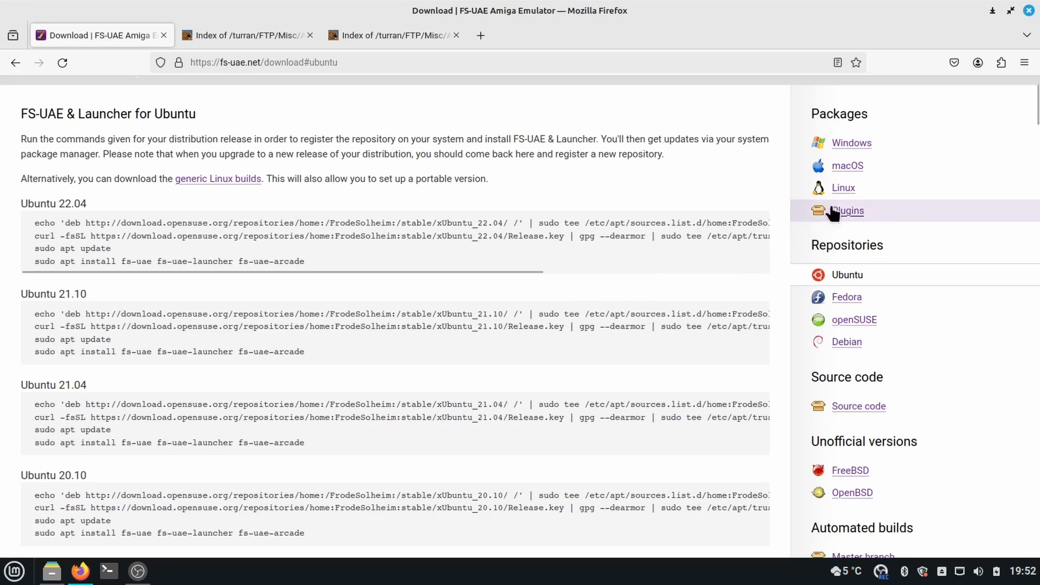
{"action": "scroll", "scroll_direction": "up", "scroll_amount": 3}
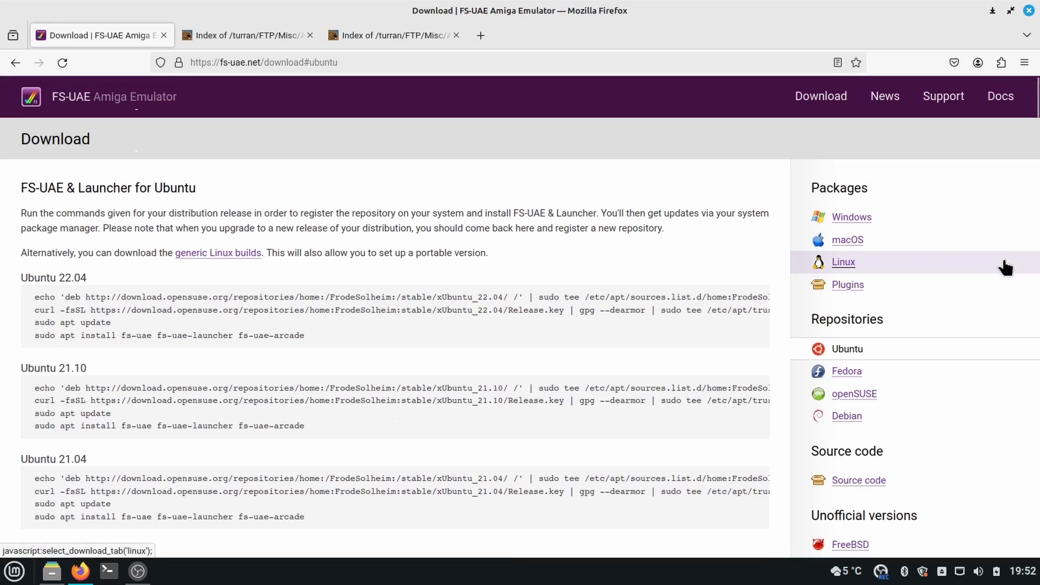
{"action": "mouse_move", "coordinate": [868, 360]}
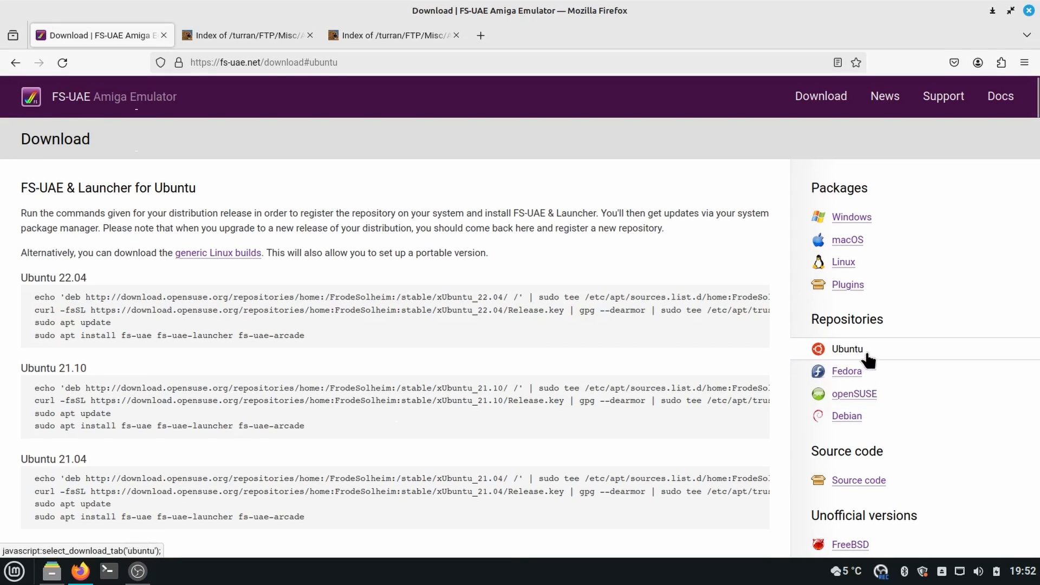
{"action": "mouse_move", "coordinate": [855, 394]}
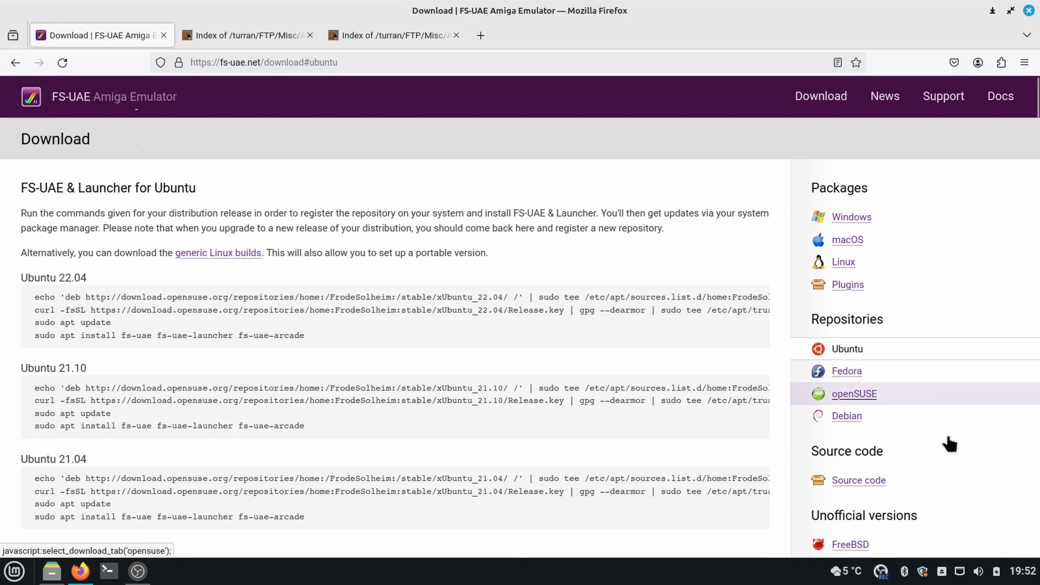
{"action": "mouse_move", "coordinate": [504, 335]}
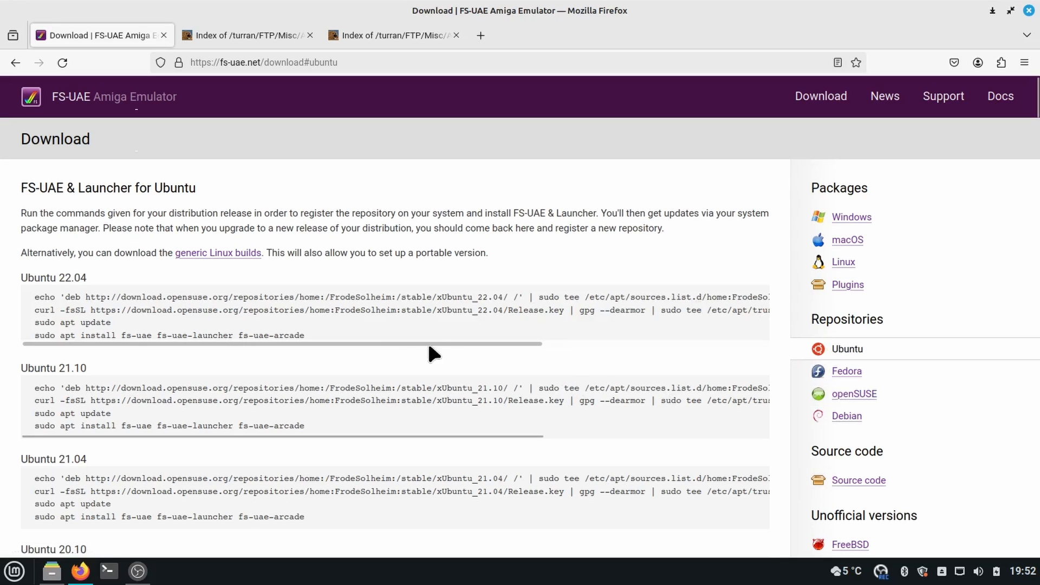
{"action": "mouse_move", "coordinate": [184, 385]}
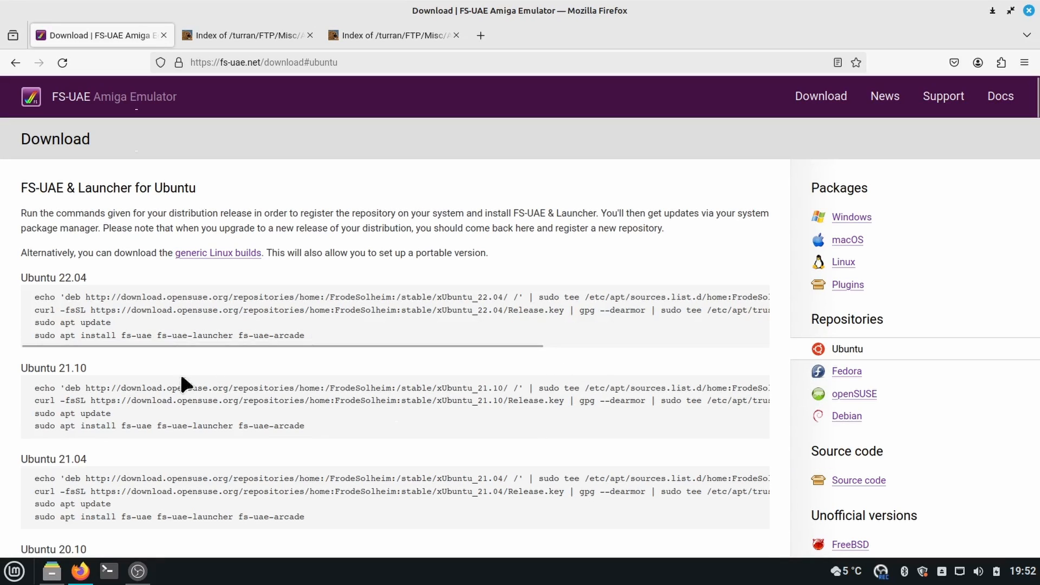
{"action": "left_click", "coordinate": [14, 571]}
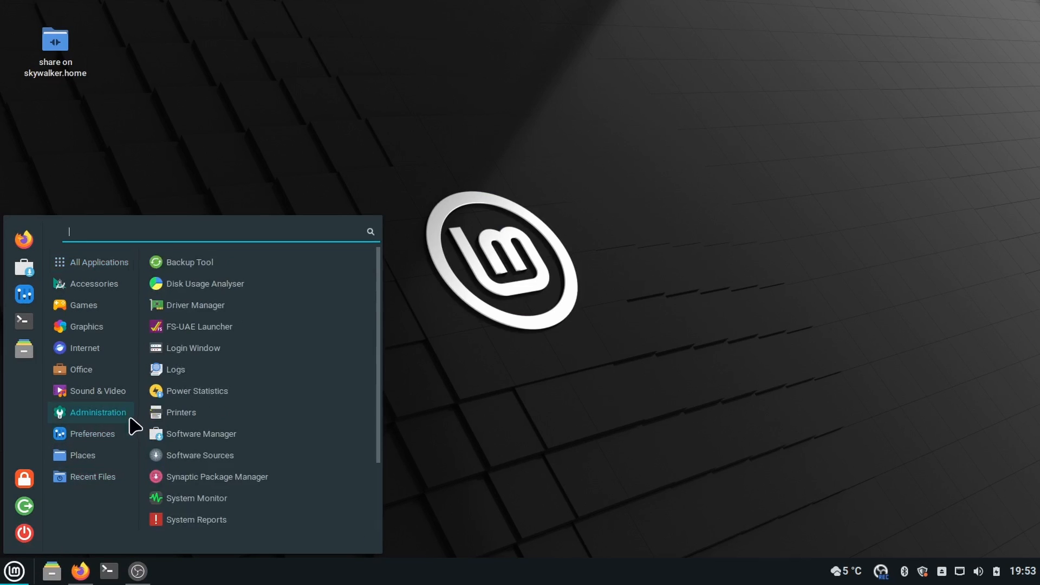
{"action": "mouse_move", "coordinate": [111, 430]}
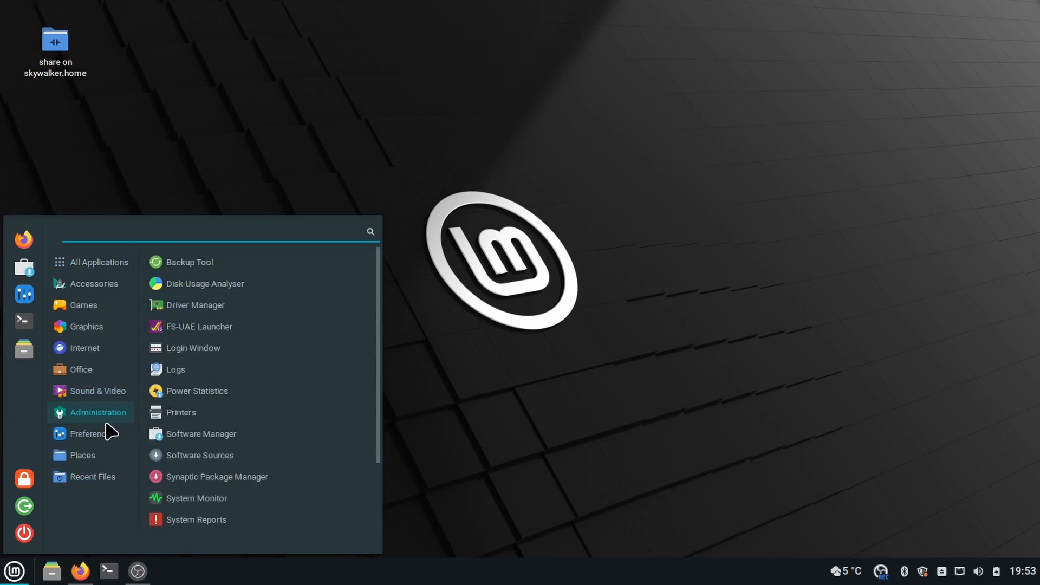
Start the FS-UAE Launcher showing its default A500 configuration.
{"action": "left_click", "coordinate": [270, 340]}
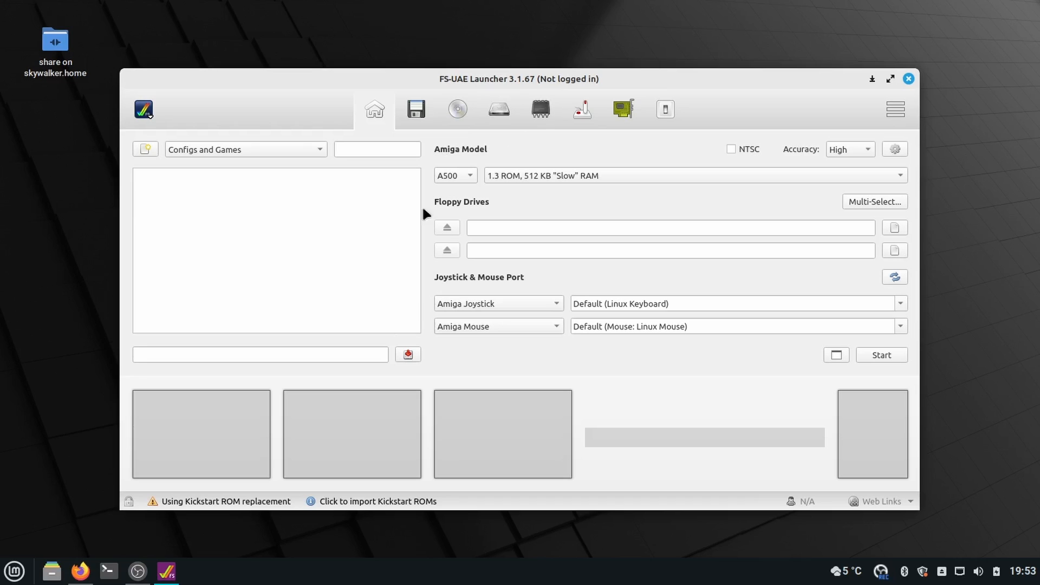
{"action": "mouse_move", "coordinate": [159, 451]}
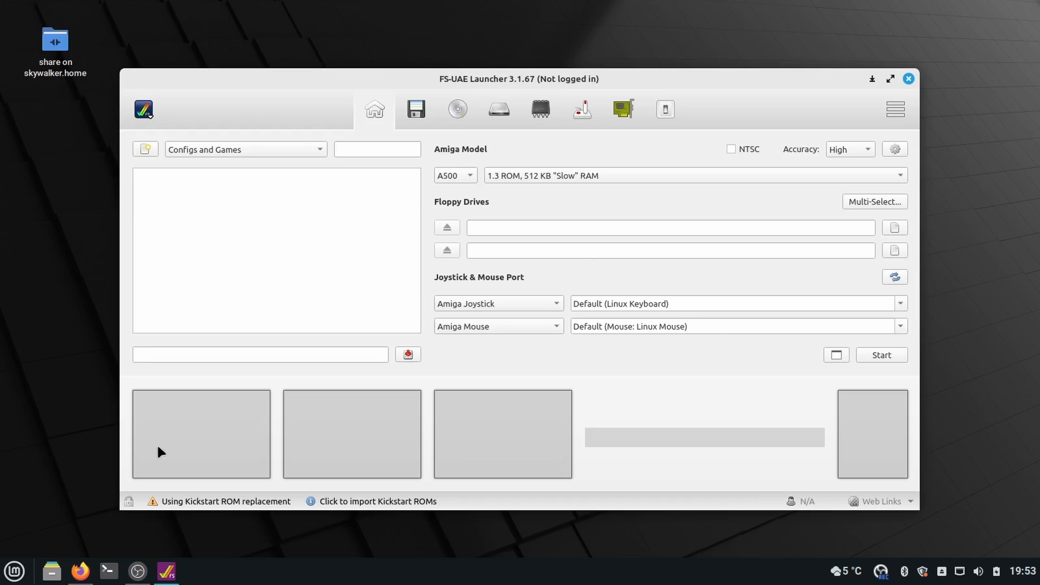
{"action": "mouse_move", "coordinate": [274, 527]}
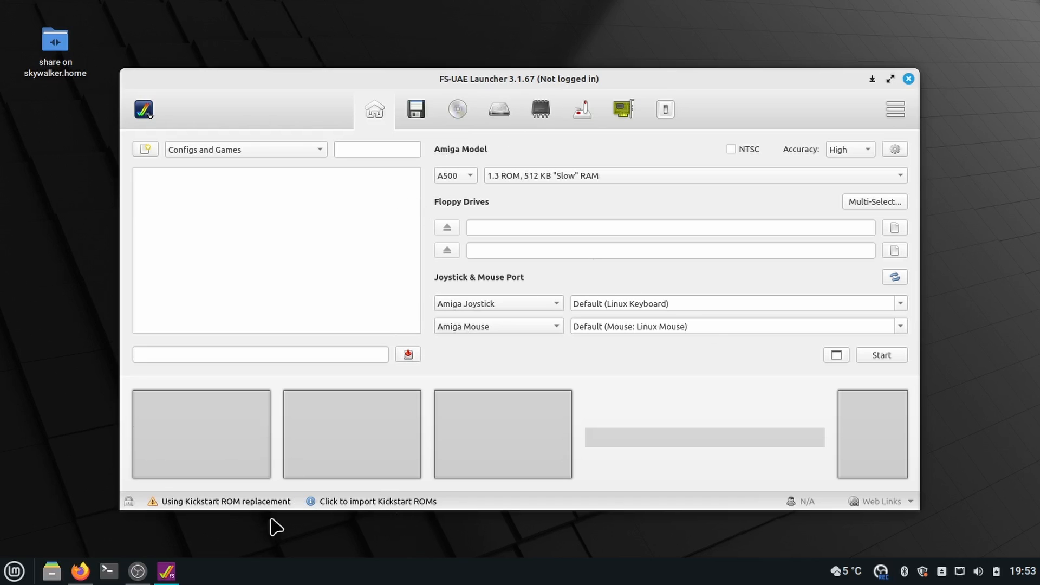
{"action": "mouse_move", "coordinate": [231, 433]}
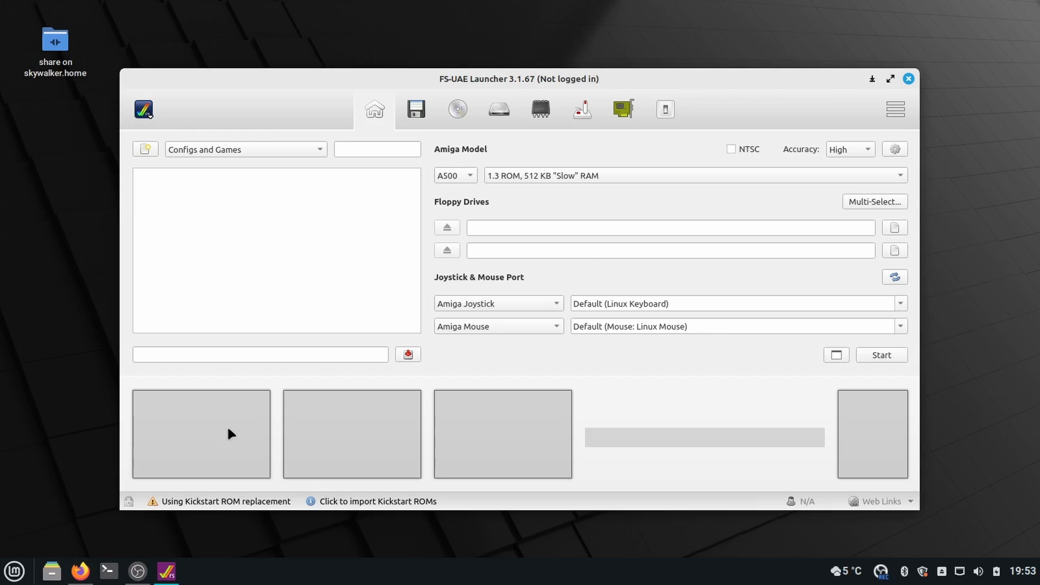
{"action": "mouse_move", "coordinate": [79, 569]}
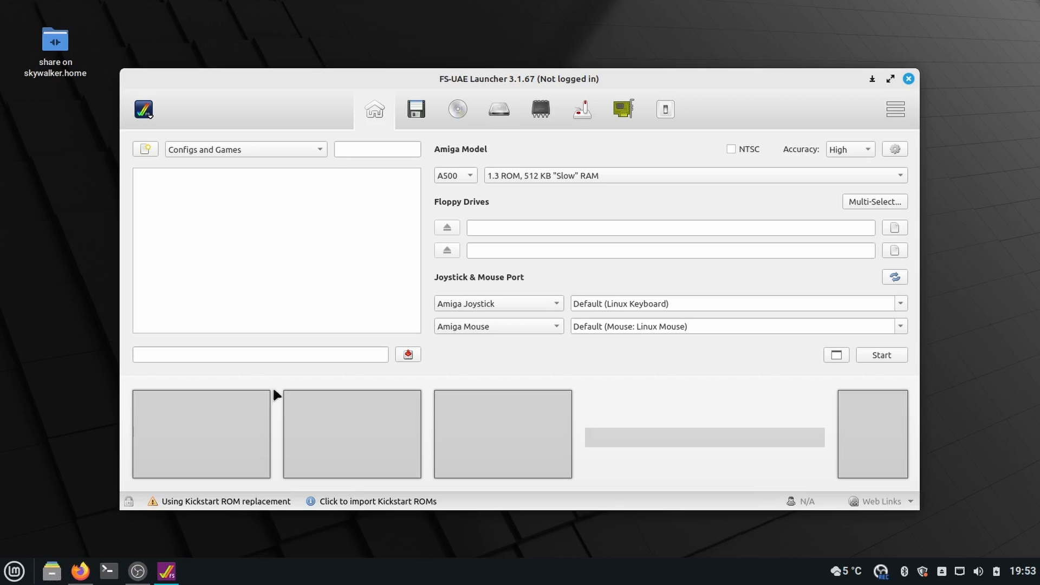
{"action": "mouse_move", "coordinate": [50, 571]}
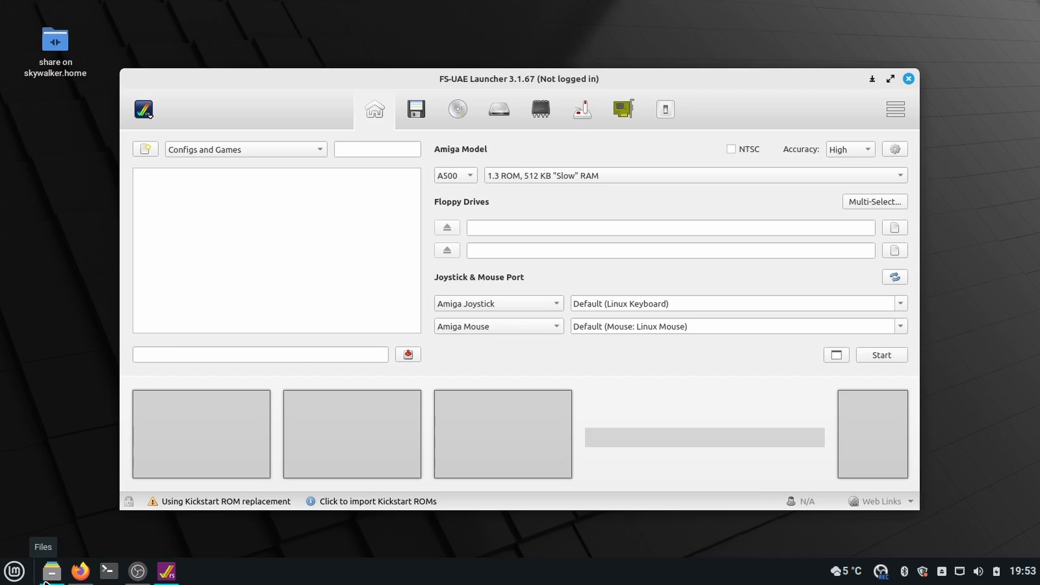
{"action": "mouse_move", "coordinate": [459, 332]}
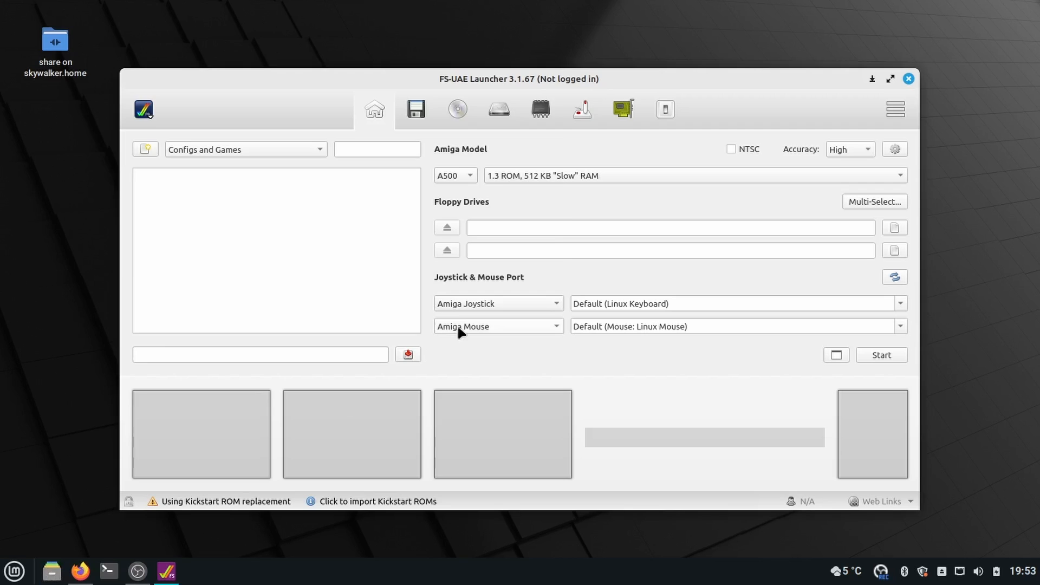
Browse into Downloads/AGS_UAE_v251/WinUAE/AGS_UAE with the hard-drive images in Nemo.
{"action": "left_click", "coordinate": [51, 571]}
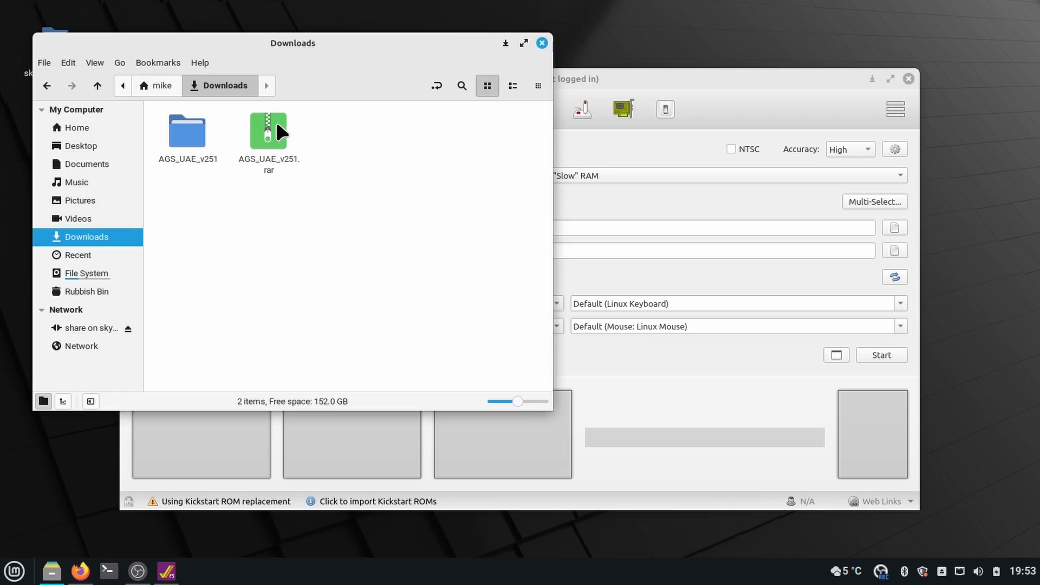
{"action": "mouse_move", "coordinate": [231, 223]}
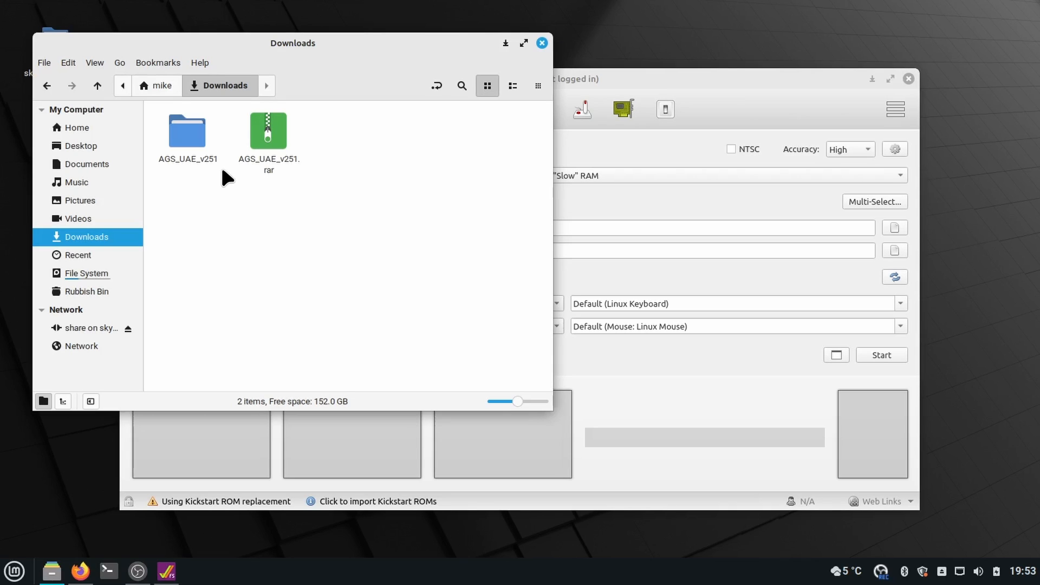
{"action": "mouse_move", "coordinate": [240, 161]}
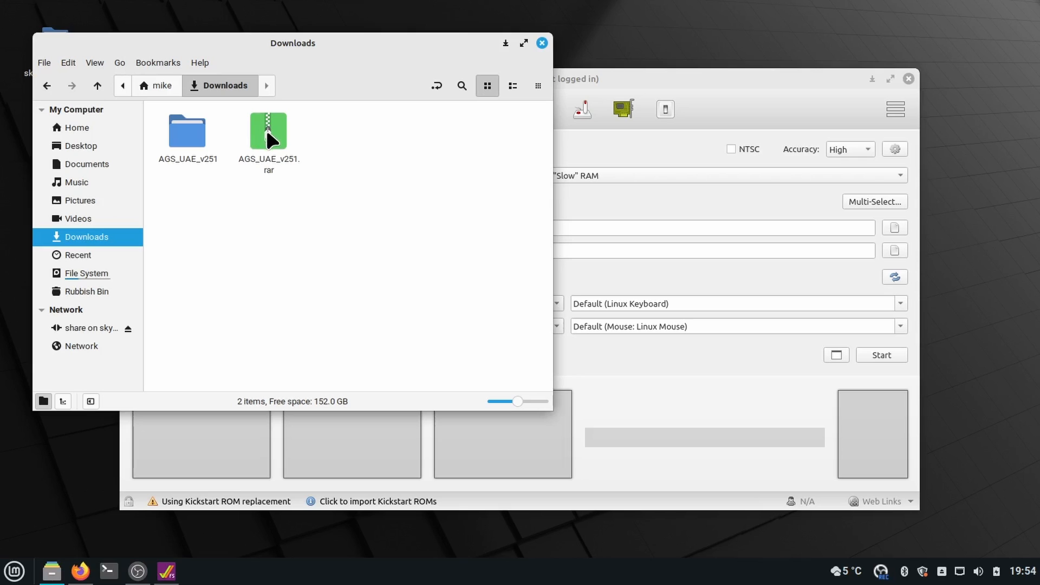
{"action": "mouse_move", "coordinate": [312, 158]}
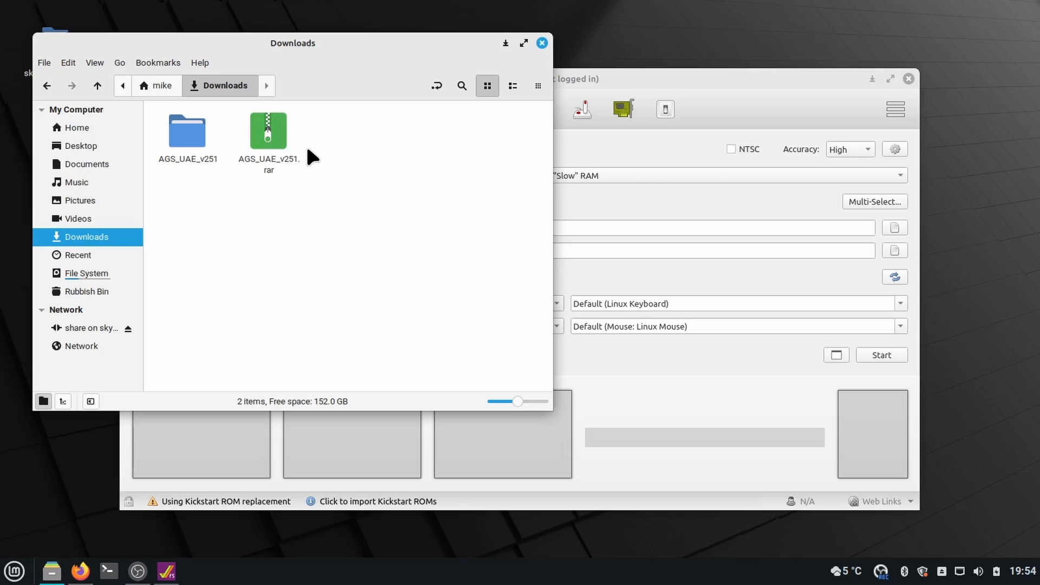
{"action": "mouse_move", "coordinate": [218, 140]}
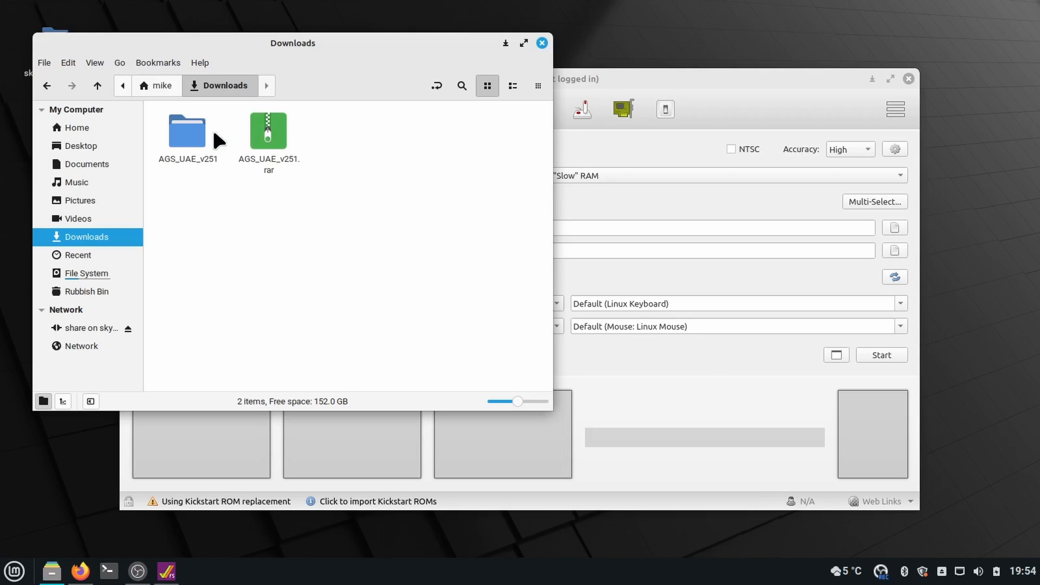
{"action": "mouse_move", "coordinate": [207, 143]}
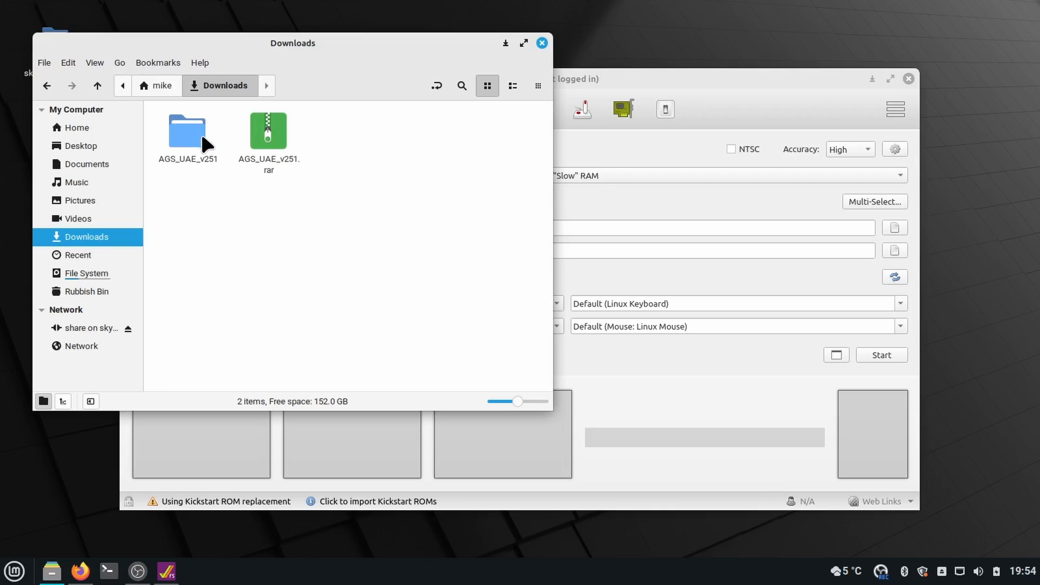
{"action": "left_click", "coordinate": [187, 129]}
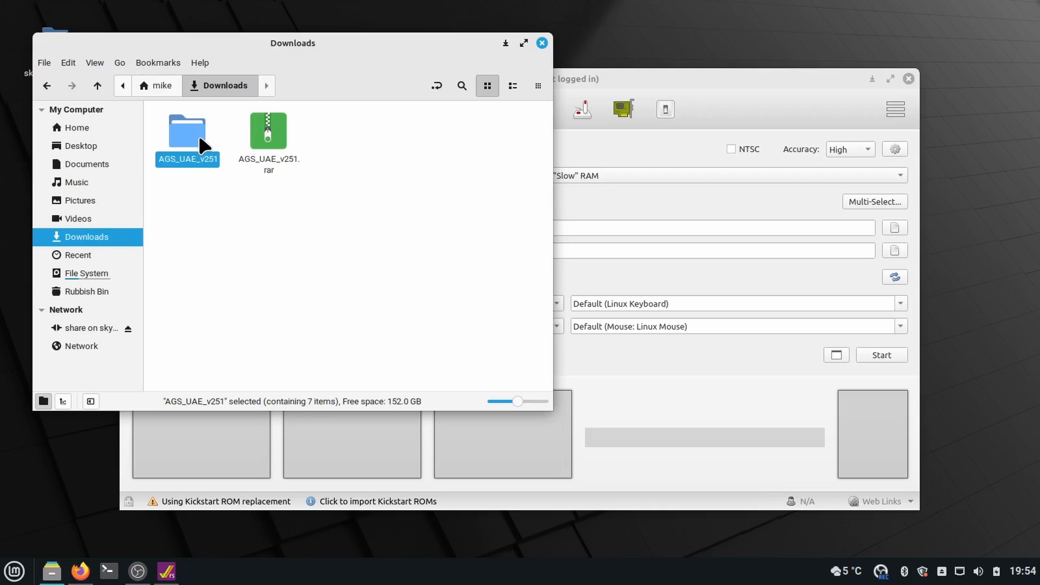
{"action": "double_click", "coordinate": [188, 129]}
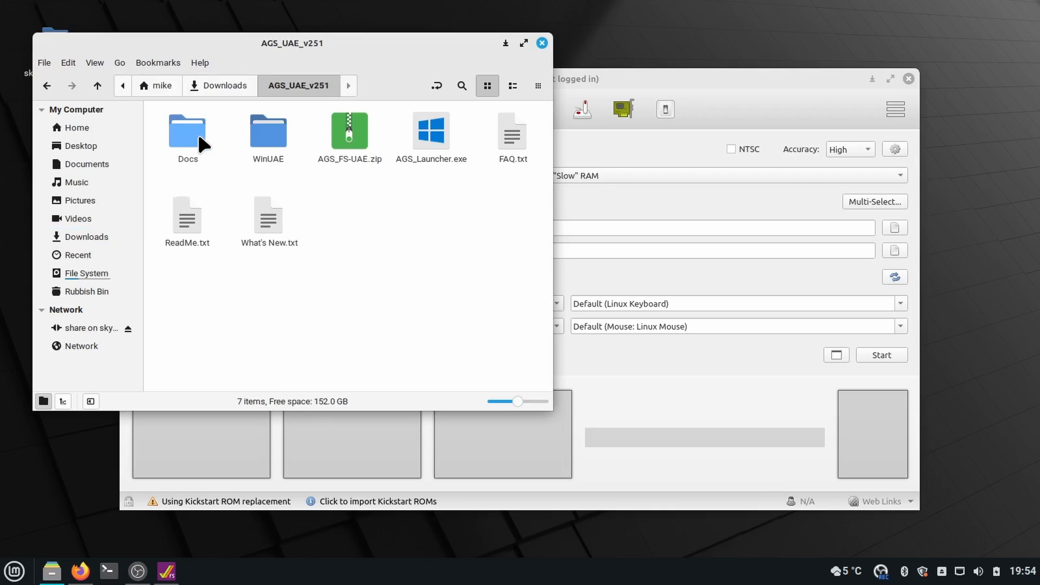
{"action": "mouse_move", "coordinate": [425, 260]}
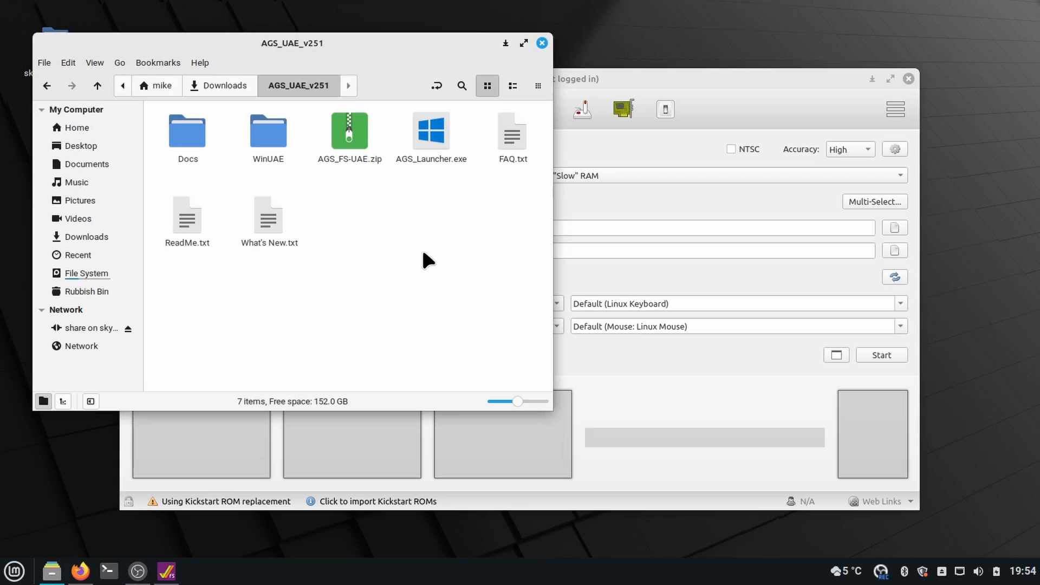
{"action": "mouse_move", "coordinate": [358, 217]}
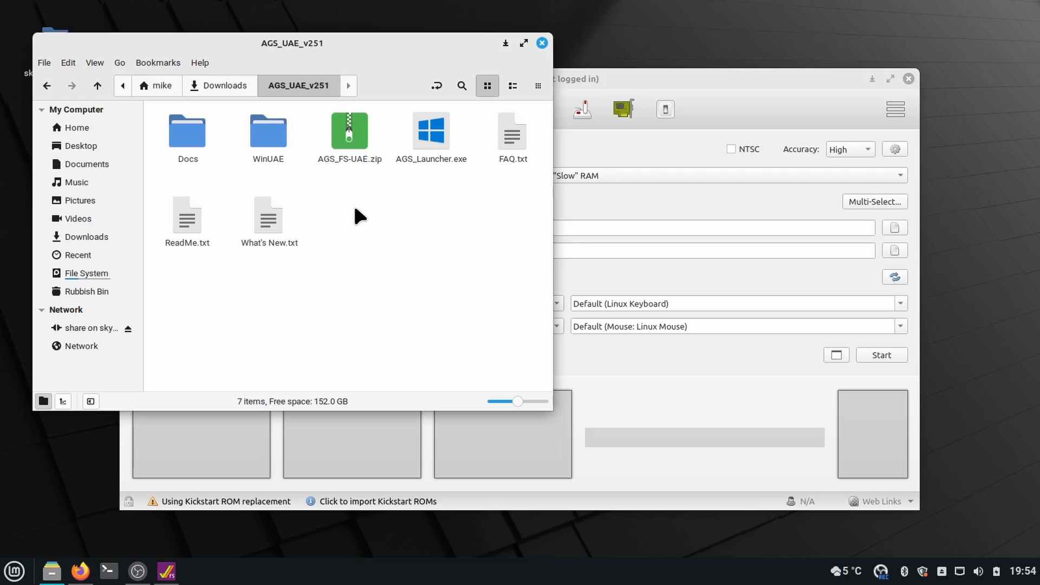
{"action": "mouse_move", "coordinate": [331, 206]}
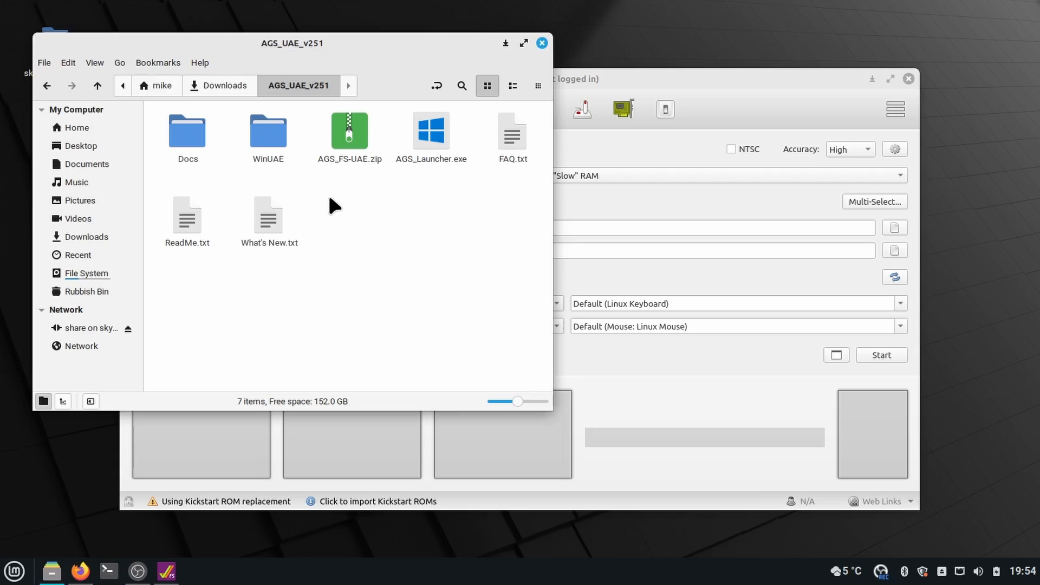
{"action": "mouse_move", "coordinate": [323, 203]}
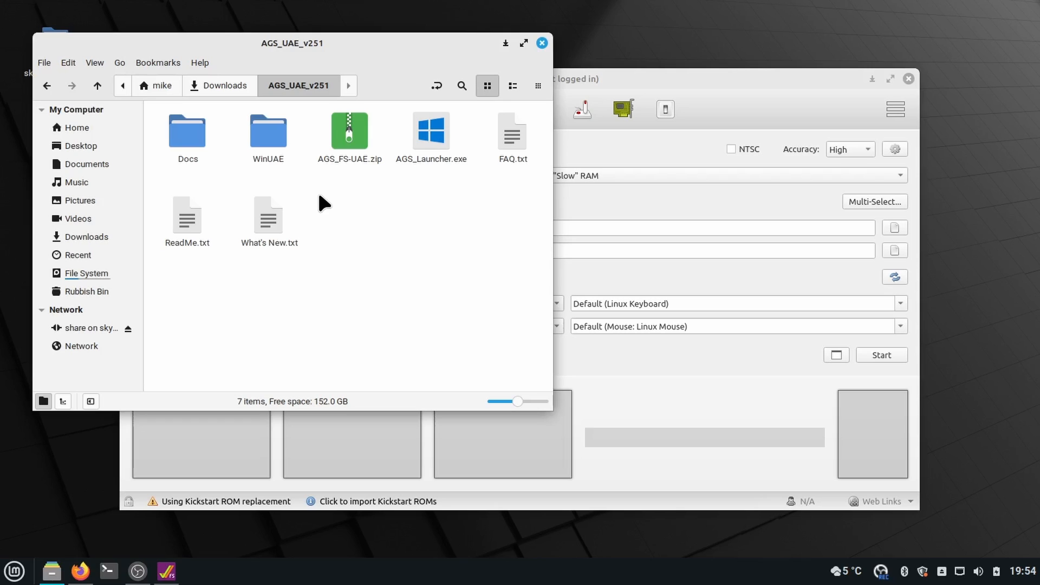
{"action": "mouse_move", "coordinate": [321, 203]}
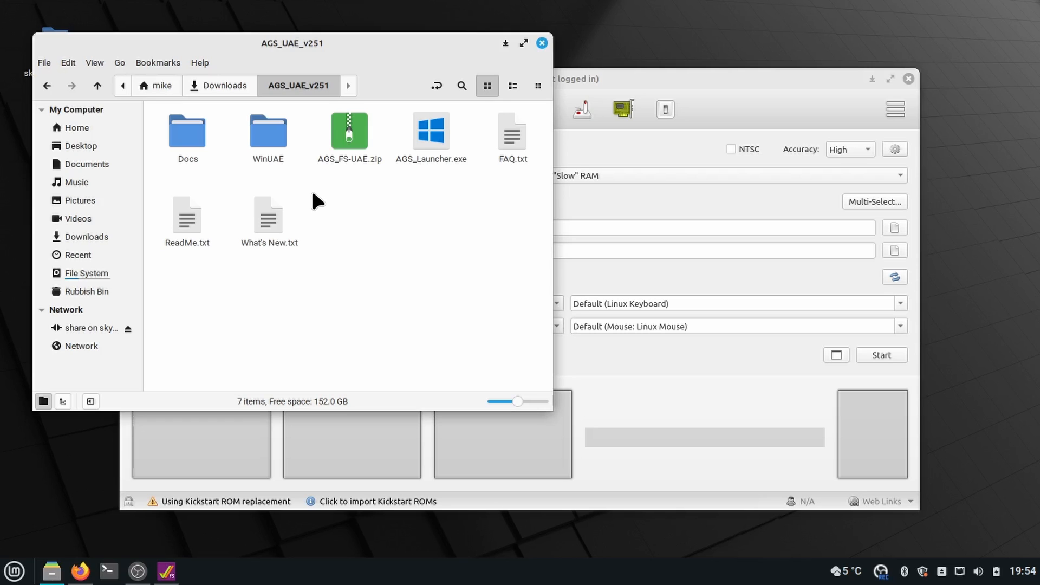
{"action": "mouse_move", "coordinate": [267, 131]}
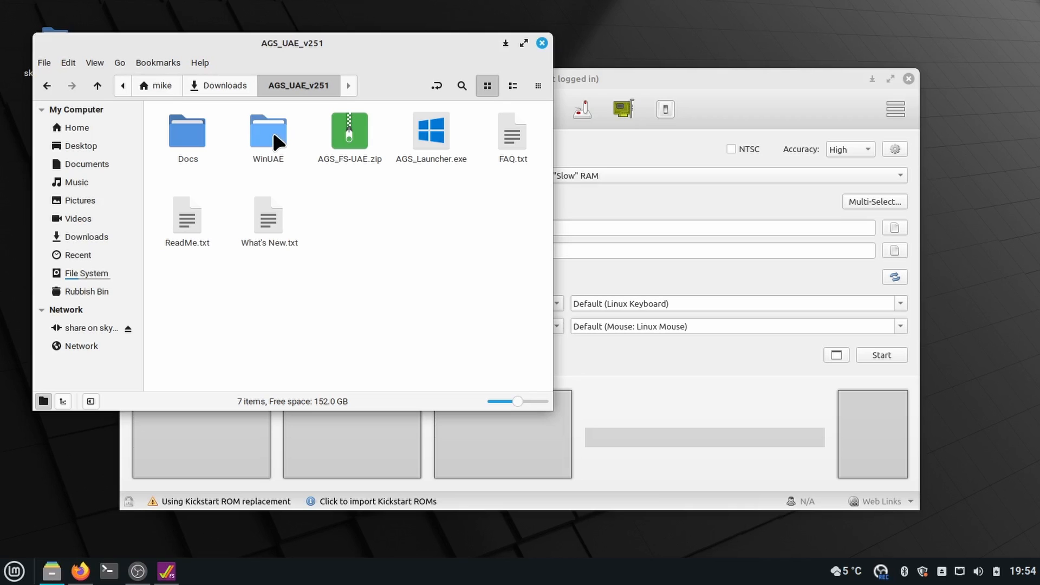
{"action": "double_click", "coordinate": [268, 130]}
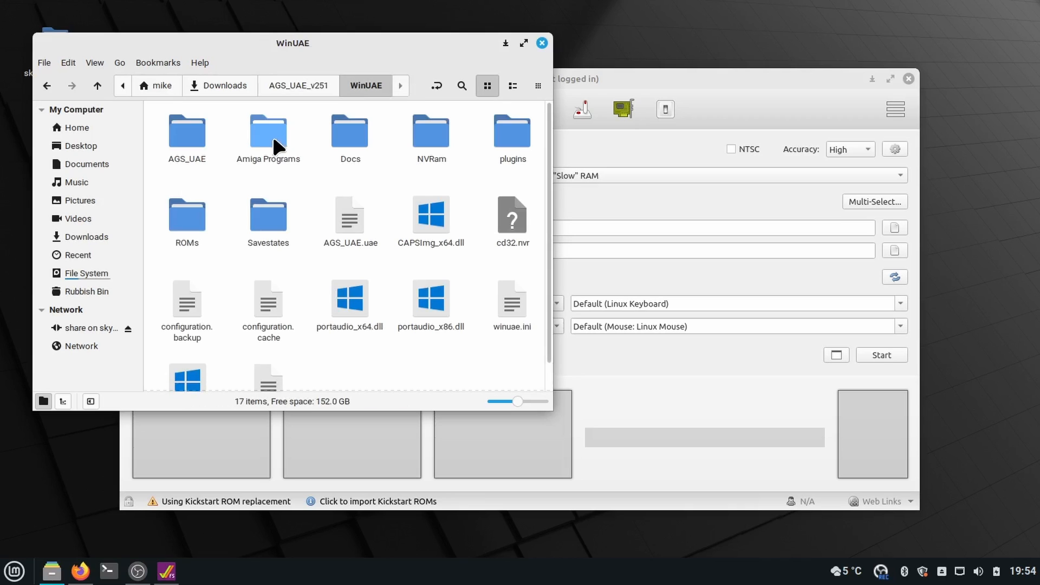
{"action": "double_click", "coordinate": [186, 132]}
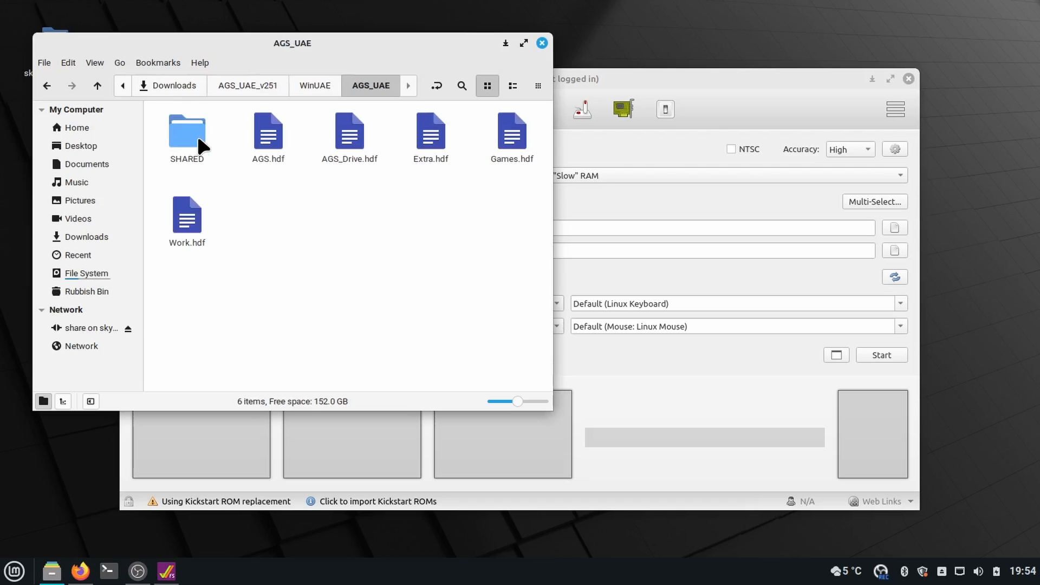
Check the sizes of AGS.hdf, AGS_Drive.hdf and Games.hdf, then return up to Downloads.
{"action": "left_click", "coordinate": [267, 133]}
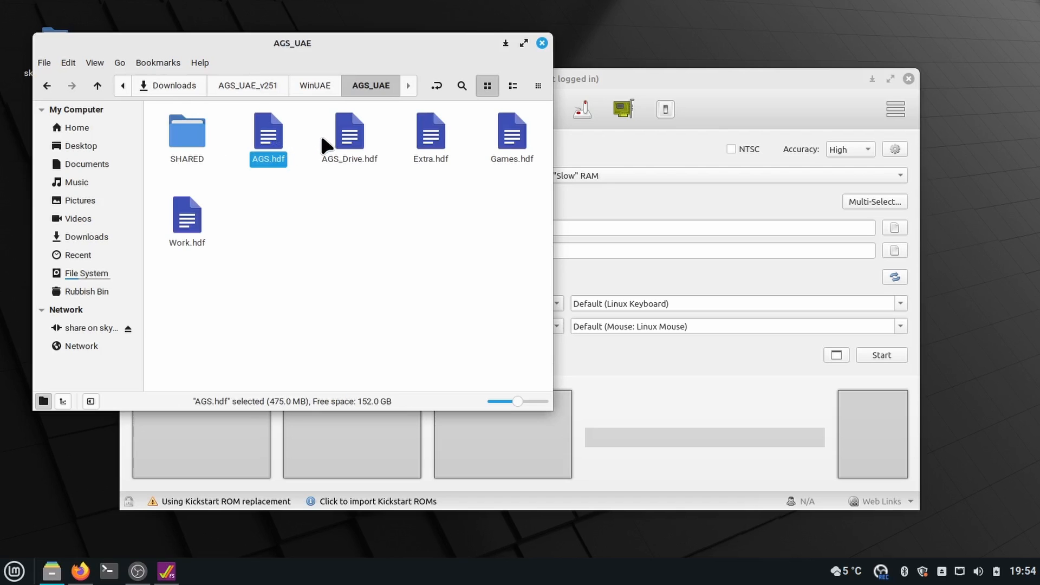
{"action": "mouse_move", "coordinate": [351, 145]}
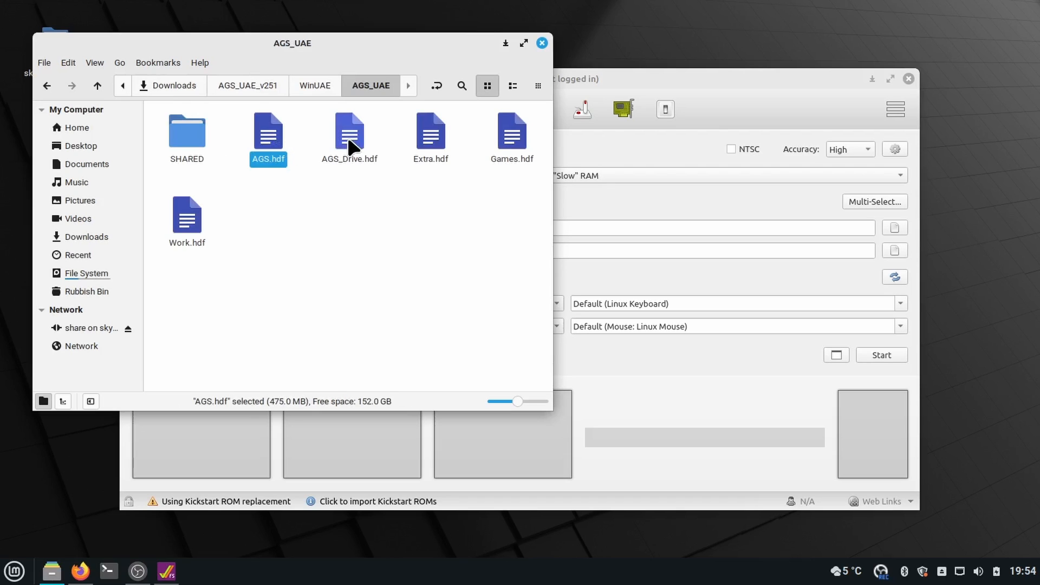
{"action": "left_click", "coordinate": [349, 129]}
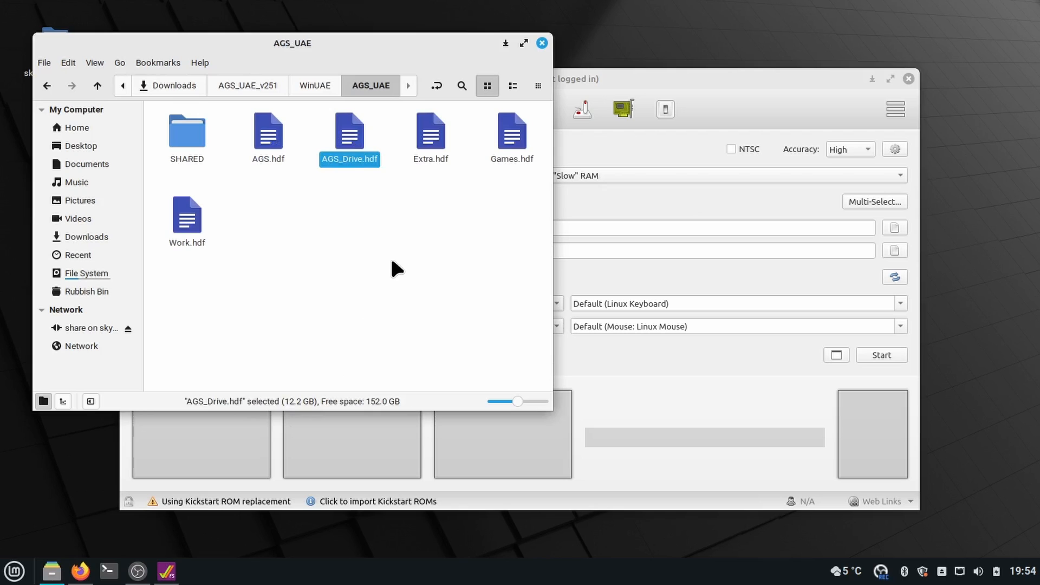
{"action": "left_click", "coordinate": [510, 132]}
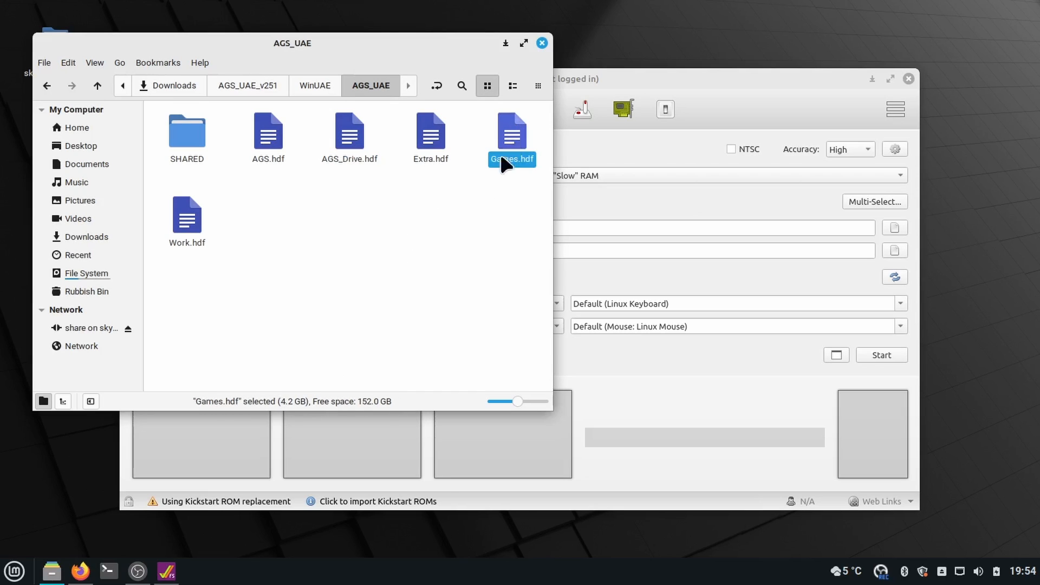
{"action": "mouse_move", "coordinate": [323, 331]}
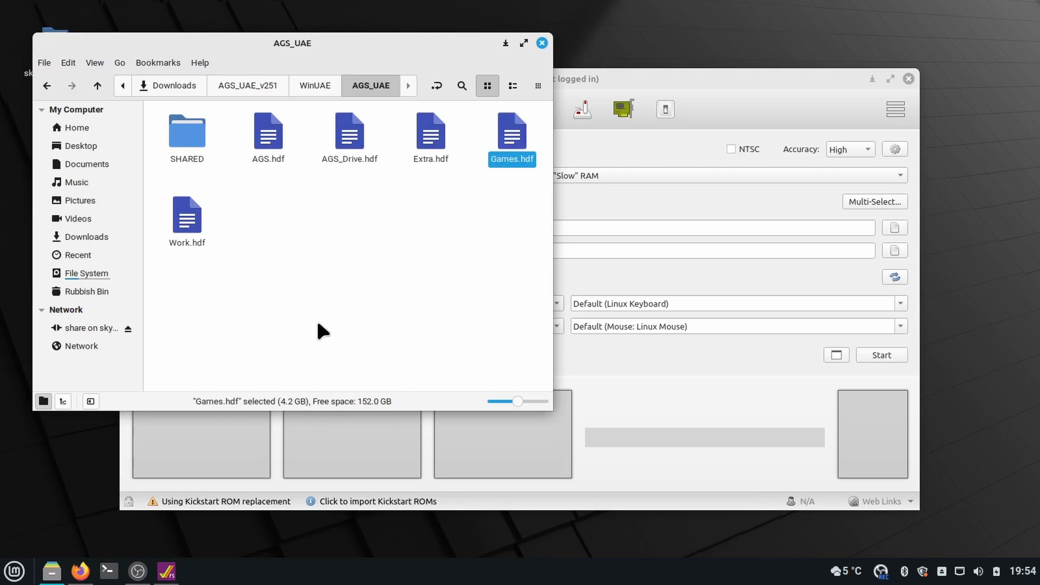
{"action": "mouse_move", "coordinate": [354, 277]}
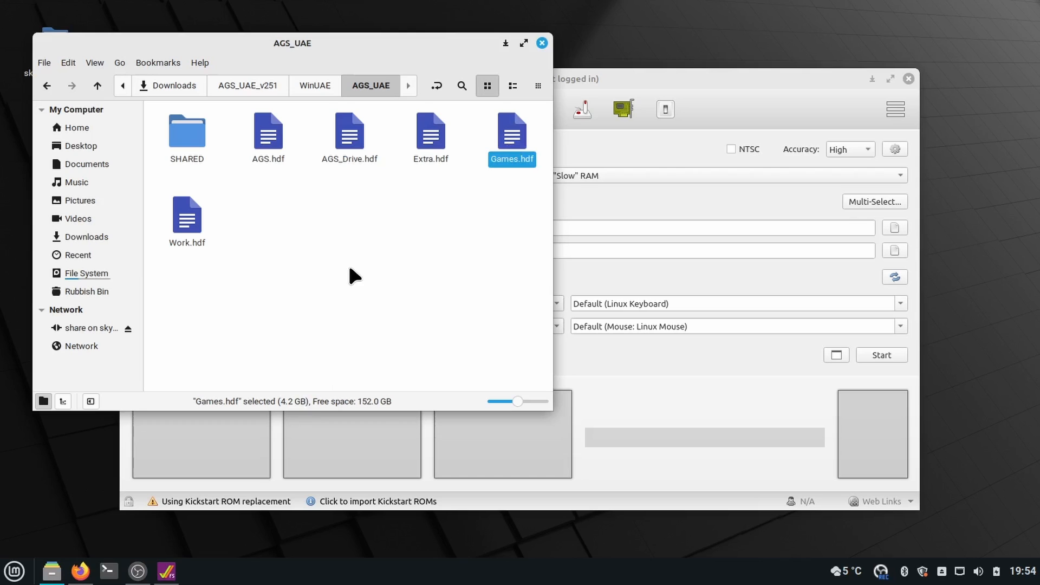
{"action": "mouse_move", "coordinate": [321, 97]}
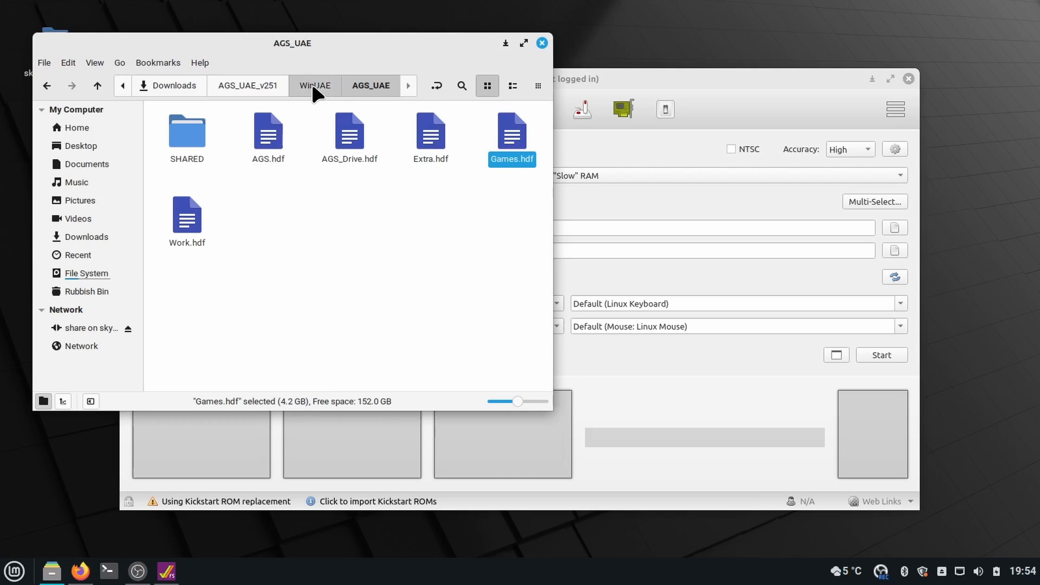
{"action": "left_click", "coordinate": [315, 85]}
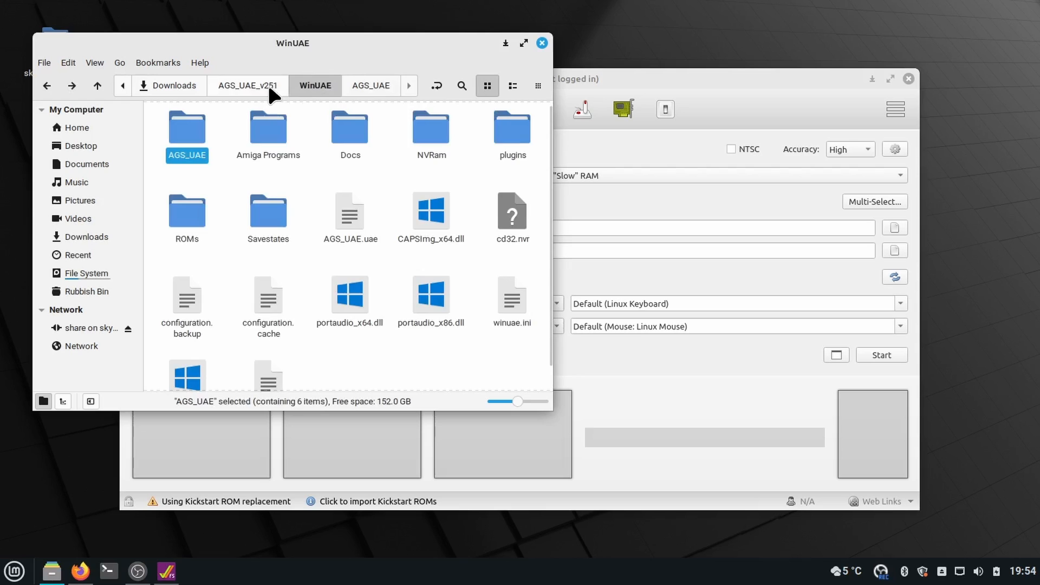
{"action": "left_click", "coordinate": [247, 85]}
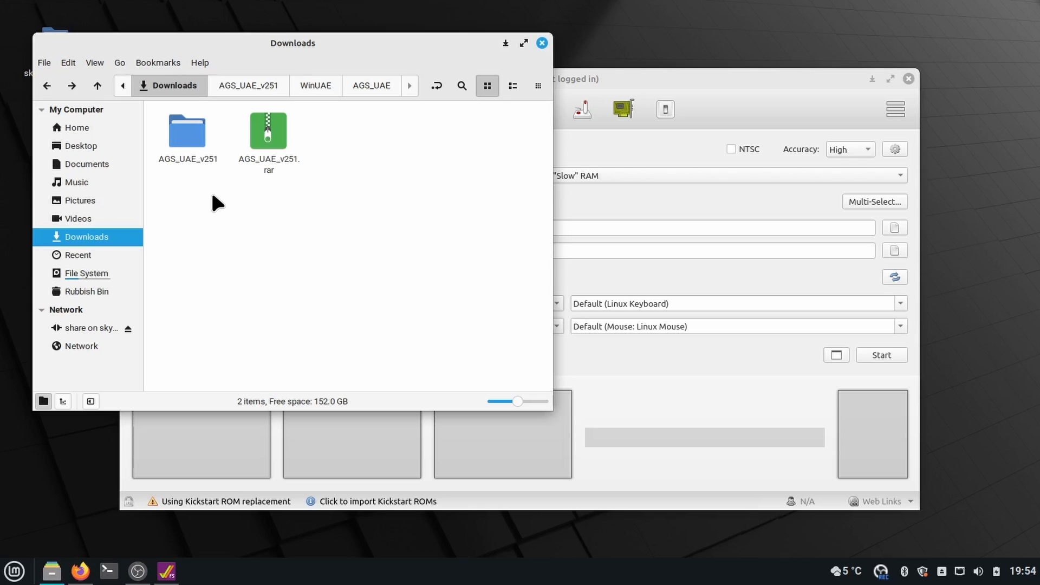
{"action": "mouse_move", "coordinate": [216, 137]}
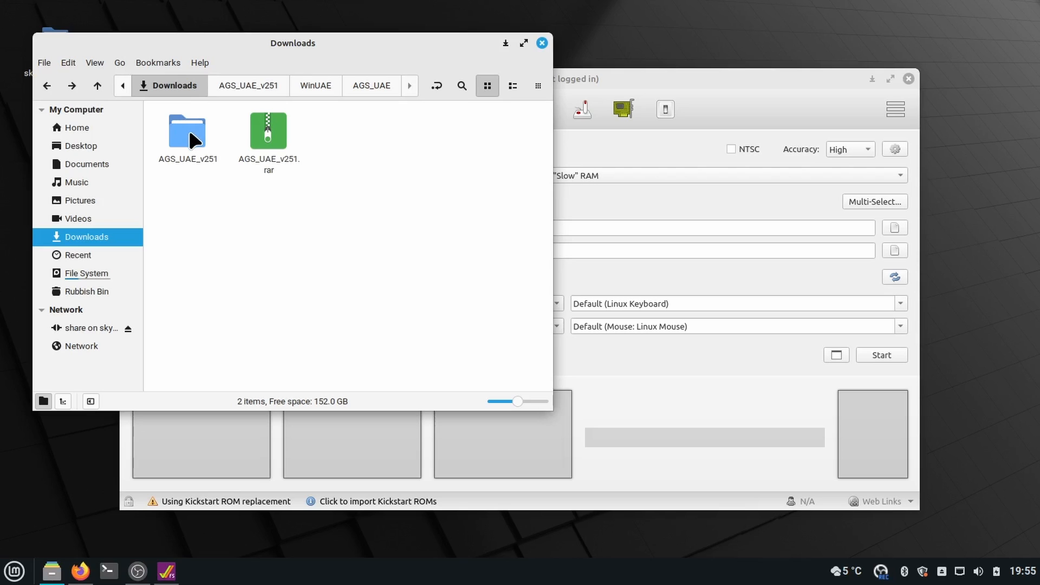
Cut the AGS_UAE folder from AGS_UAE_v251/WinUAE and go to the Documents folder.
{"action": "double_click", "coordinate": [186, 130]}
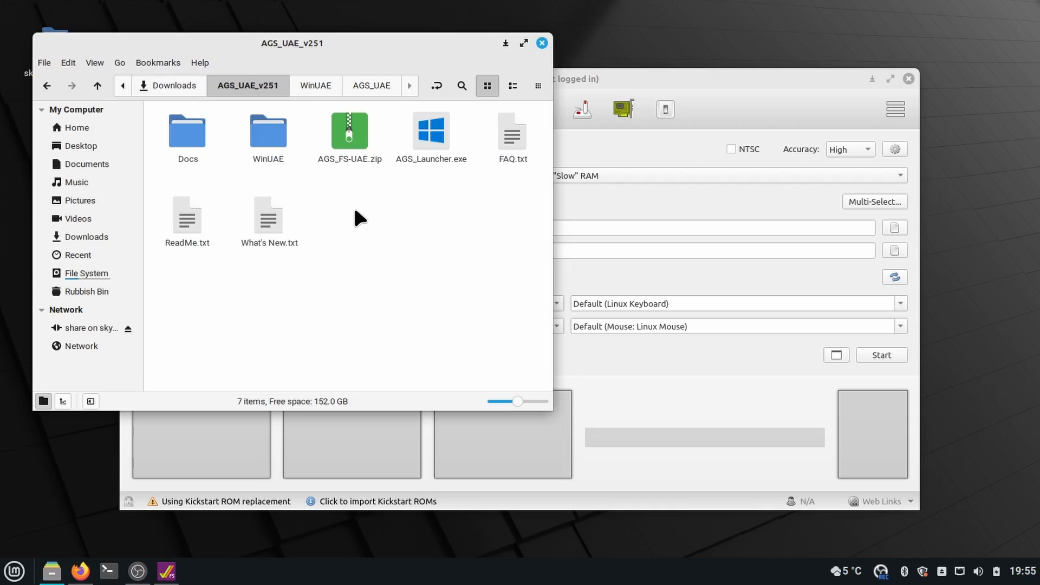
{"action": "mouse_move", "coordinate": [268, 131]}
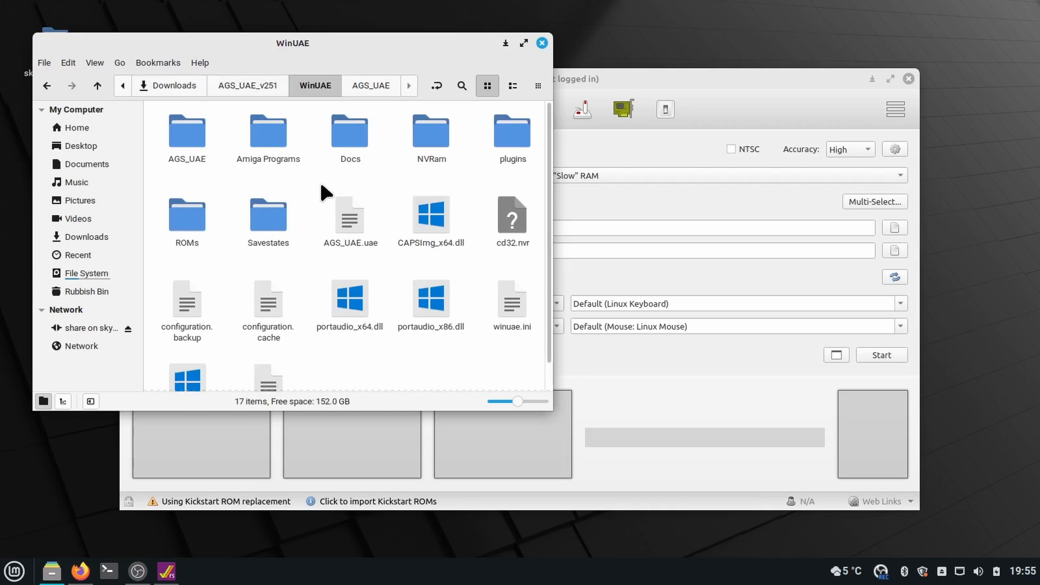
{"action": "left_click", "coordinate": [187, 130]}
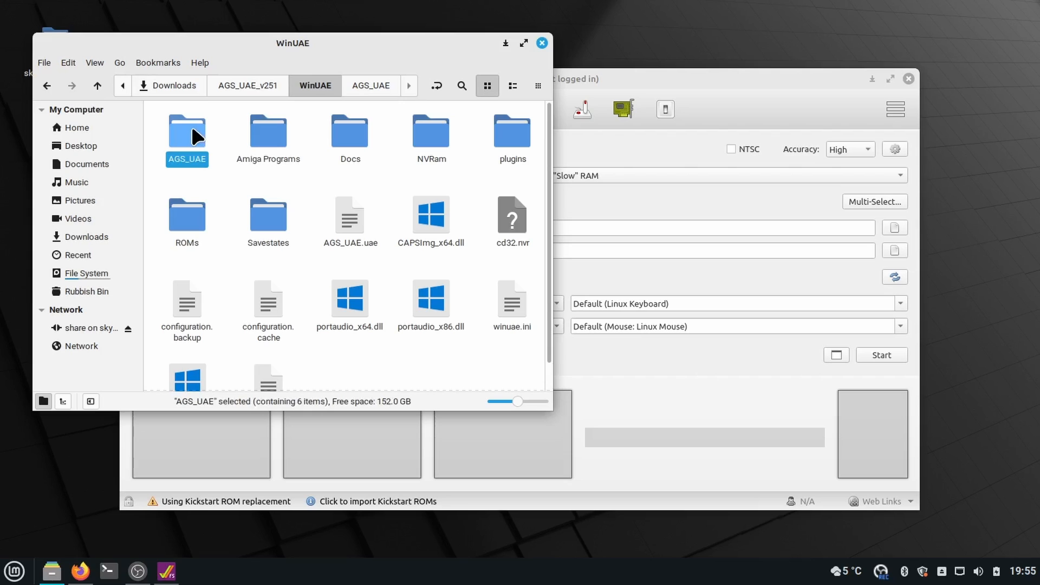
{"action": "mouse_move", "coordinate": [207, 138]}
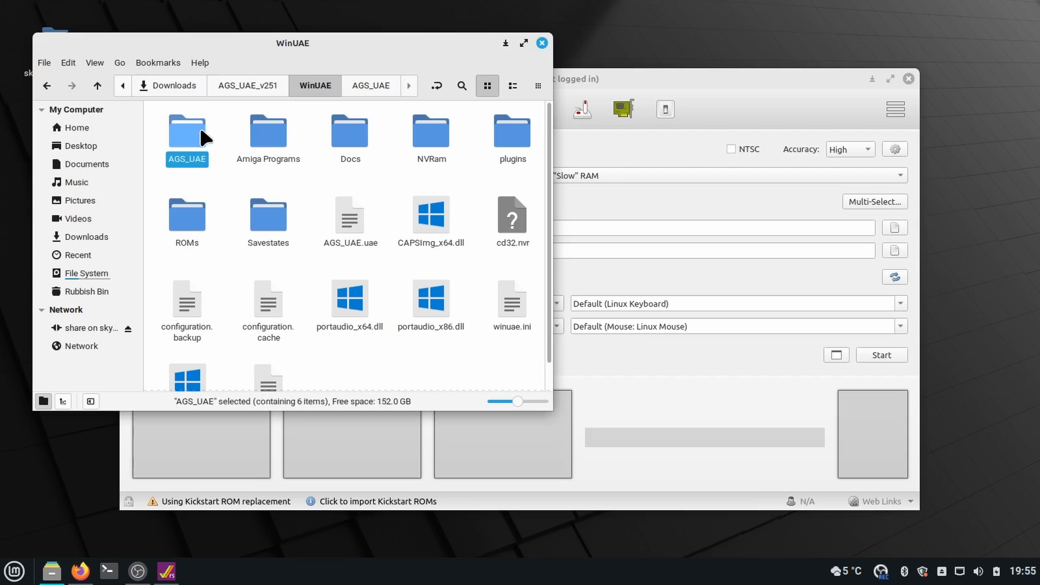
{"action": "mouse_move", "coordinate": [350, 216]}
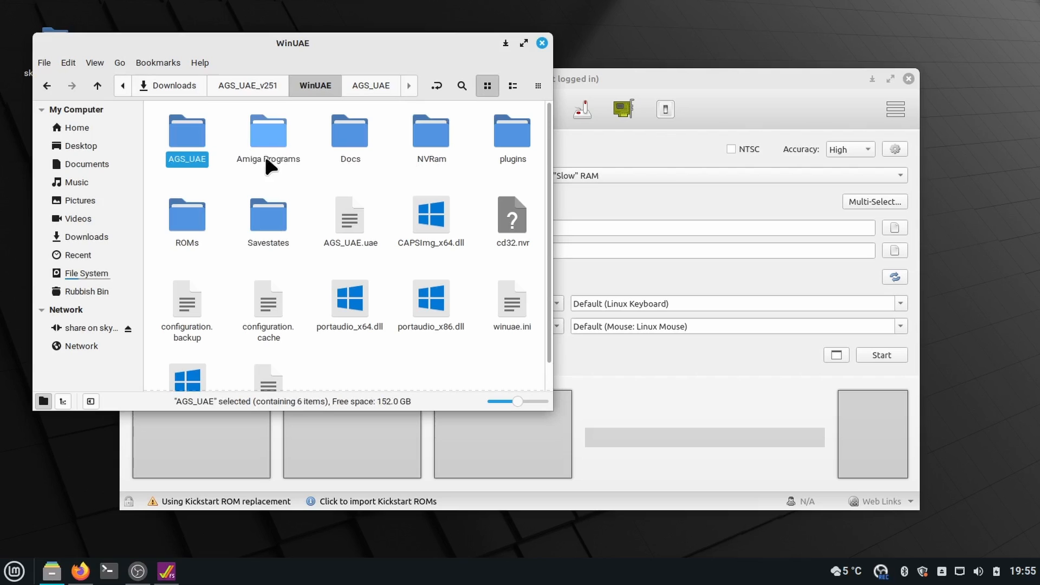
{"action": "mouse_move", "coordinate": [393, 193]}
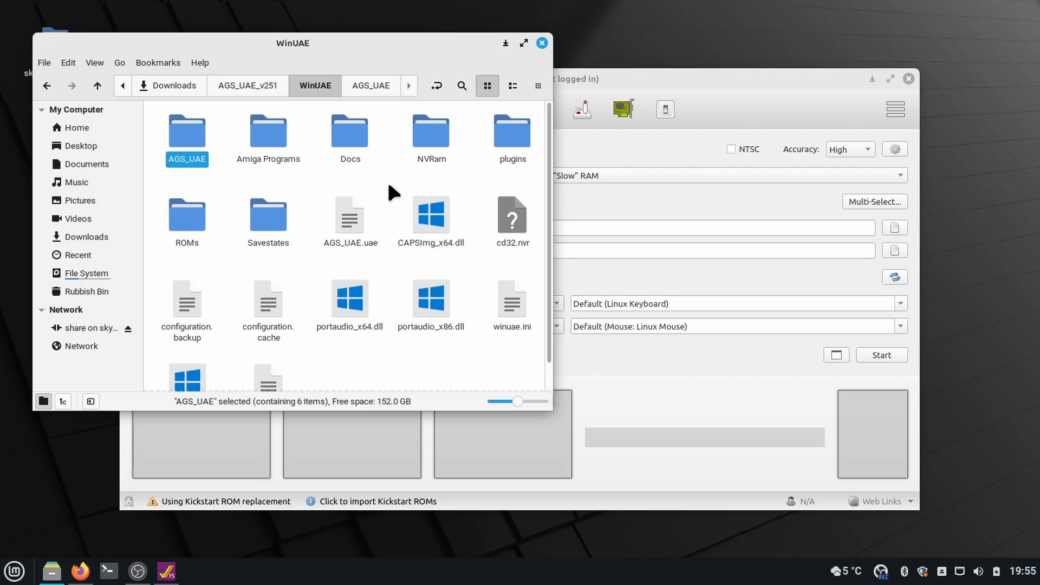
{"action": "mouse_move", "coordinate": [188, 137]}
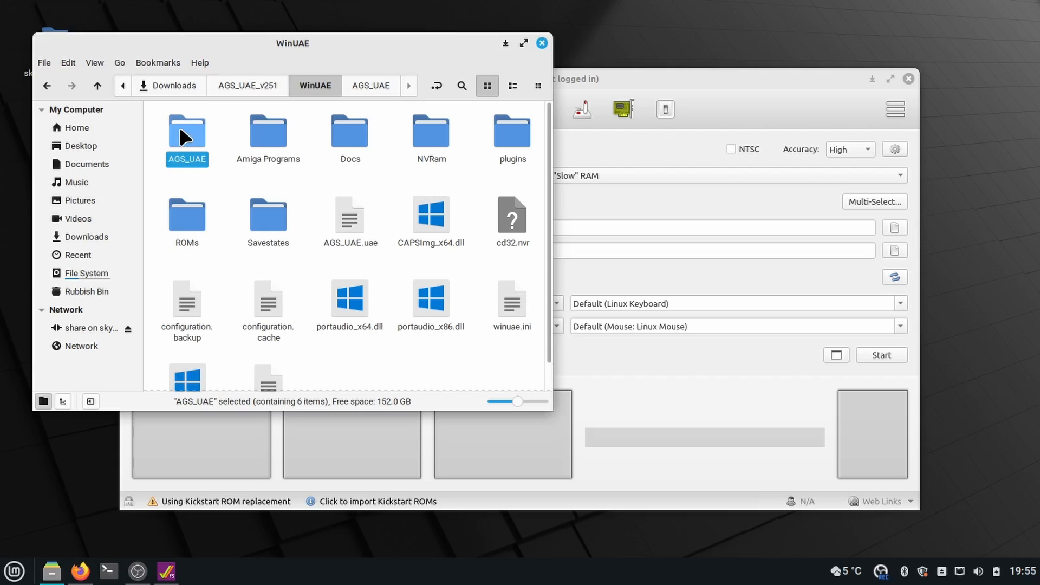
{"action": "right_click", "coordinate": [186, 130]}
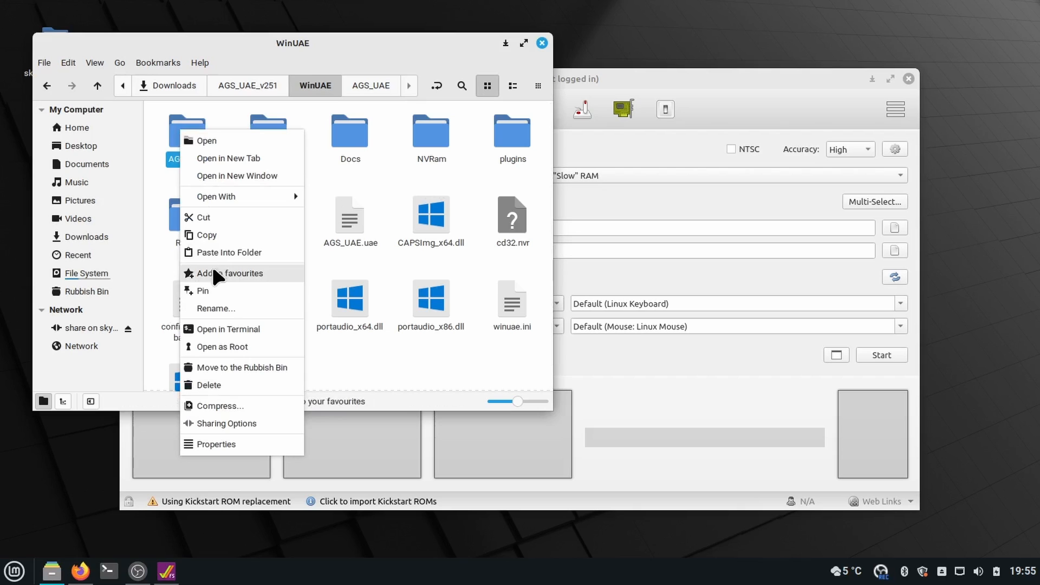
{"action": "left_click", "coordinate": [205, 216]}
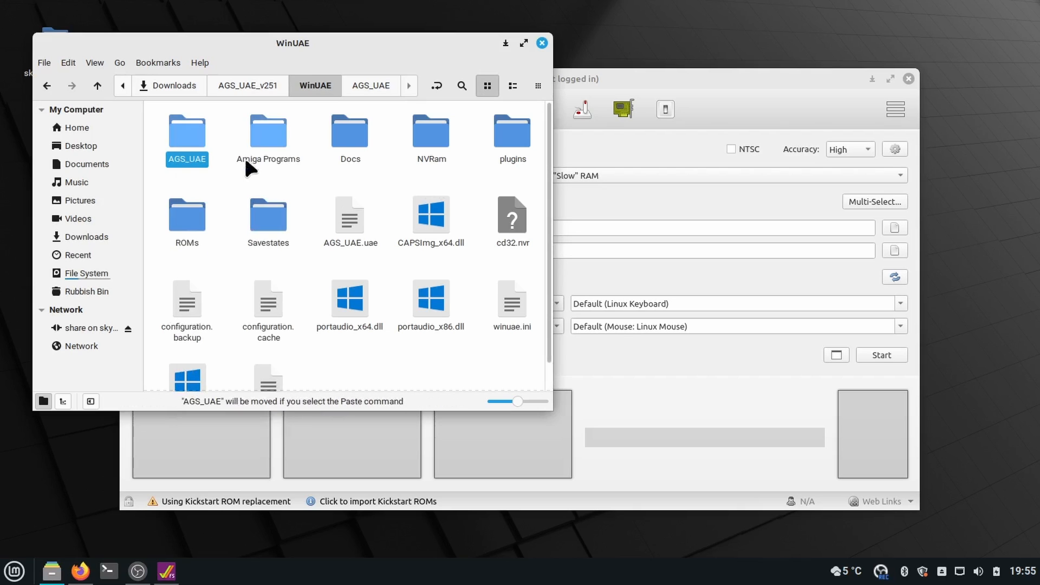
{"action": "left_click", "coordinate": [87, 164]}
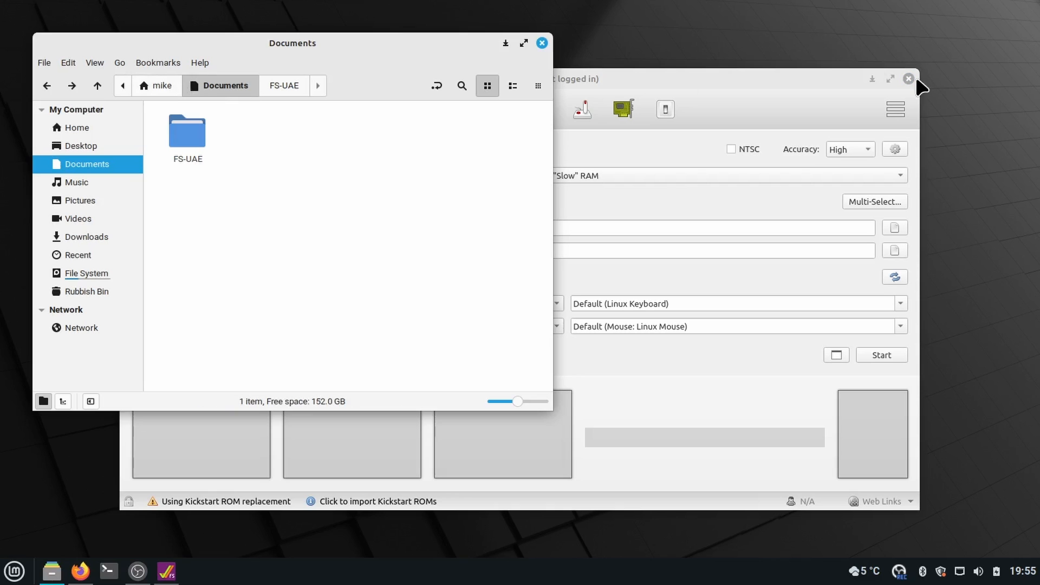
Paste the AGS_UAE folder into Documents/FS-UAE and check its contents.
{"action": "left_click", "coordinate": [908, 78]}
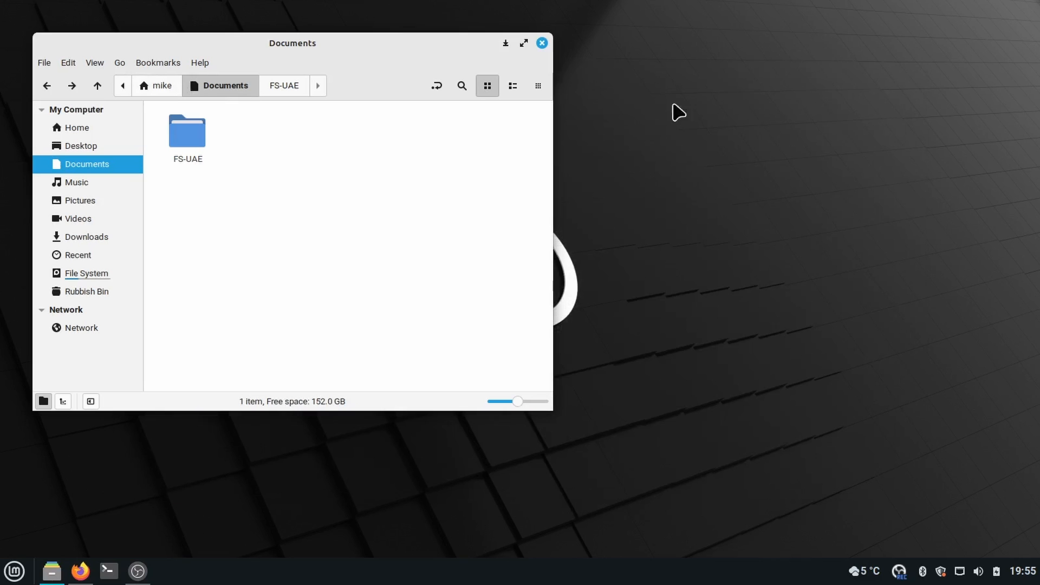
{"action": "mouse_move", "coordinate": [196, 144]}
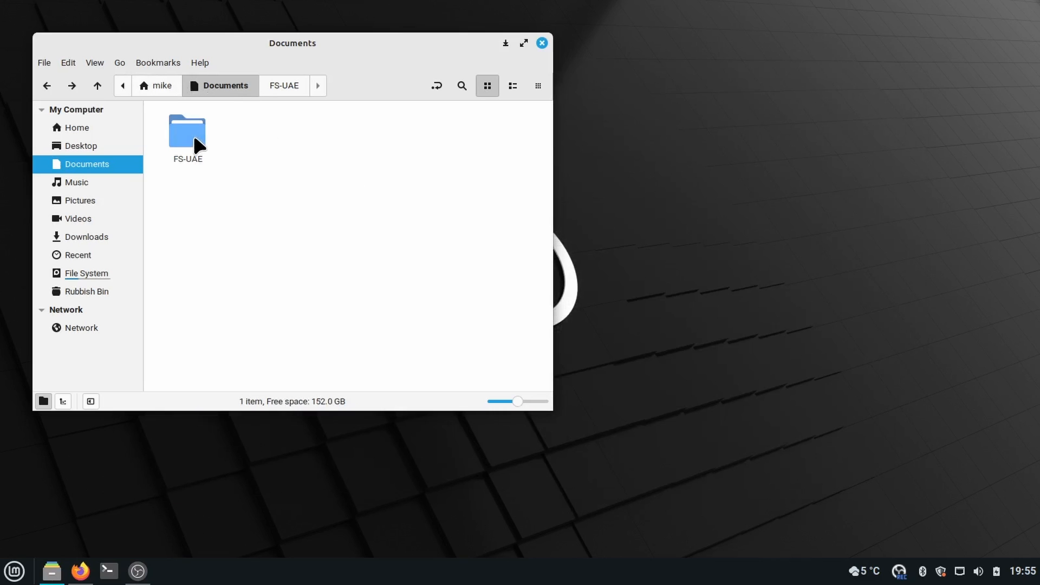
{"action": "double_click", "coordinate": [188, 129]}
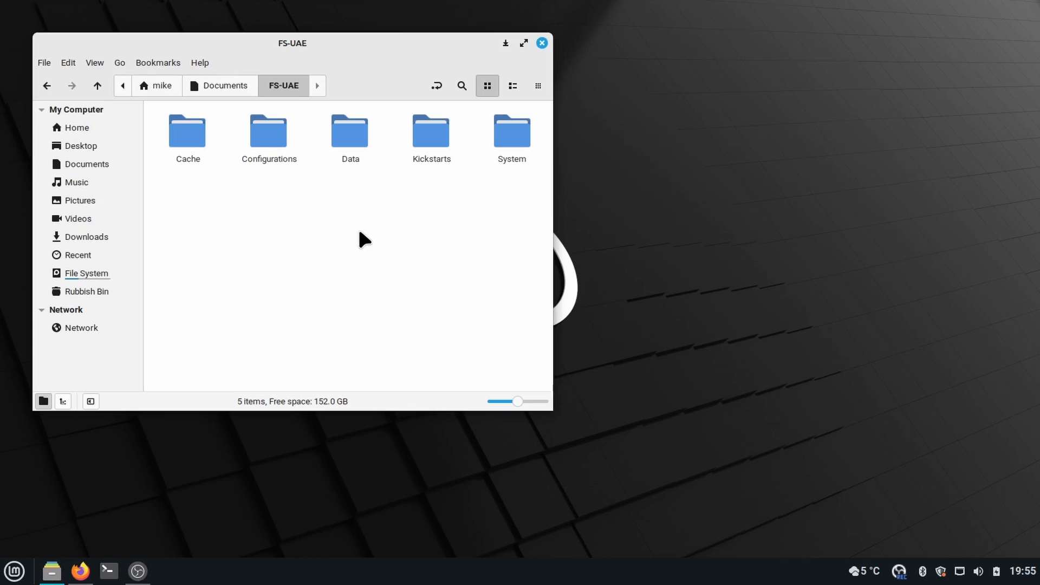
{"action": "right_click", "coordinate": [363, 238]}
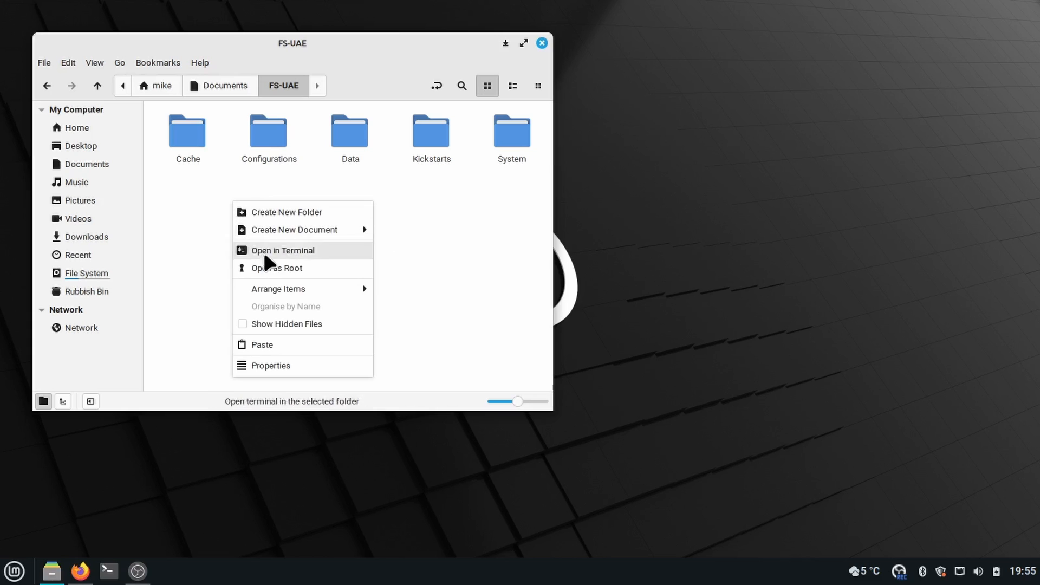
{"action": "left_click", "coordinate": [288, 212]}
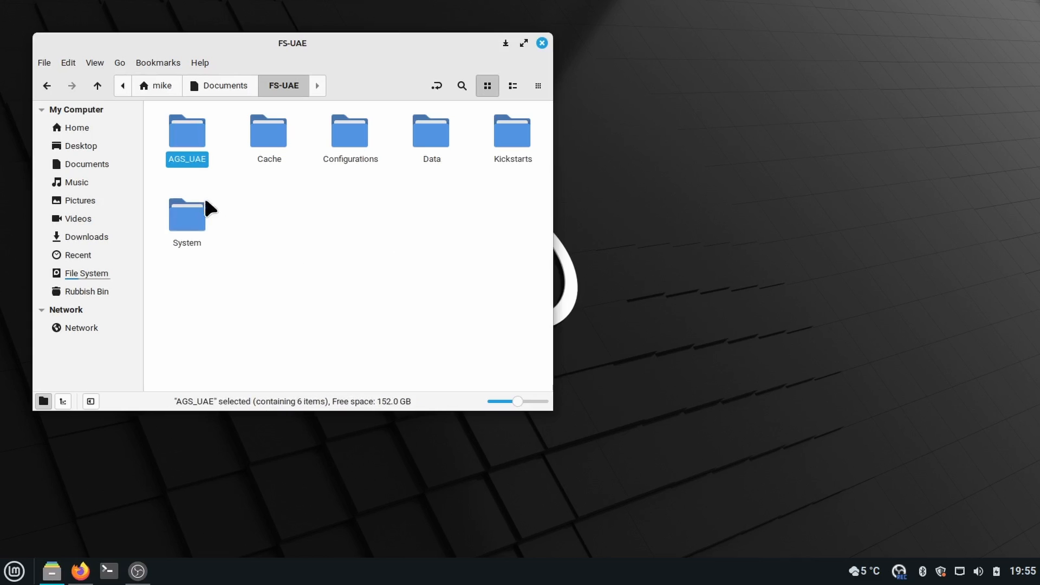
{"action": "mouse_move", "coordinate": [223, 178]}
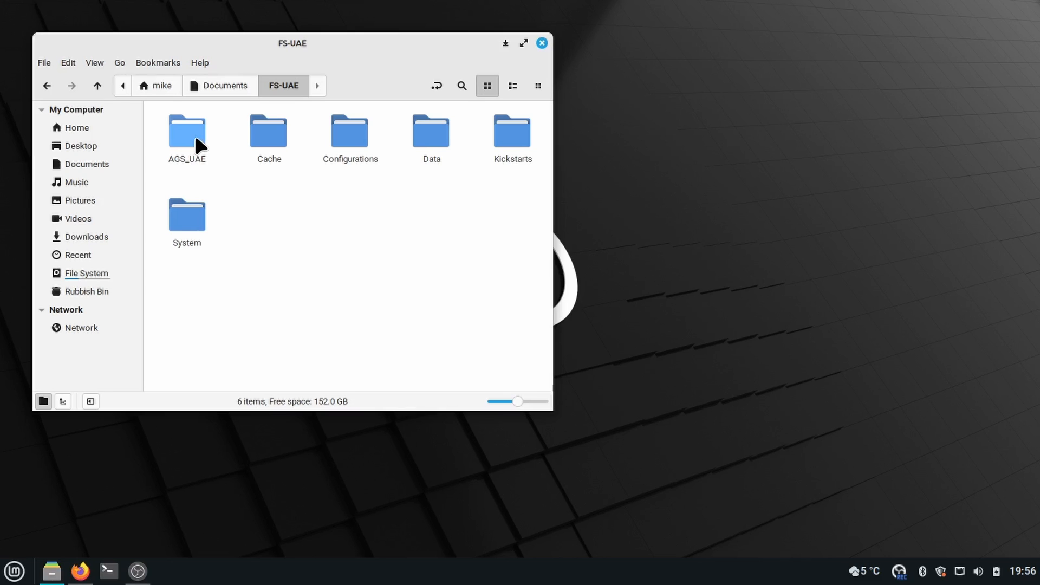
{"action": "double_click", "coordinate": [188, 129]}
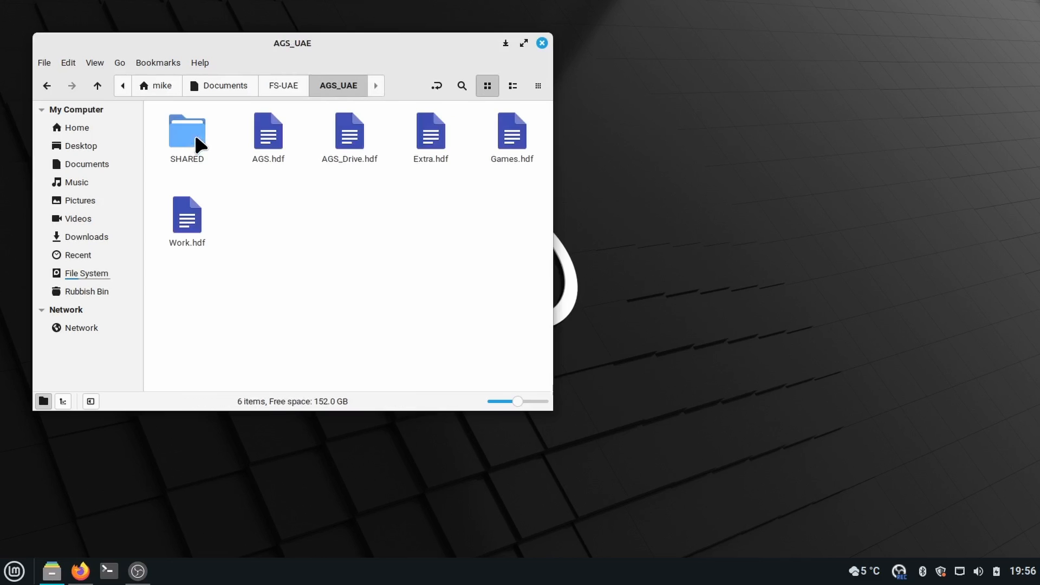
{"action": "mouse_move", "coordinate": [274, 90]}
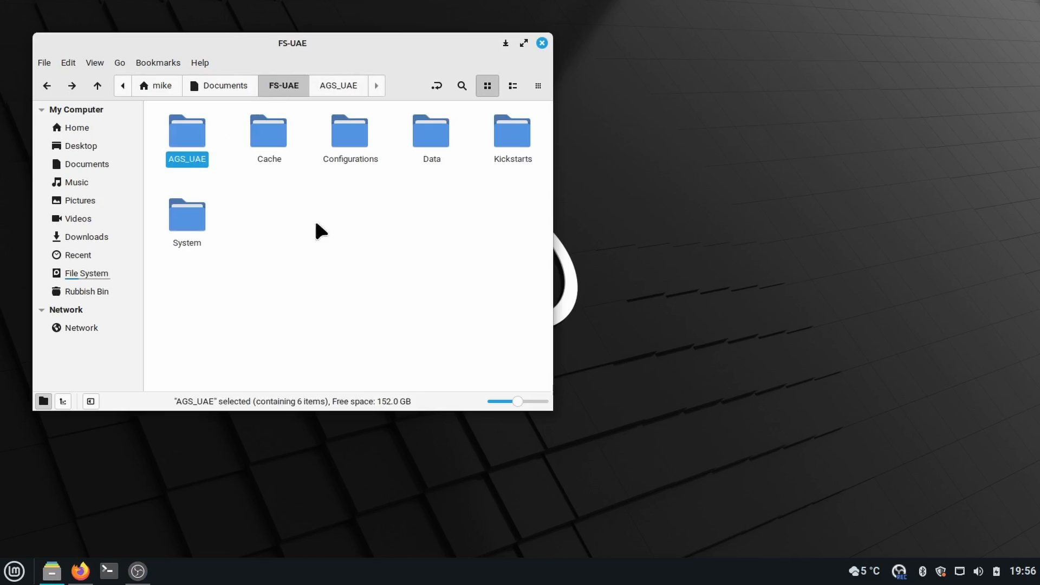
{"action": "mouse_move", "coordinate": [185, 105]}
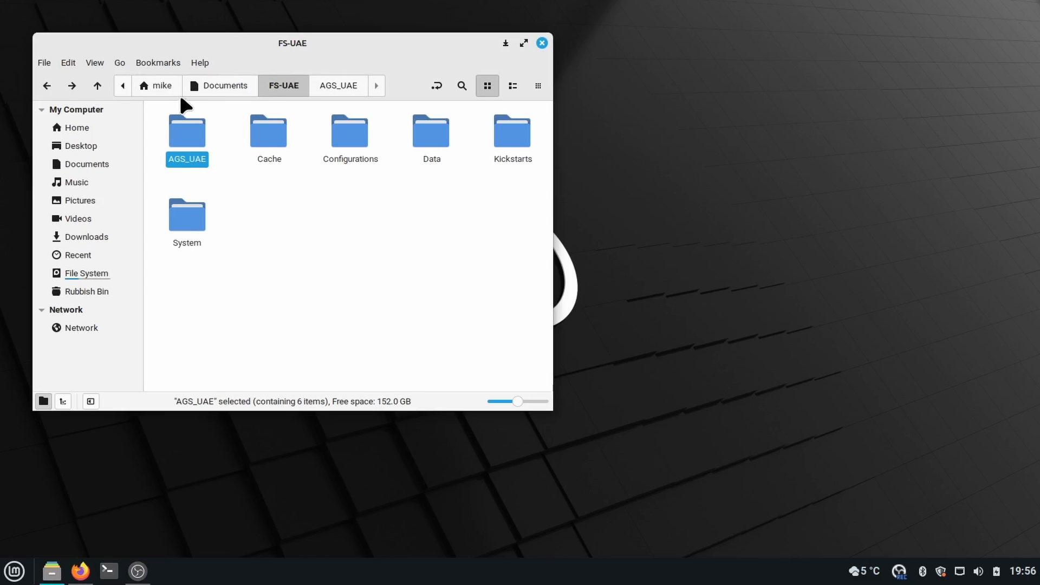
{"action": "mouse_move", "coordinate": [87, 238]}
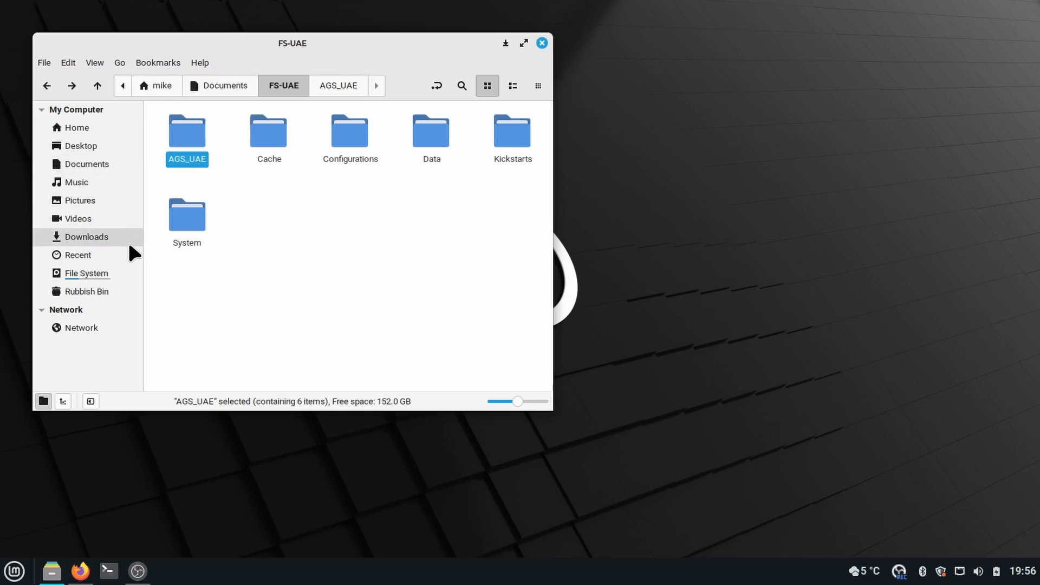
Extract the AGS_FS-UAE.zip archive inside Downloads/AGS_UAE_v251.
{"action": "left_click", "coordinate": [87, 237]}
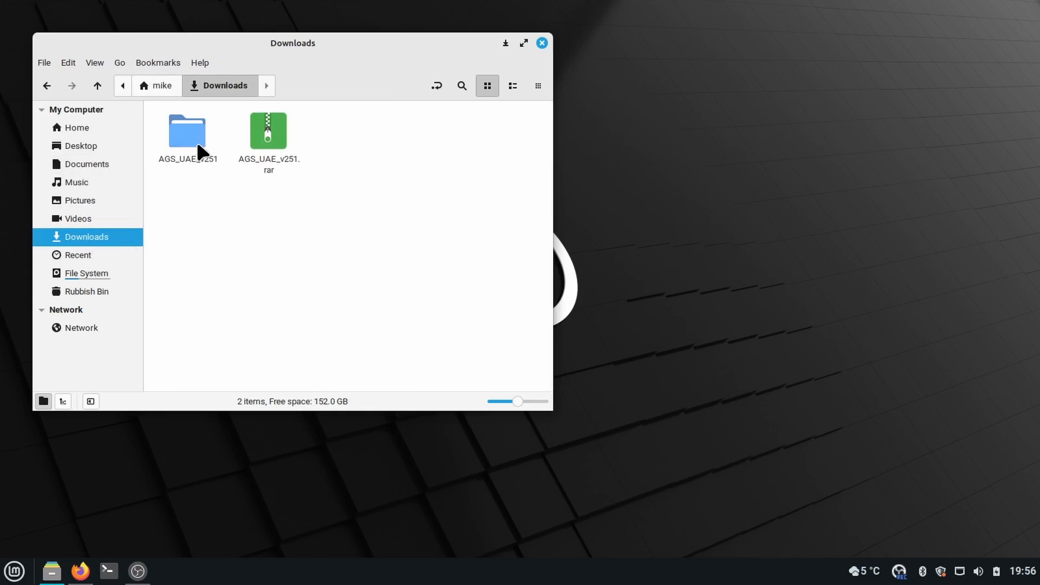
{"action": "double_click", "coordinate": [188, 129]}
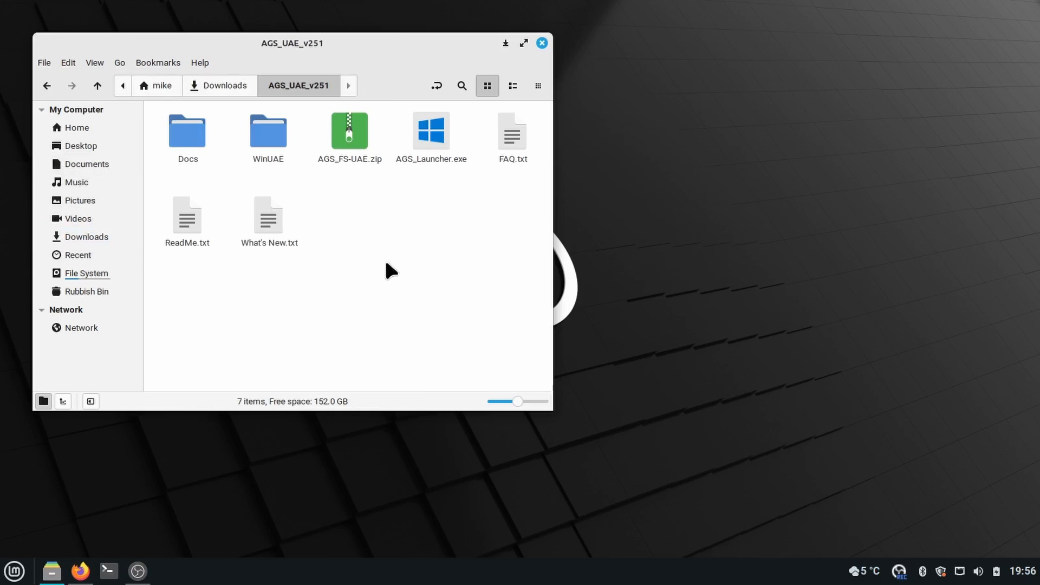
{"action": "left_click", "coordinate": [349, 130]}
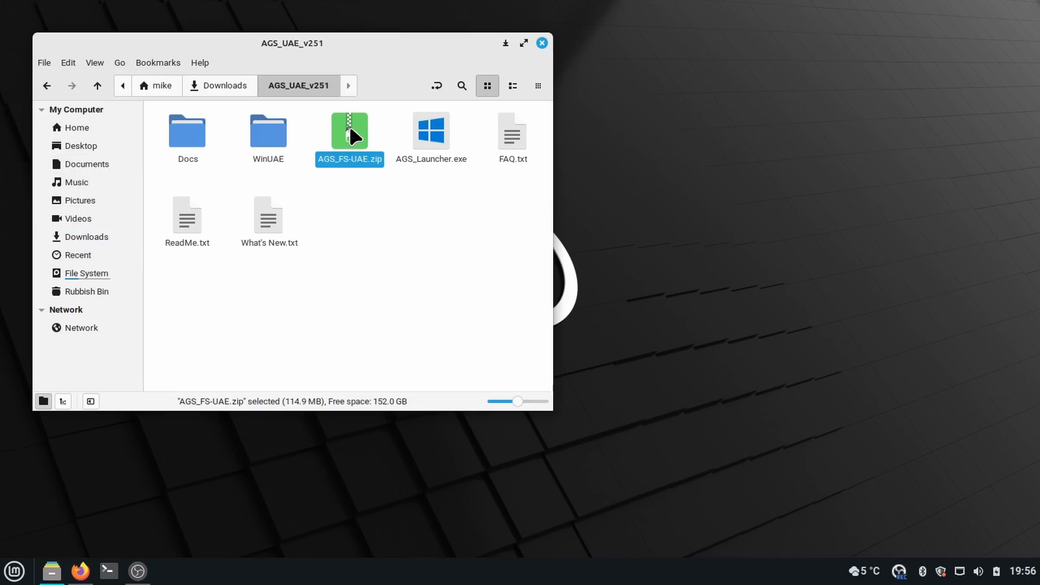
{"action": "right_click", "coordinate": [348, 130]}
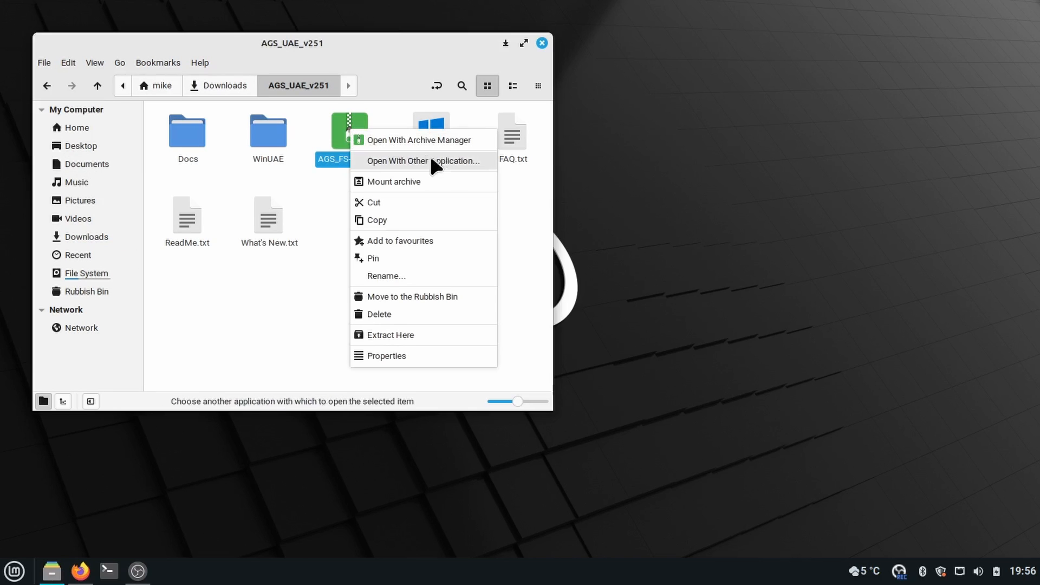
{"action": "mouse_move", "coordinate": [396, 334]}
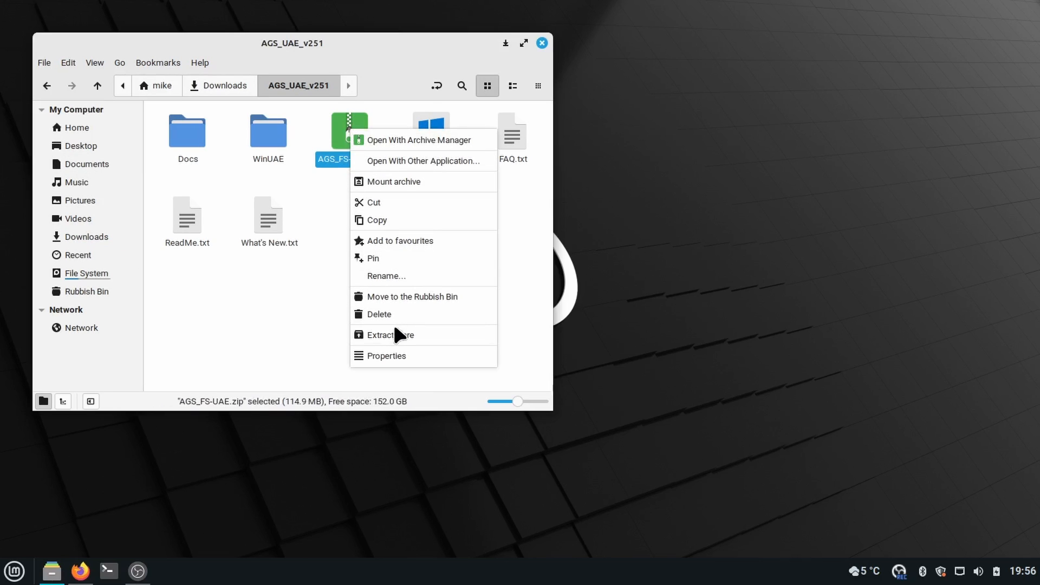
{"action": "left_click", "coordinate": [389, 335]}
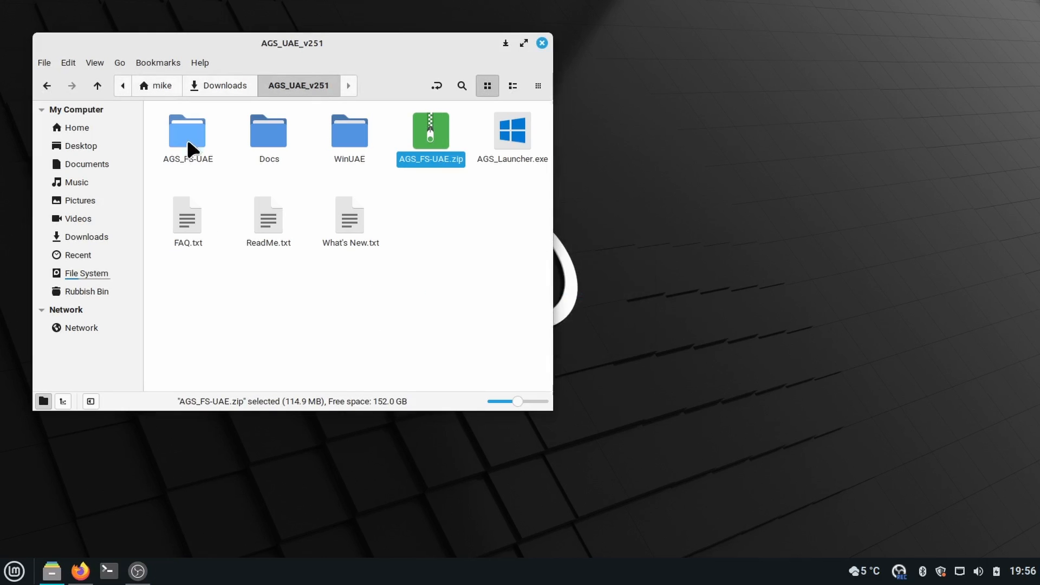
Copy the Configurations and Kickstarts folders from the extracted AGS_FS-UAE folder.
{"action": "left_click", "coordinate": [188, 131]}
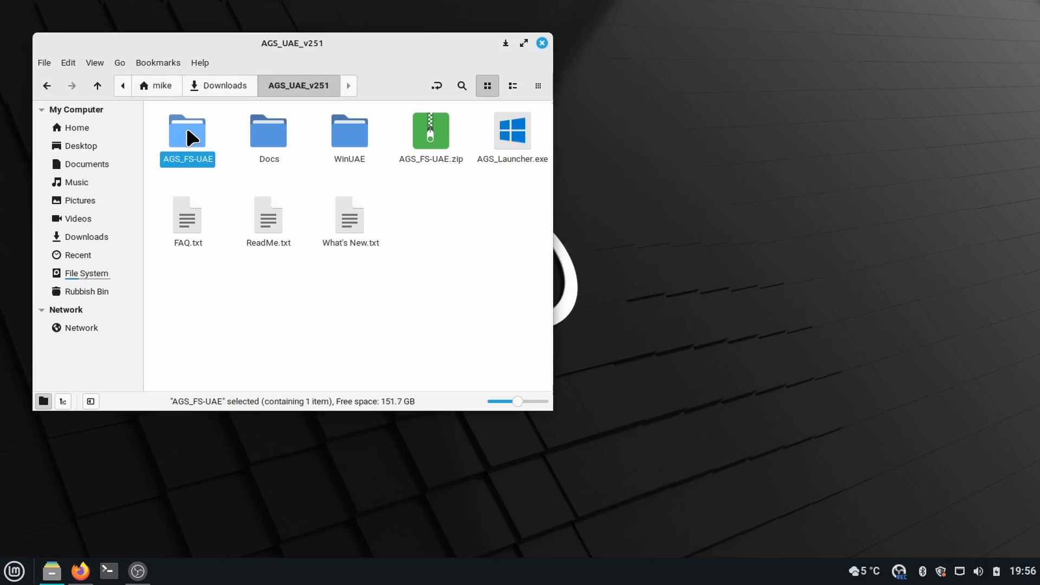
{"action": "double_click", "coordinate": [187, 129]}
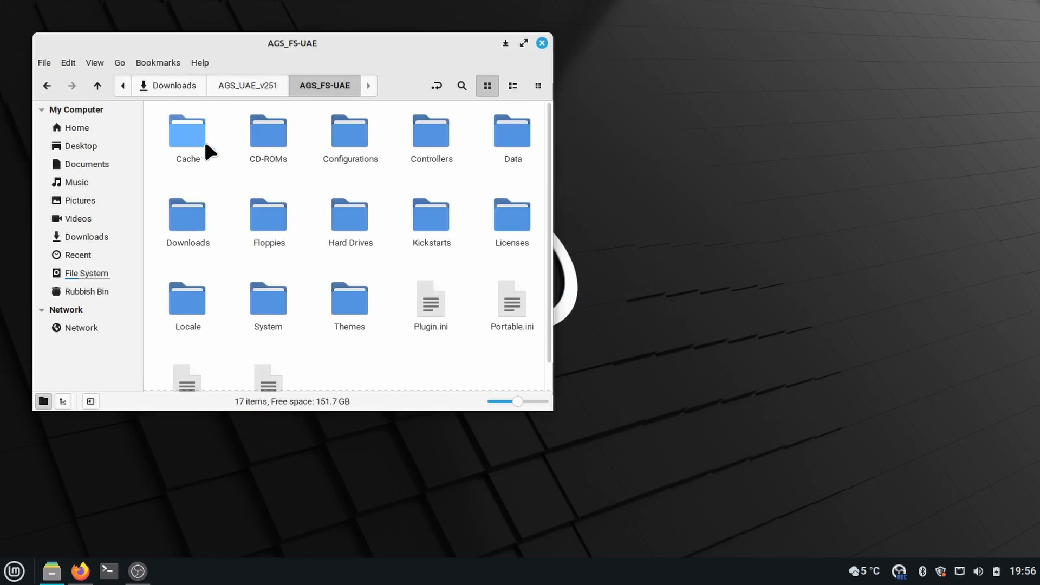
{"action": "mouse_move", "coordinate": [452, 358]}
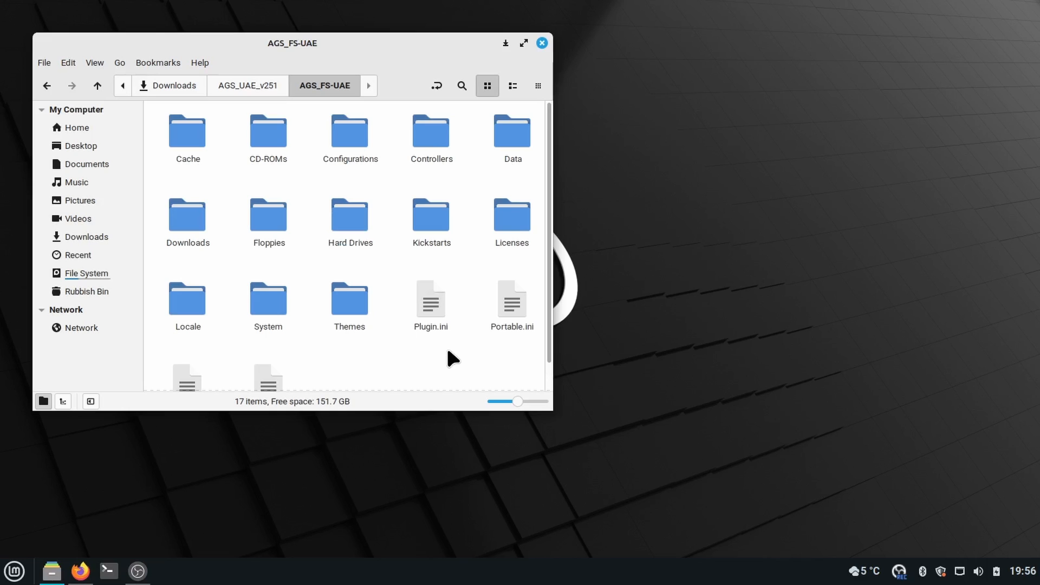
{"action": "mouse_move", "coordinate": [378, 175]}
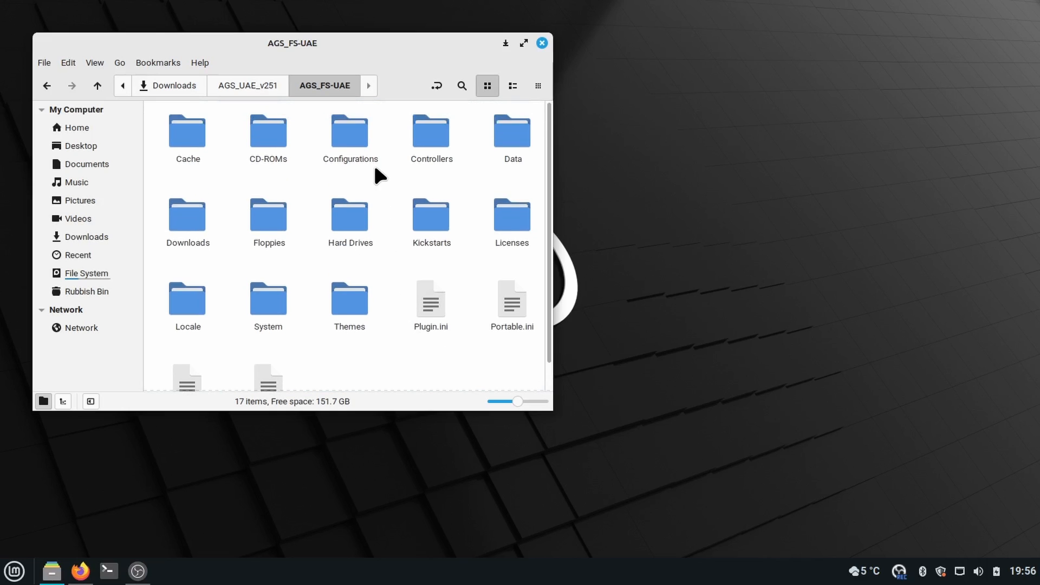
{"action": "left_click", "coordinate": [350, 131]}
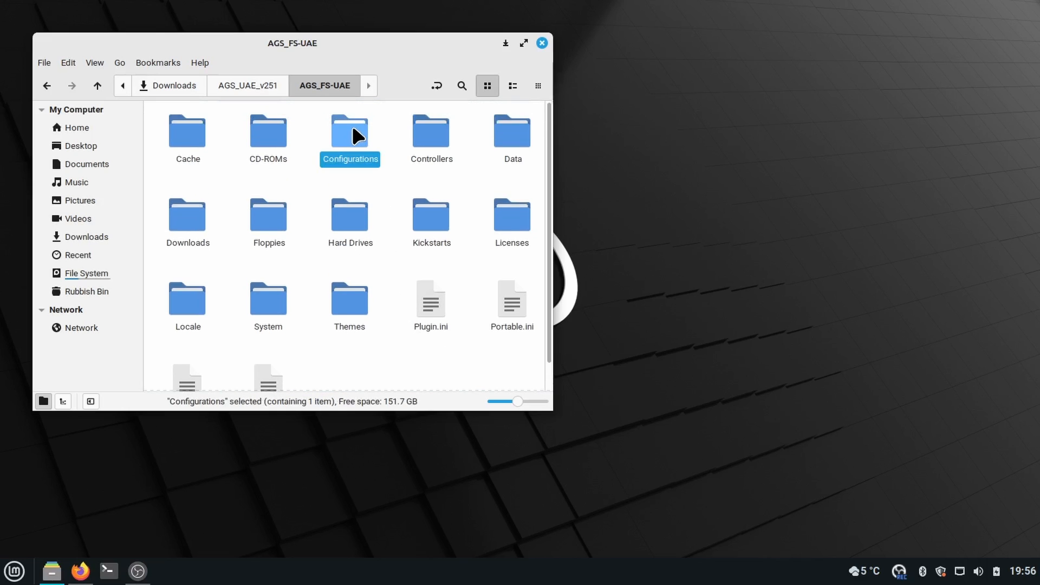
{"action": "mouse_move", "coordinate": [472, 184]}
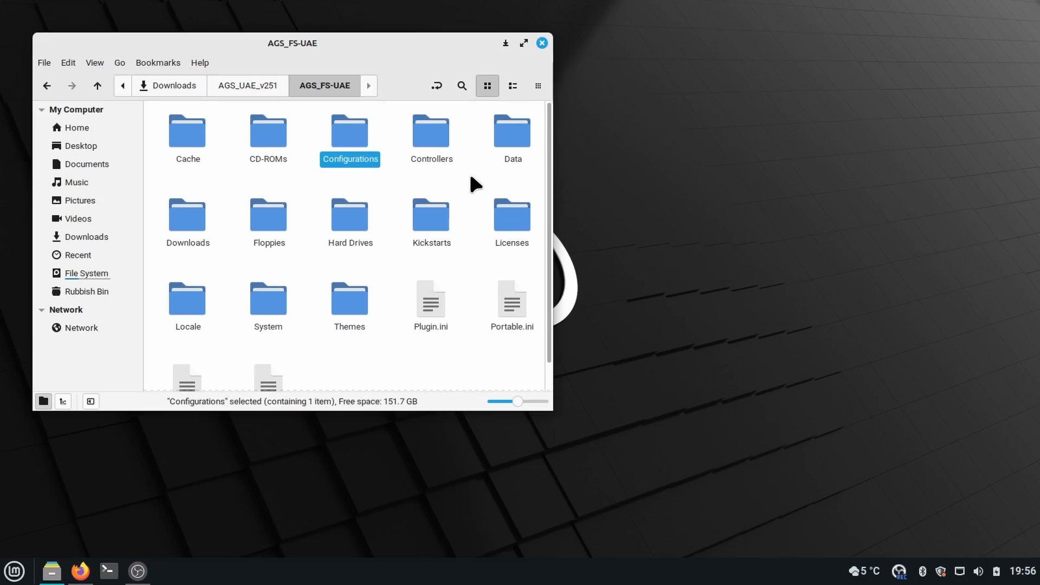
{"action": "left_click", "coordinate": [430, 216]}
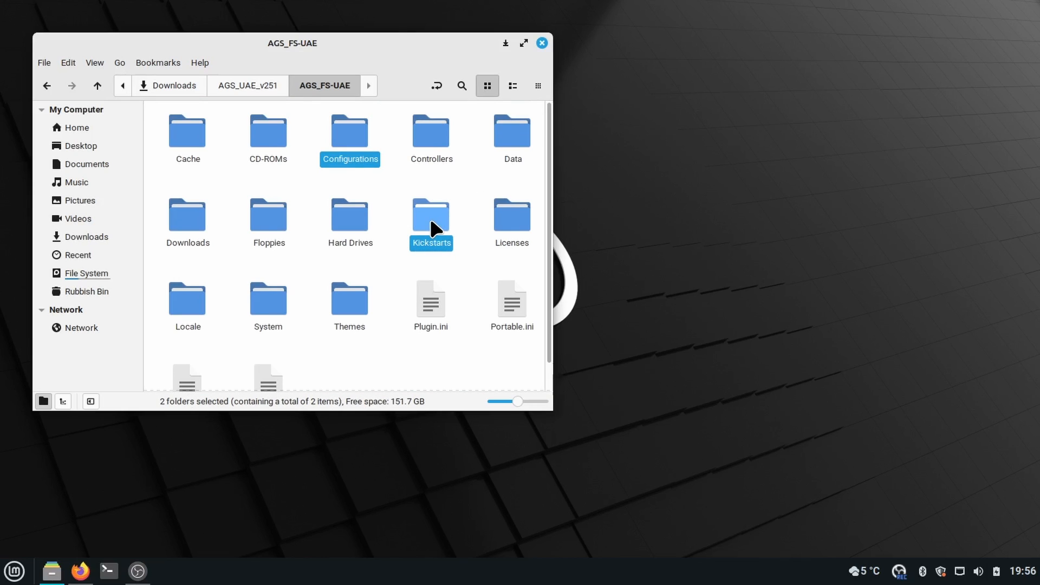
{"action": "key", "text": "ctrl+c"}
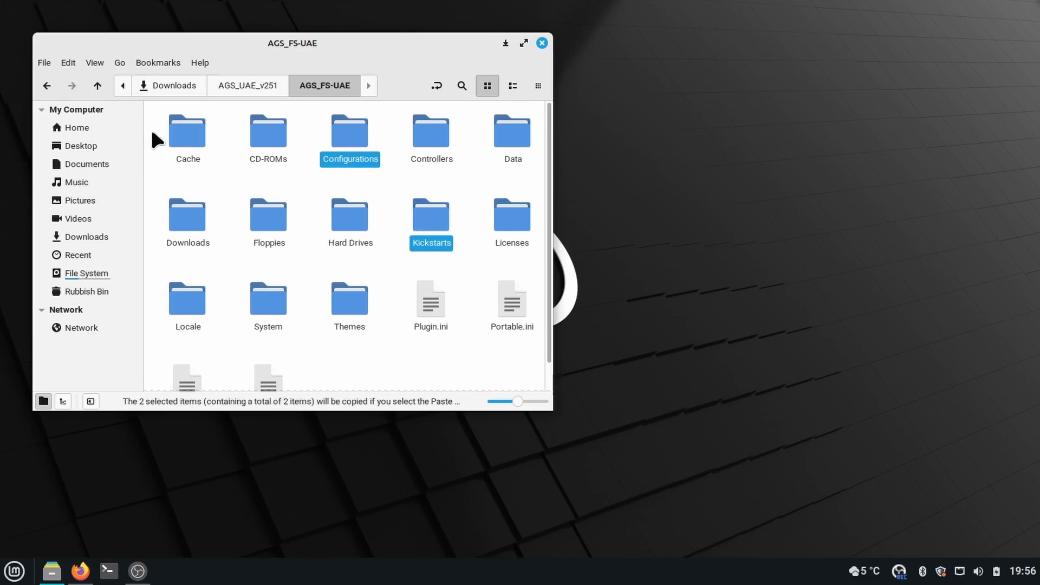
Paste Configurations and Kickstarts into Documents/FS-UAE, merging with the existing folders for all conflicts.
{"action": "left_click", "coordinate": [80, 163]}
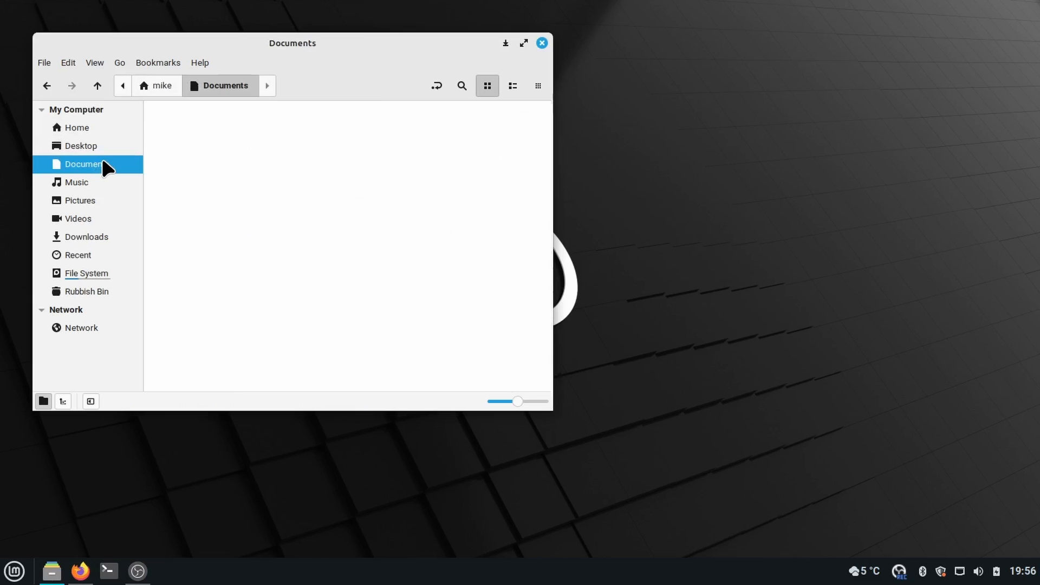
{"action": "left_click", "coordinate": [82, 164]}
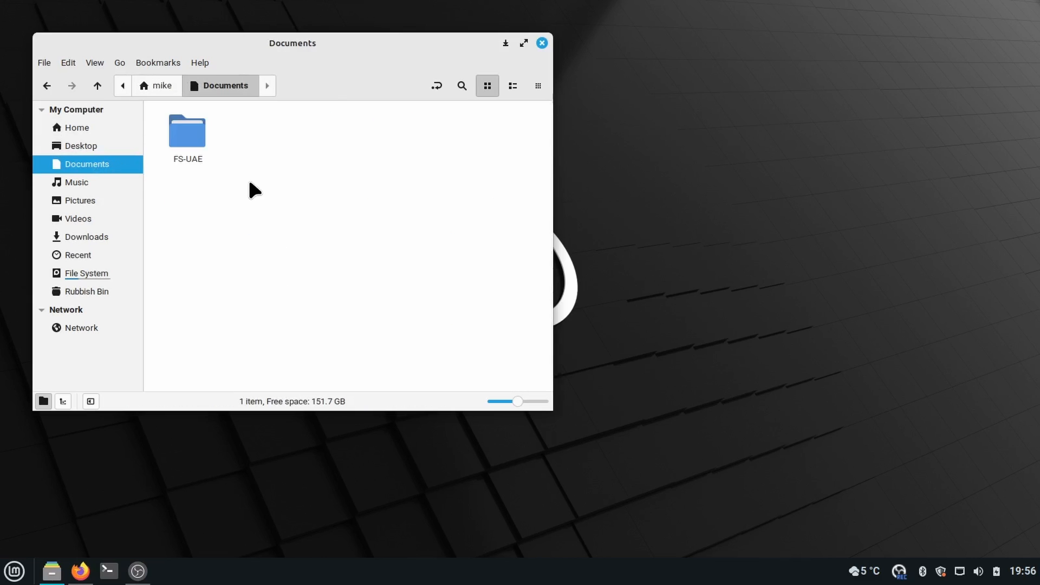
{"action": "double_click", "coordinate": [187, 130]}
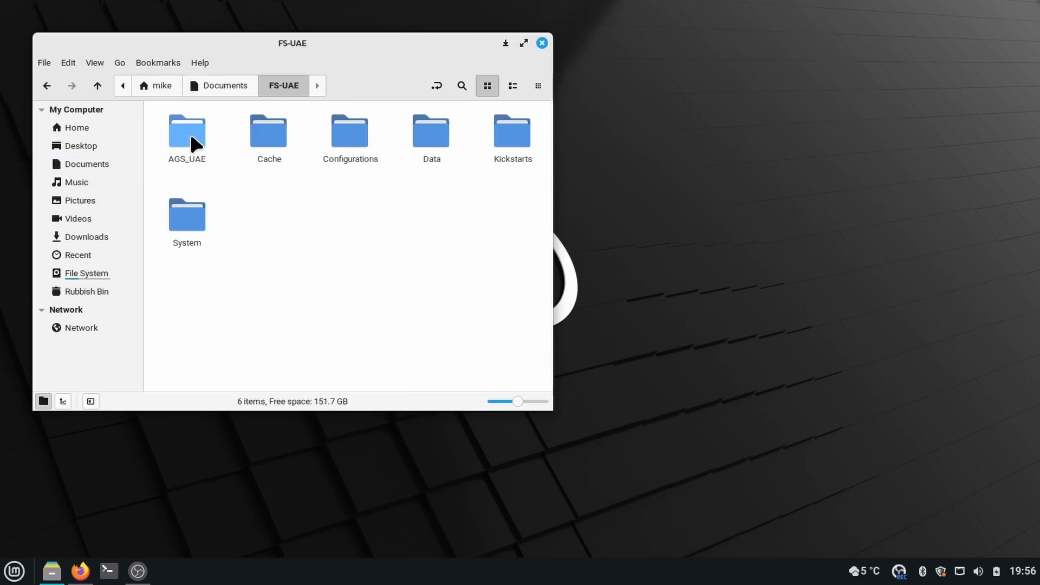
{"action": "mouse_move", "coordinate": [299, 219]}
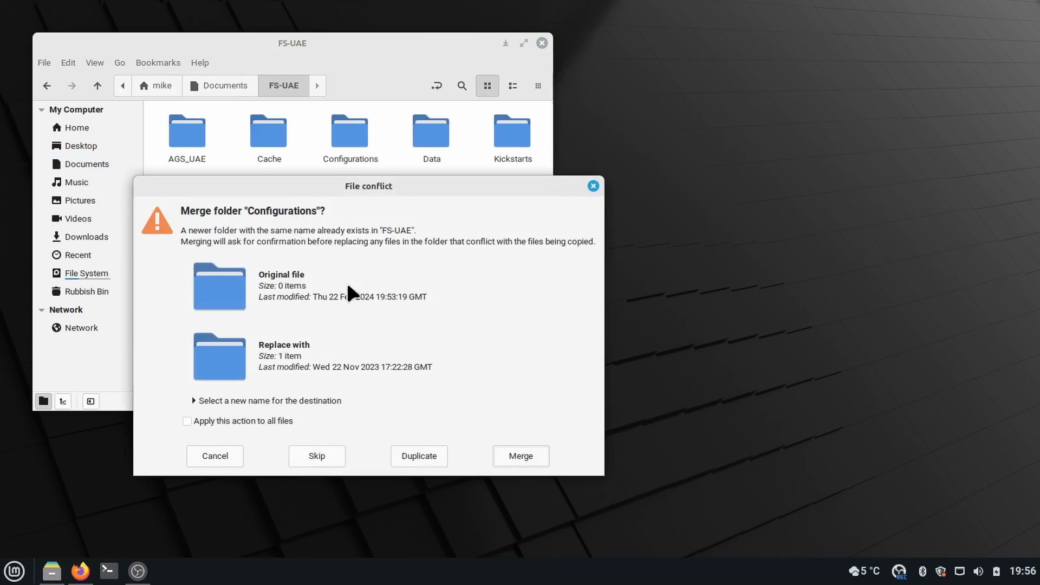
{"action": "mouse_move", "coordinate": [285, 459]}
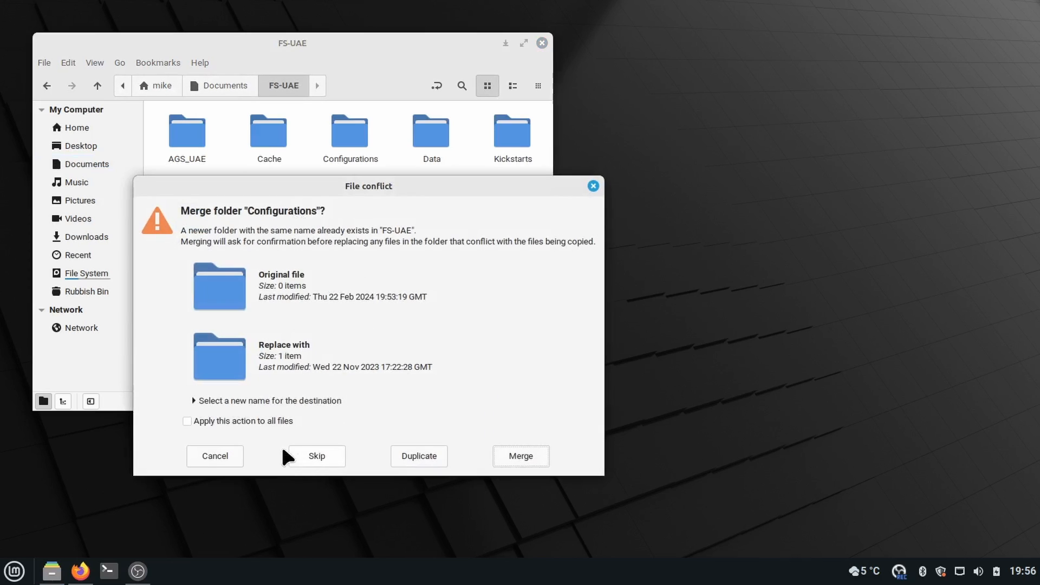
{"action": "left_click", "coordinate": [186, 420]}
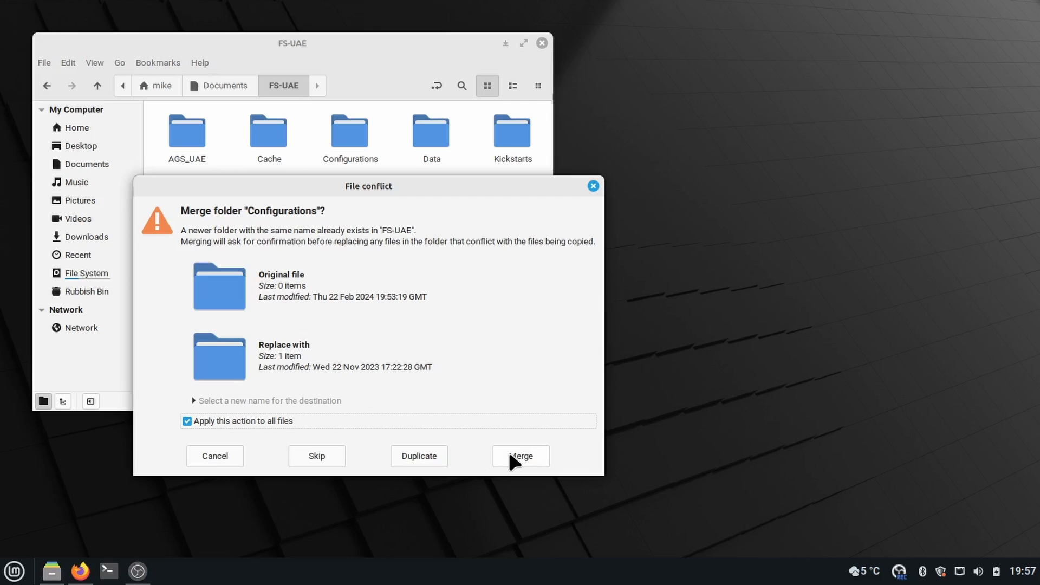
{"action": "left_click", "coordinate": [520, 456]}
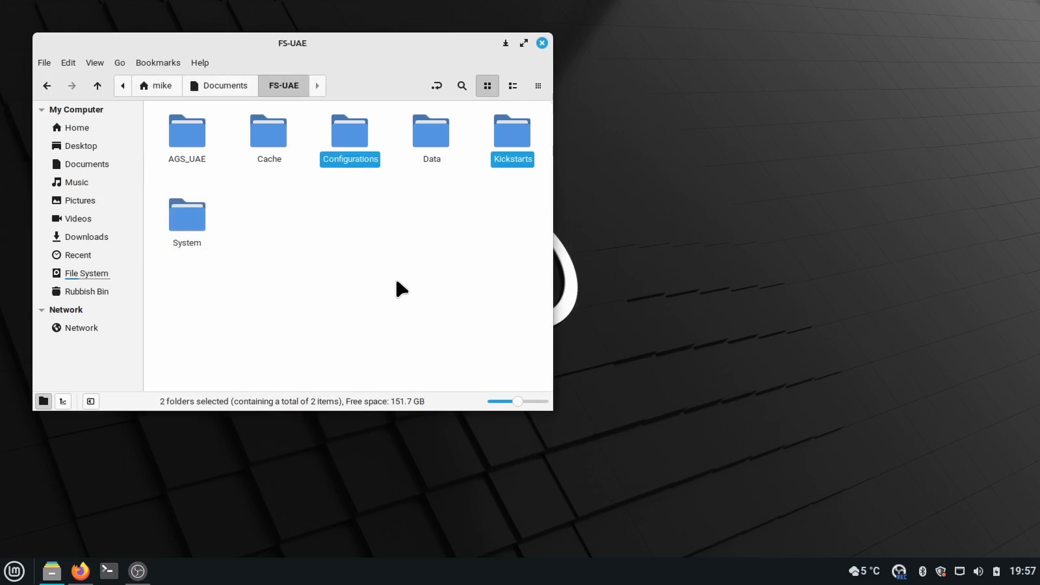
{"action": "left_click", "coordinate": [400, 291]}
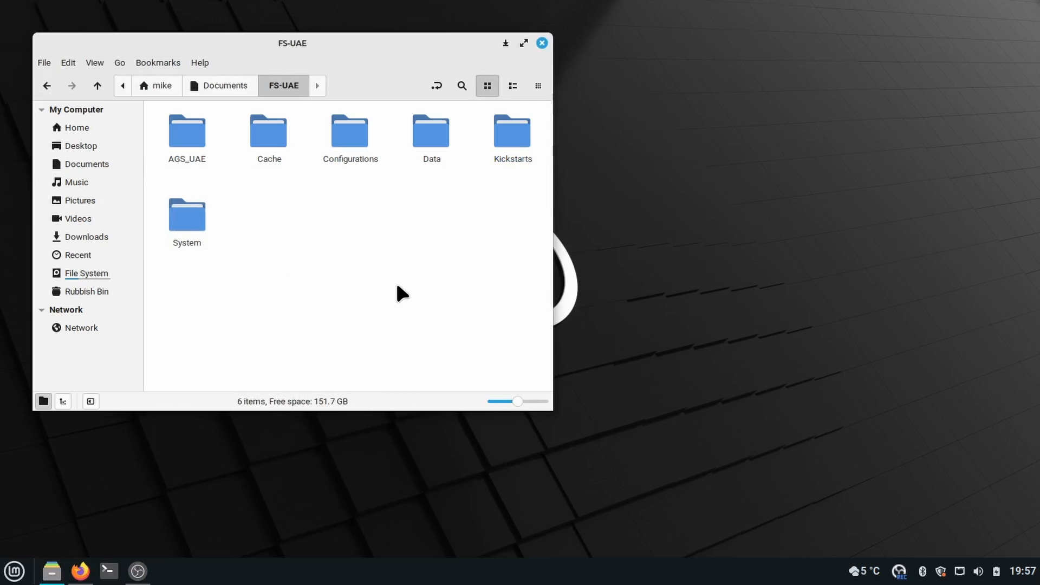
Start the FS-UAE Launcher from the Cinnamon menu's Administration category.
{"action": "left_click", "coordinate": [13, 571]}
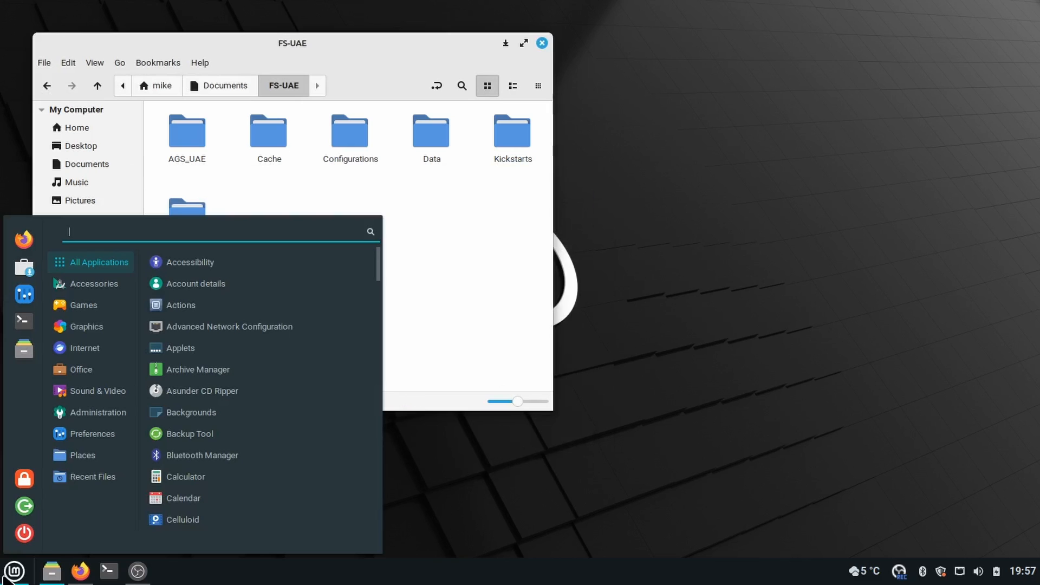
{"action": "left_click", "coordinate": [97, 412]}
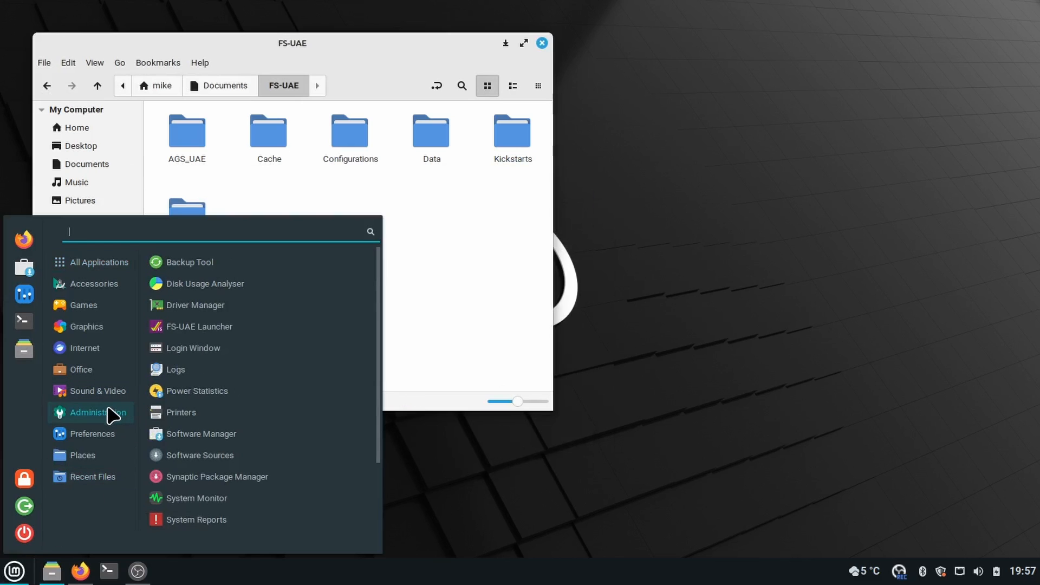
{"action": "mouse_move", "coordinate": [226, 329]}
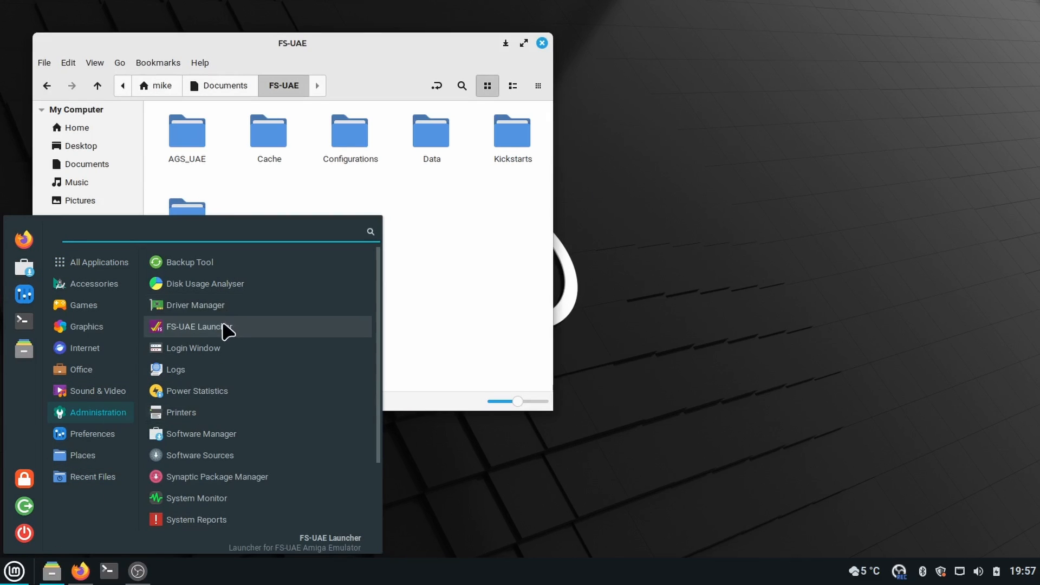
{"action": "left_click", "coordinate": [194, 326]}
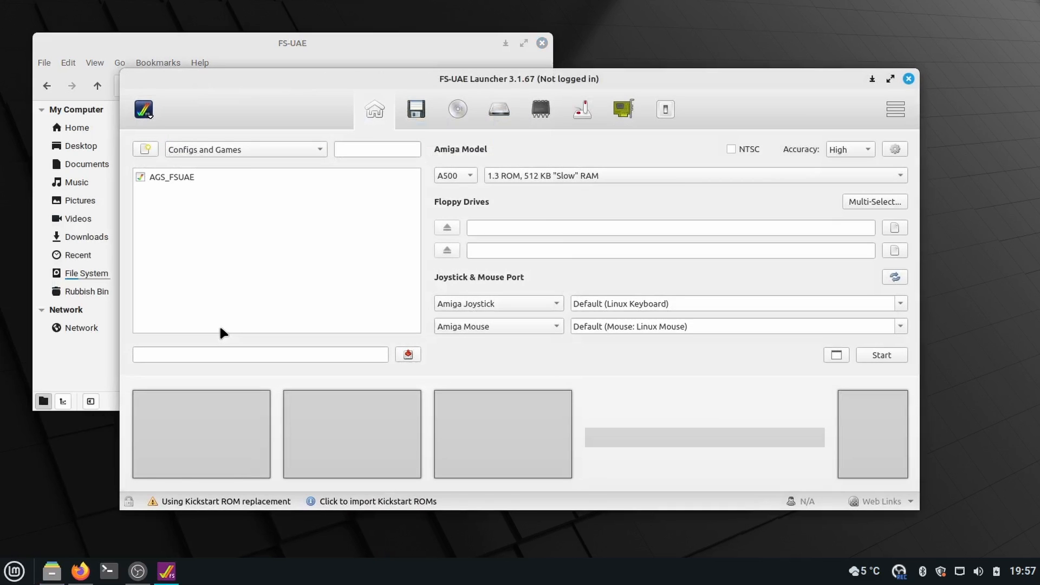
{"action": "mouse_move", "coordinate": [177, 178]}
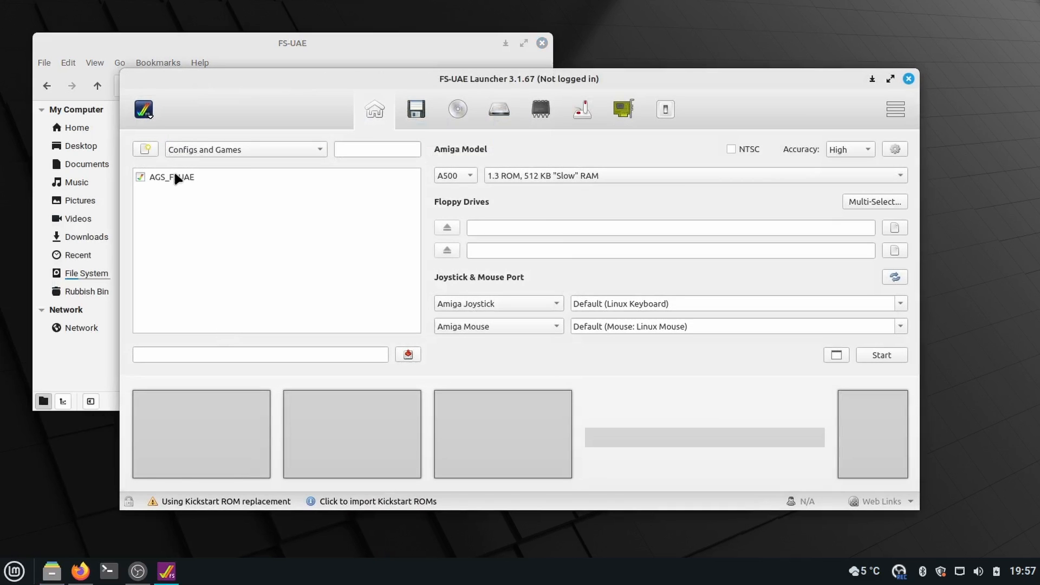
Load the AGS_FSUAE configuration and review its floppy, hard drive, expansion and ROM & RAM settings.
{"action": "left_click", "coordinate": [172, 176]}
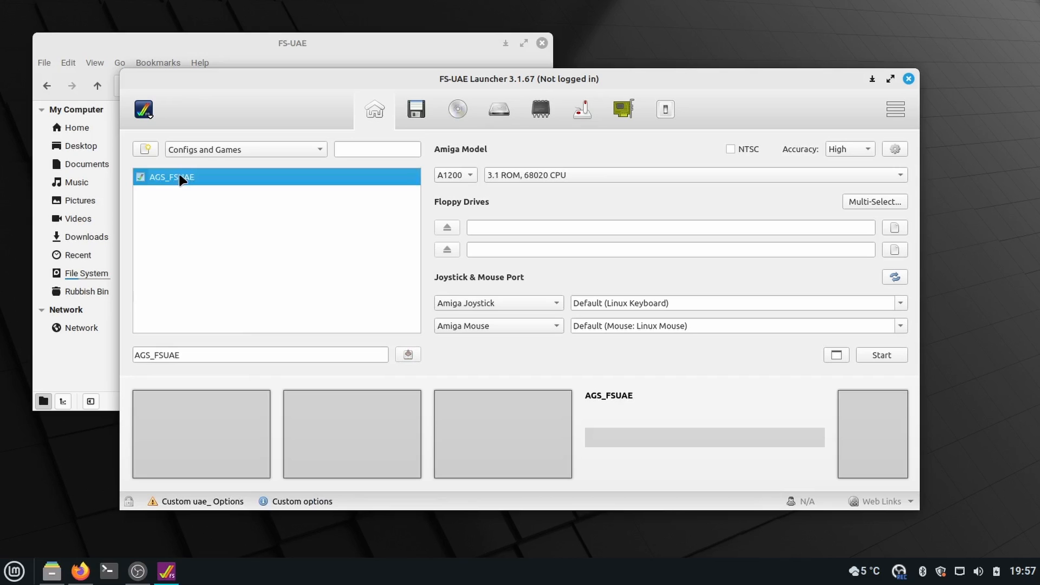
{"action": "mouse_move", "coordinate": [625, 229]}
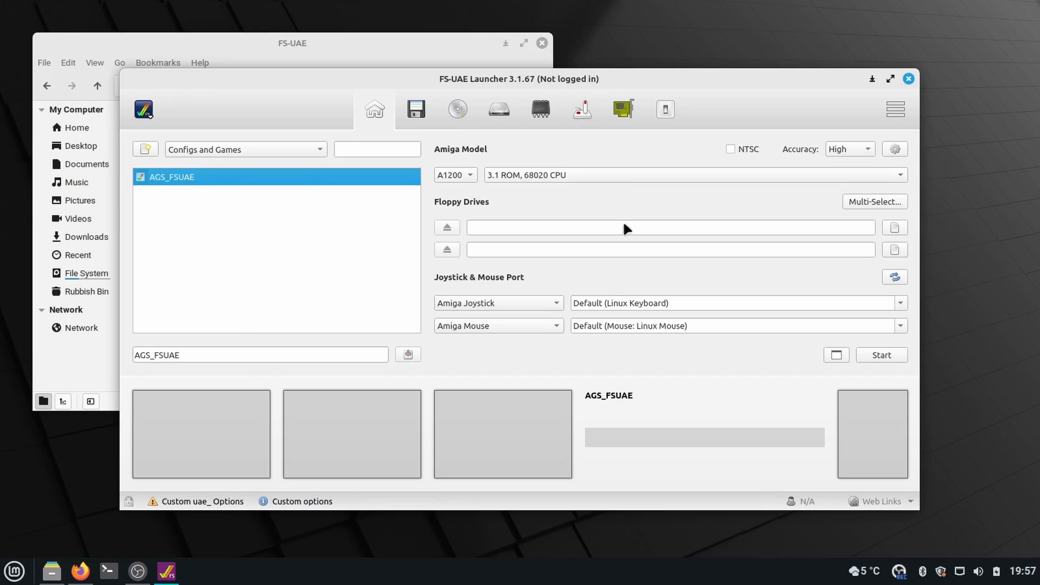
{"action": "left_click", "coordinate": [456, 108]}
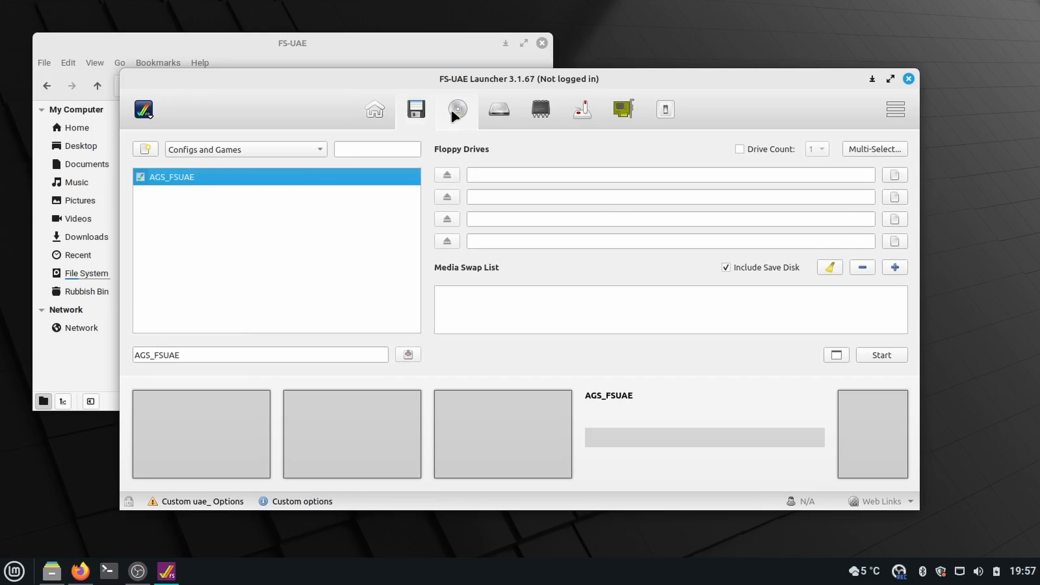
{"action": "left_click", "coordinate": [498, 108]}
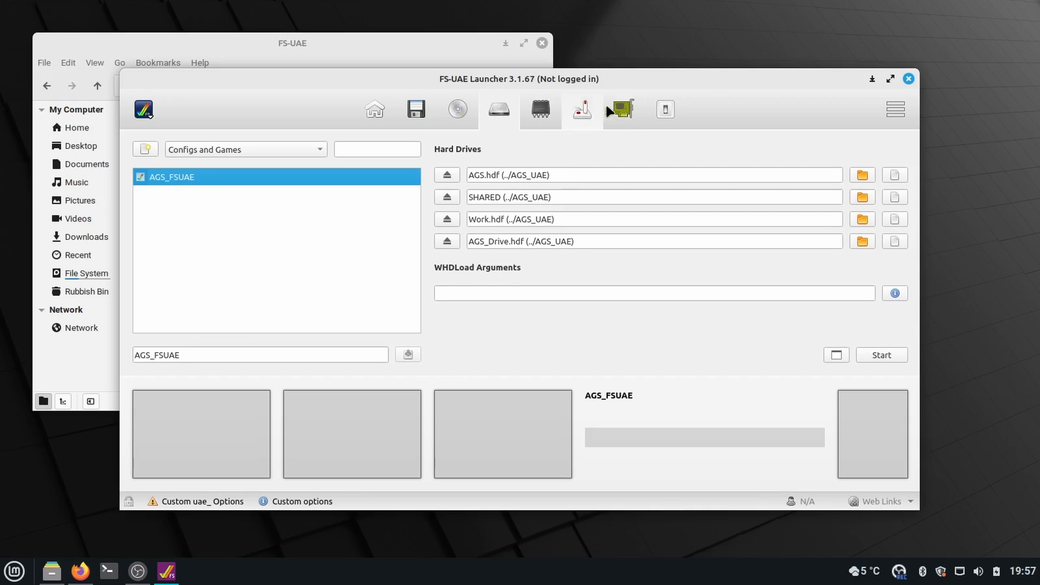
{"action": "left_click", "coordinate": [620, 109]}
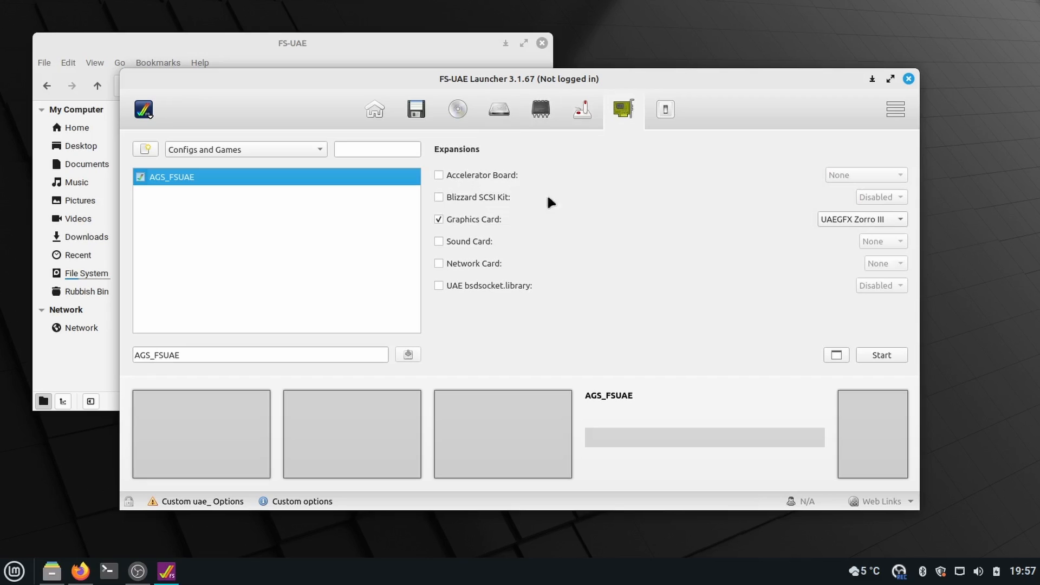
{"action": "left_click", "coordinate": [540, 109]}
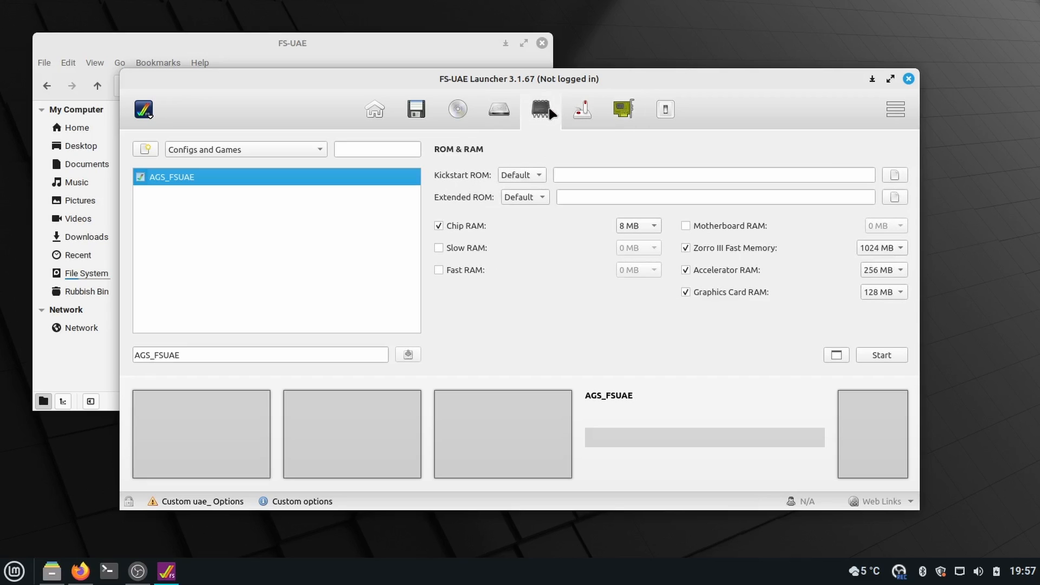
{"action": "mouse_move", "coordinate": [992, 274]}
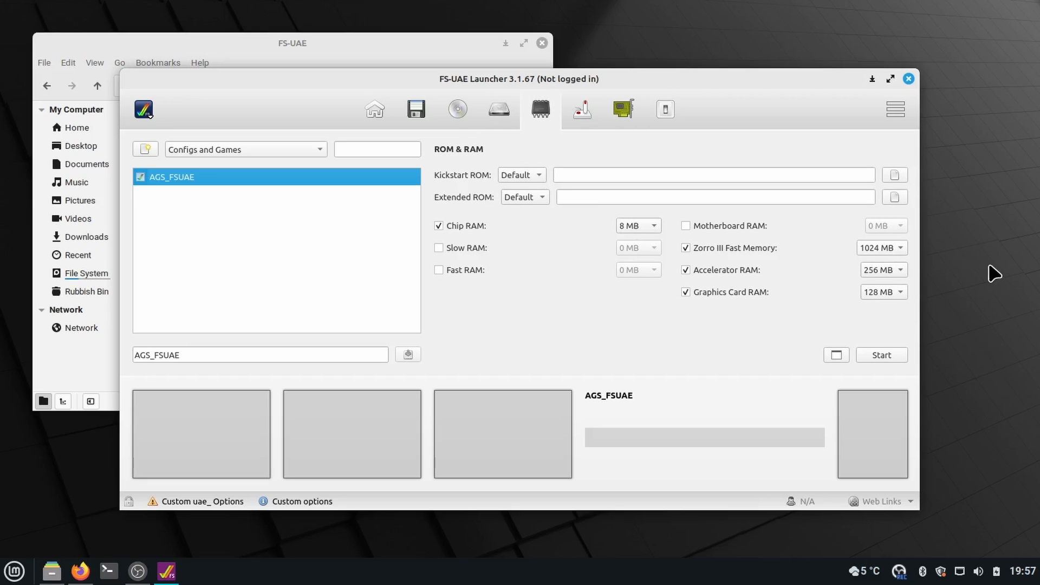
{"action": "mouse_move", "coordinate": [578, 170]}
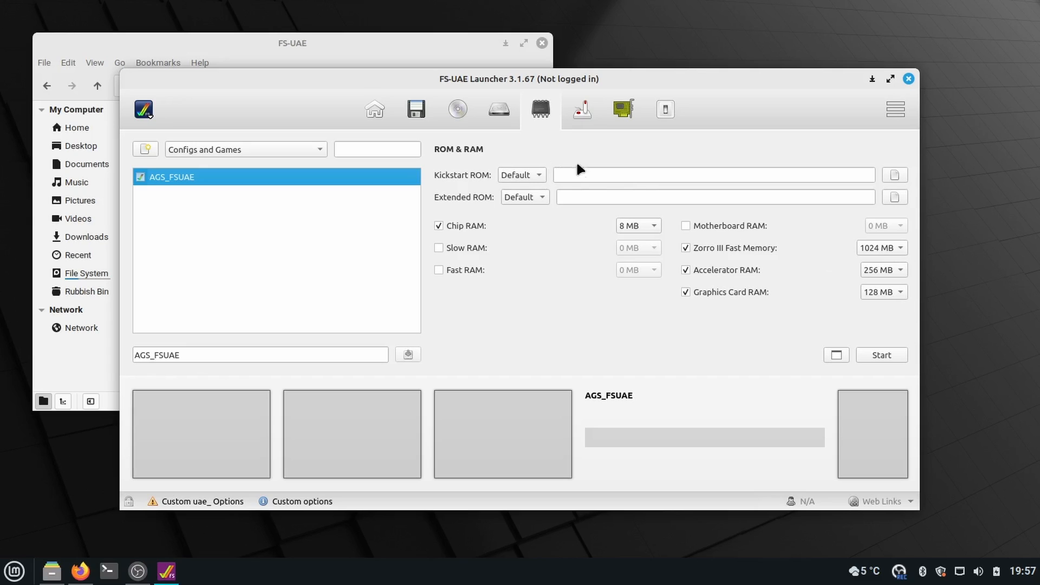
{"action": "mouse_move", "coordinate": [814, 164]}
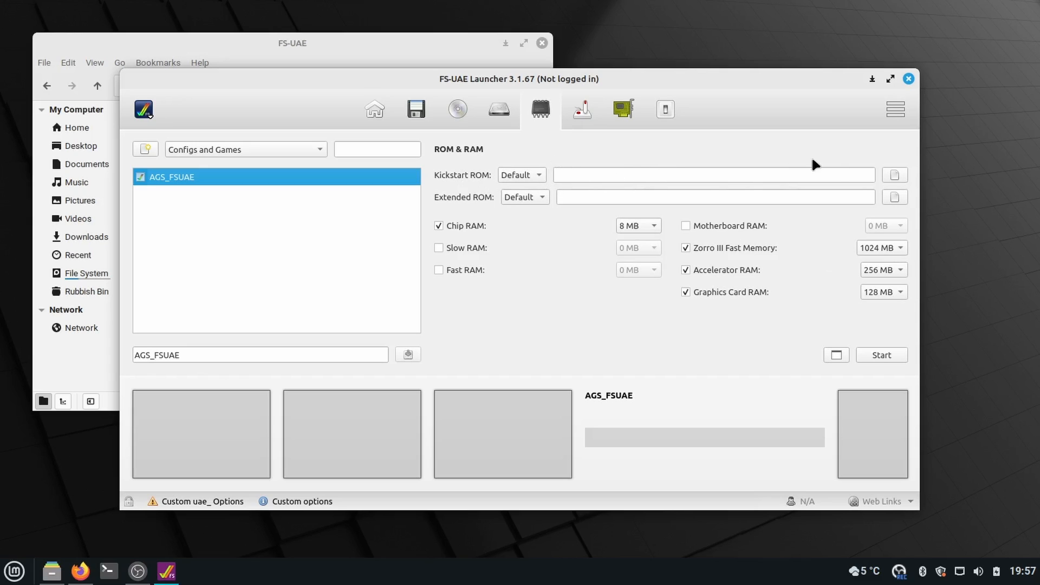
{"action": "mouse_move", "coordinate": [447, 188]}
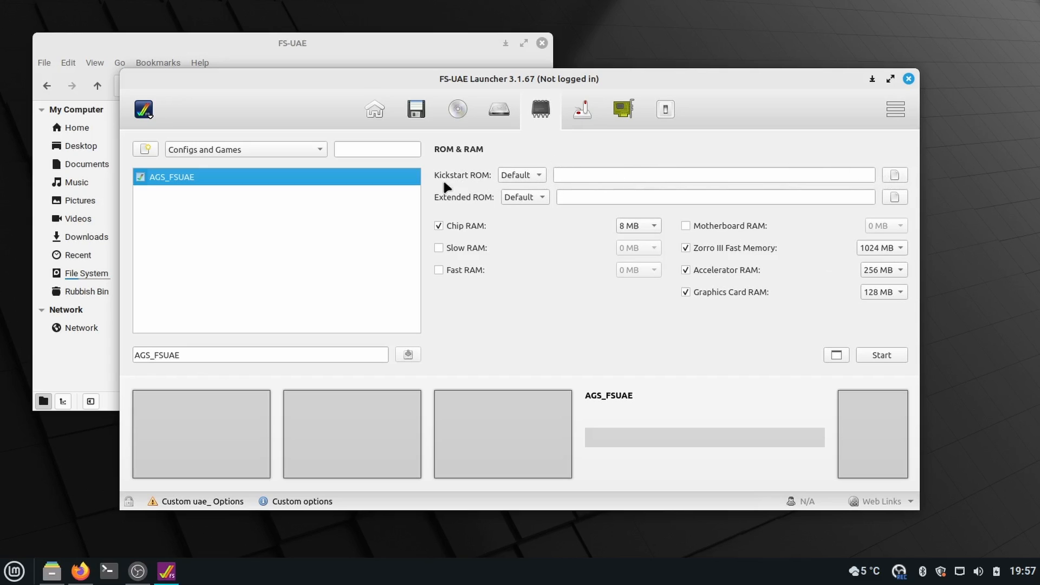
{"action": "mouse_move", "coordinate": [544, 113]}
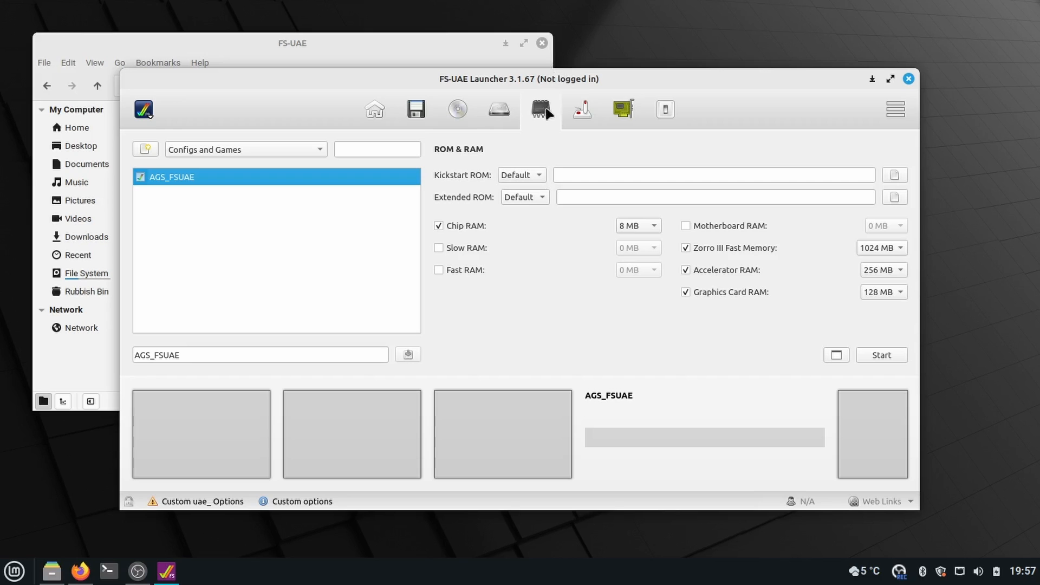
{"action": "mouse_move", "coordinate": [728, 206]}
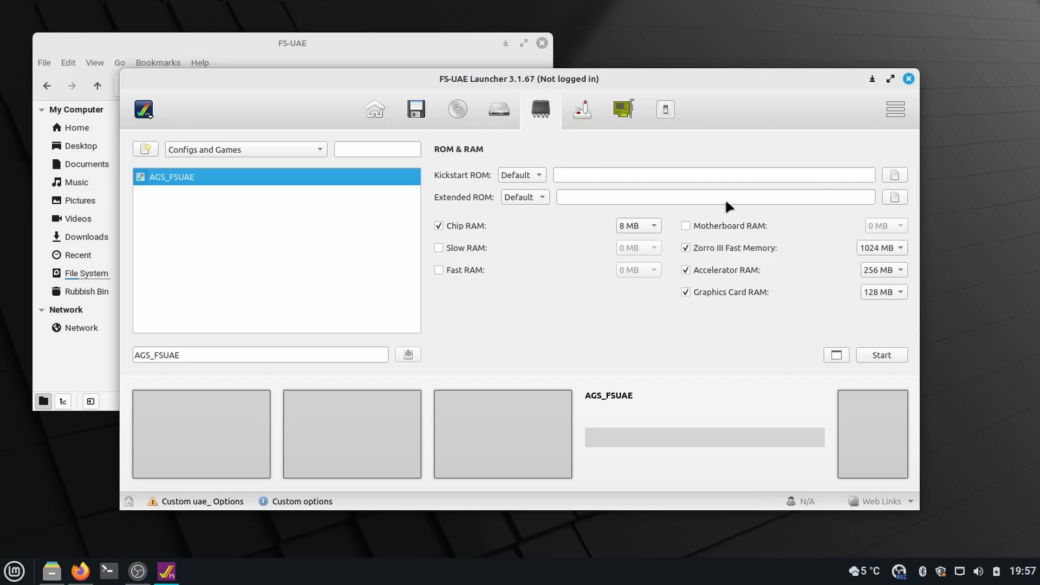
Choose Kickstart-v3.1-rev-40.68-1993-Commodore-A1200.rom as the custom Kickstart ROM.
{"action": "left_click", "coordinate": [894, 175]}
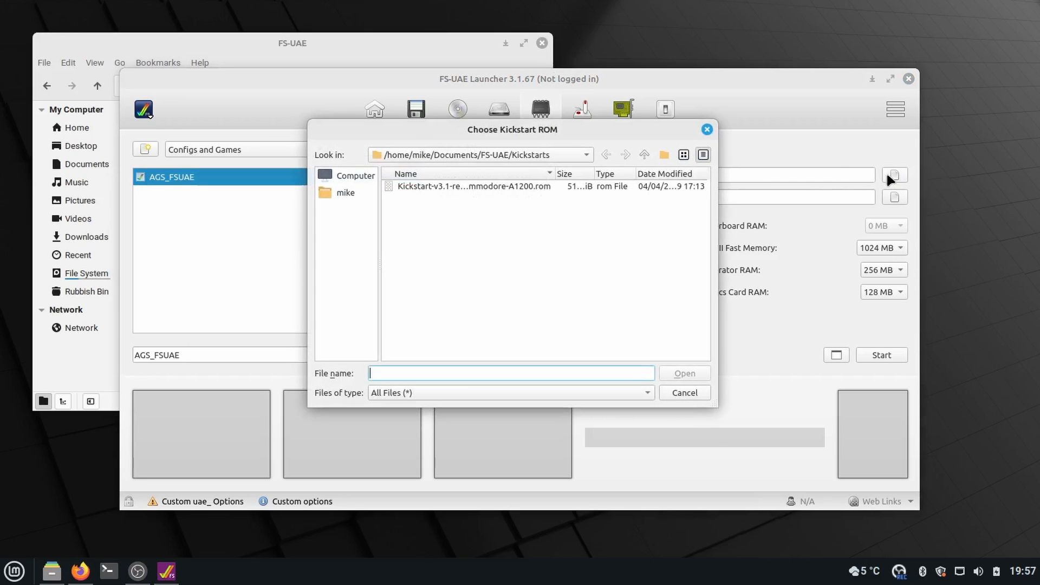
{"action": "mouse_move", "coordinate": [483, 186]}
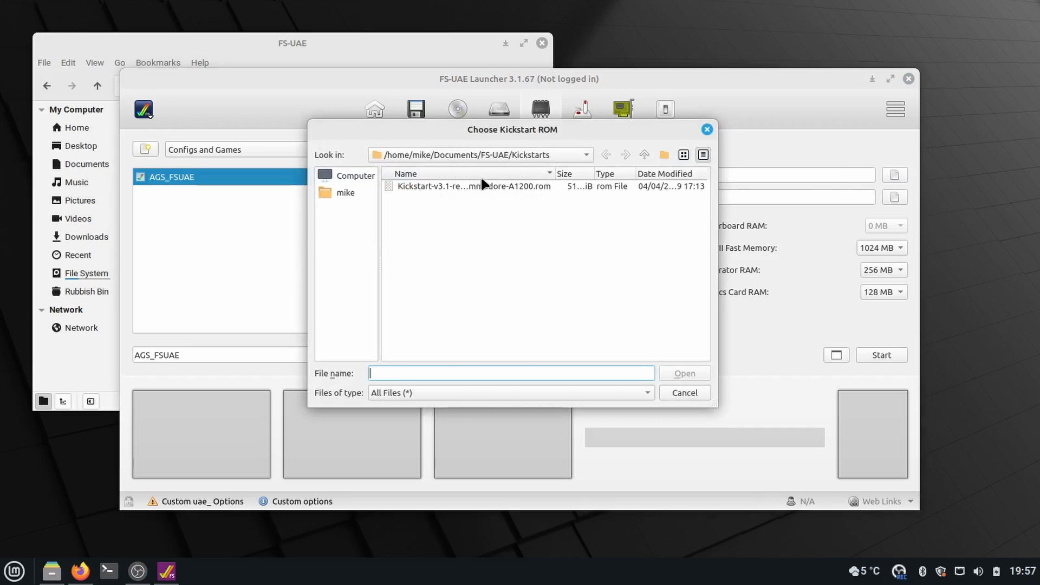
{"action": "double_click", "coordinate": [472, 186]}
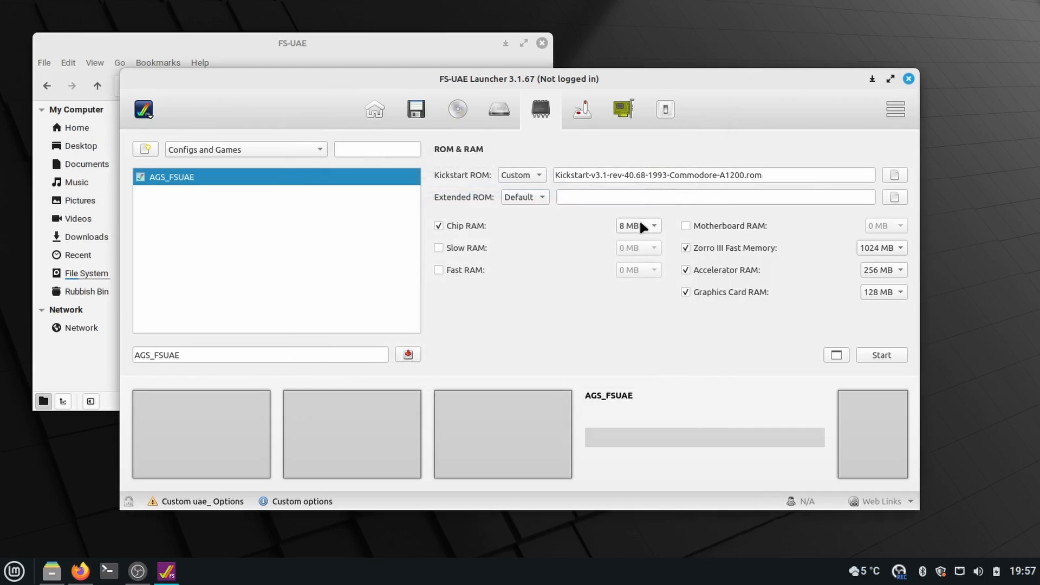
{"action": "mouse_move", "coordinate": [1001, 516]}
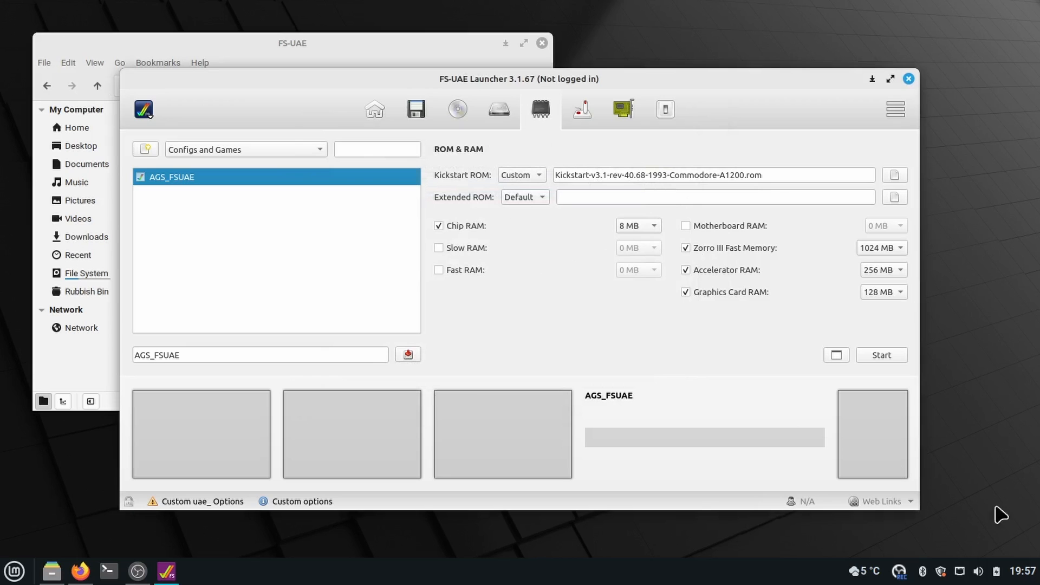
Start the AGS_FSUAE emulator and enter the Games 0-Z list in the selector.
{"action": "left_click", "coordinate": [882, 355]}
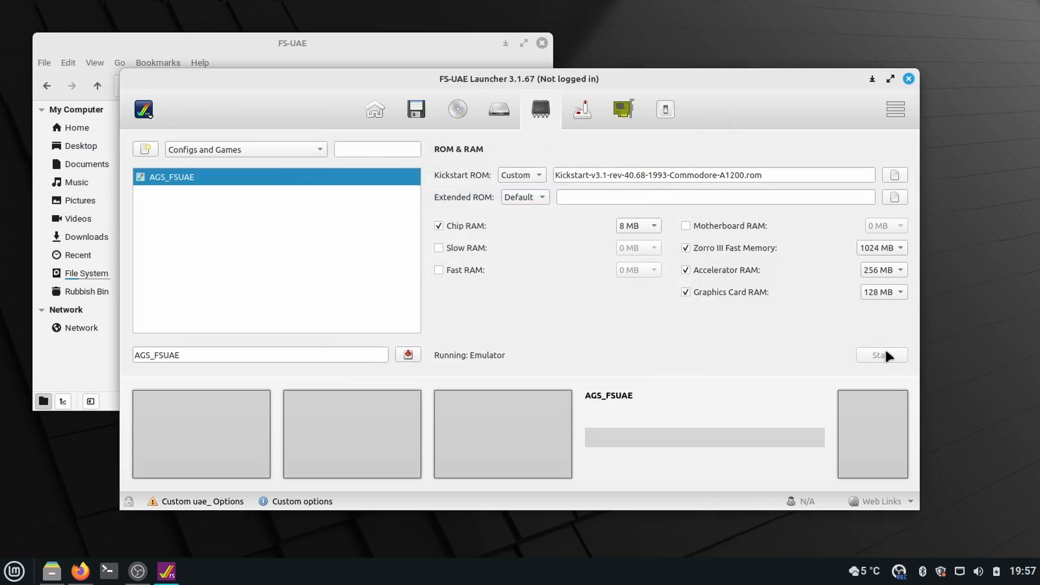
{"action": "left_click", "coordinate": [881, 356]}
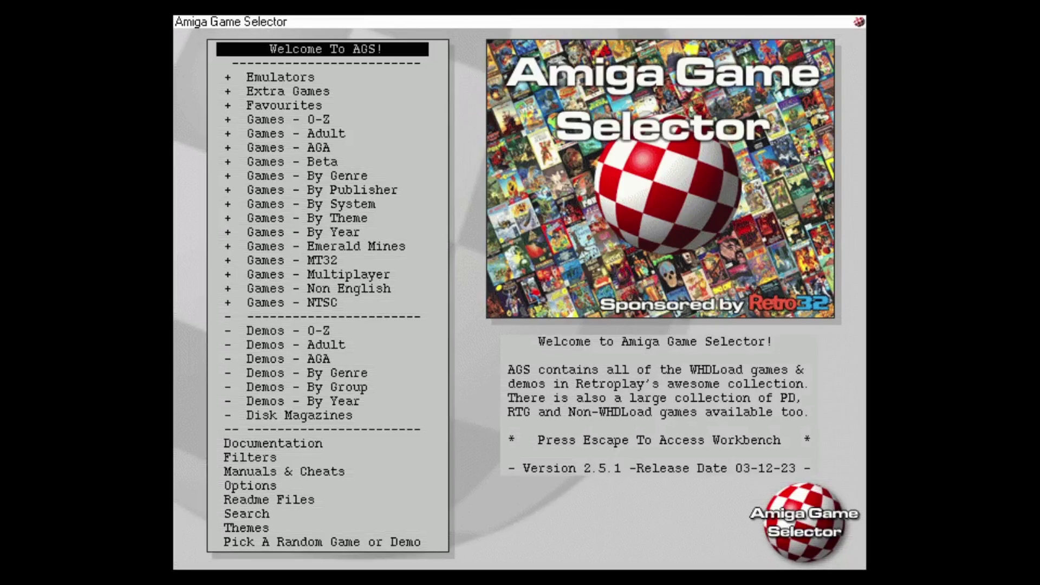
{"action": "left_click", "coordinate": [284, 105]}
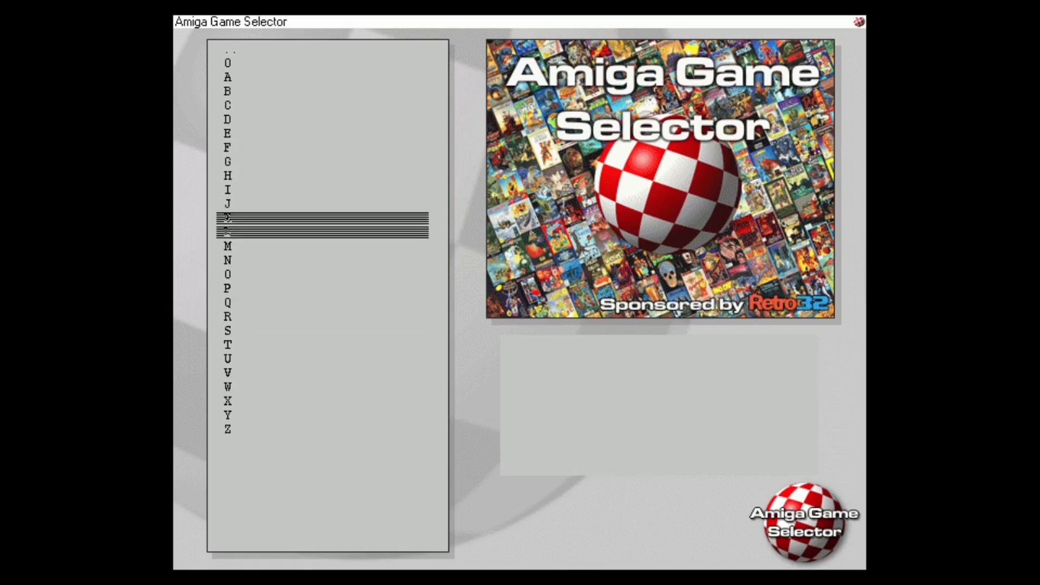
Browse to the P games and launch Pinball Dreams.
{"action": "left_click", "coordinate": [227, 288]}
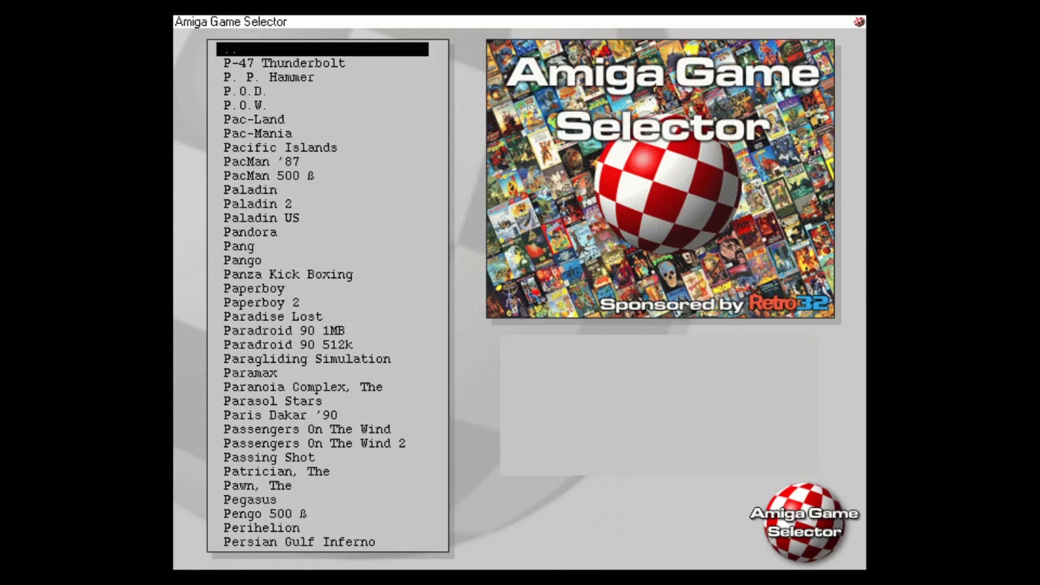
{"action": "scroll", "scroll_direction": "down", "scroll_amount": 3}
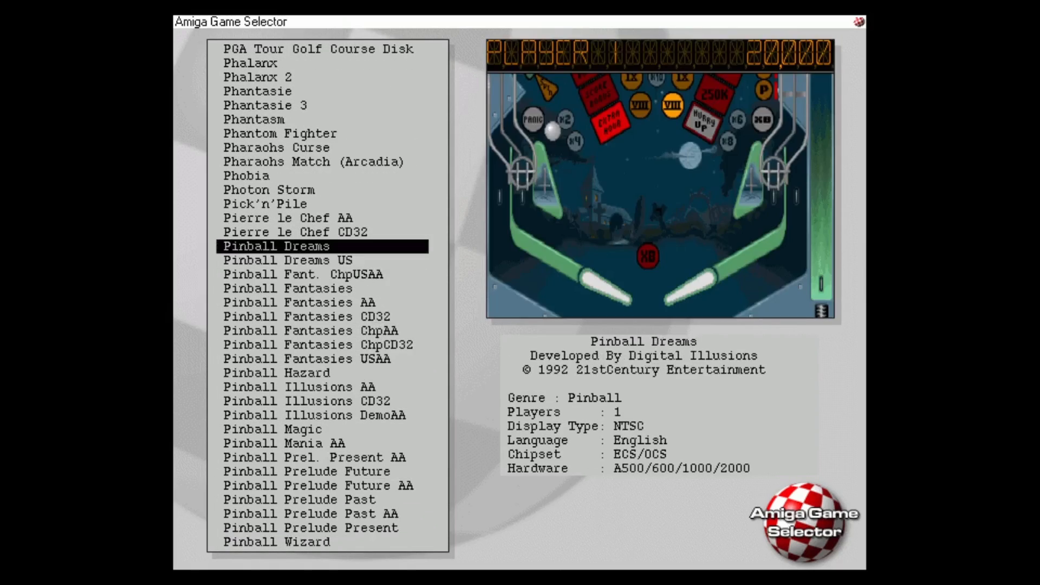
{"action": "double_click", "coordinate": [274, 246]}
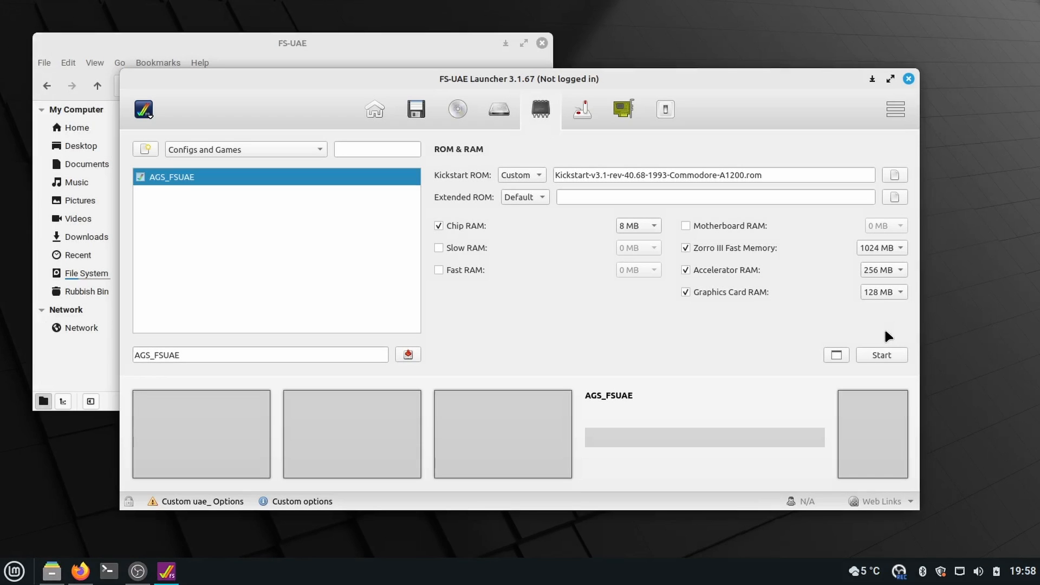
{"action": "mouse_move", "coordinate": [661, 352]}
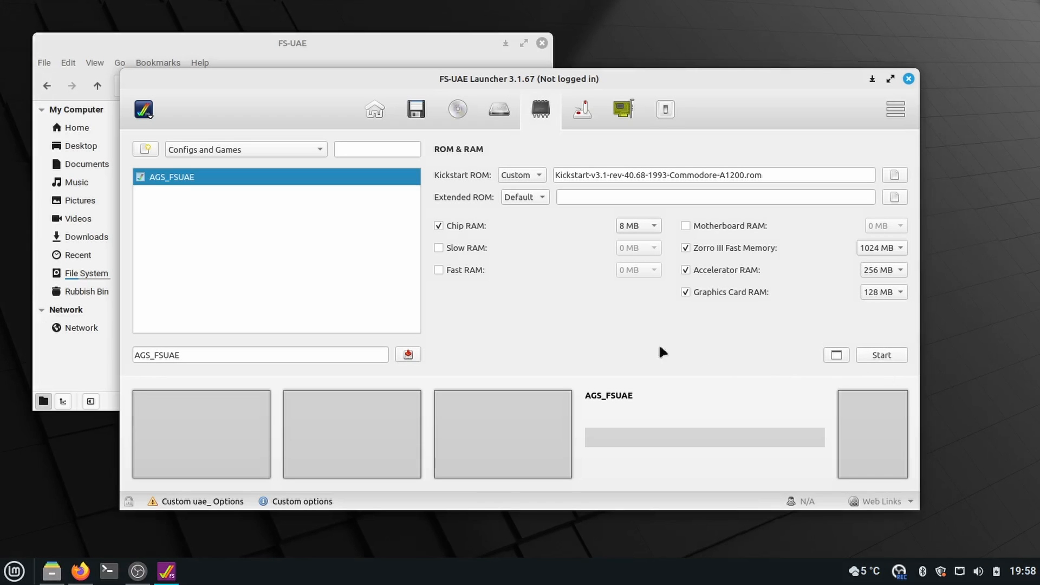
{"action": "mouse_move", "coordinate": [202, 206]}
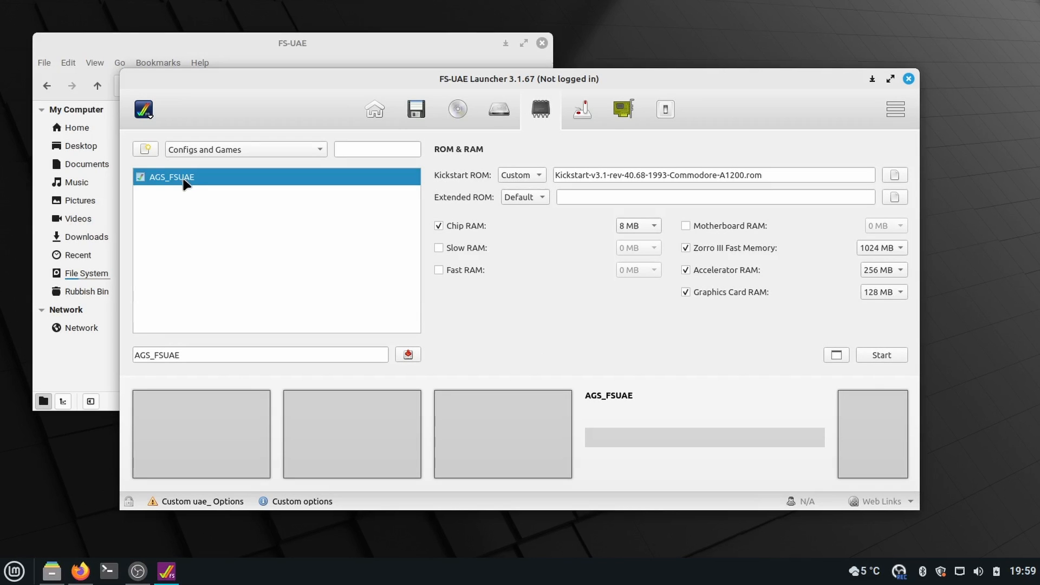
{"action": "left_click", "coordinate": [881, 356]}
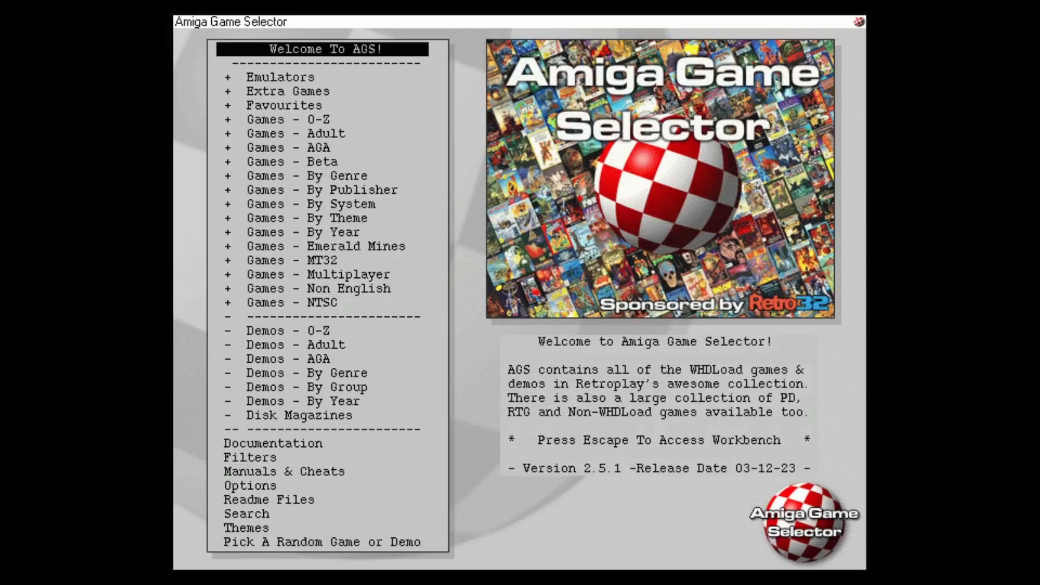
In the selector's Options set the WHDLoad quit key to F10.
{"action": "left_click", "coordinate": [284, 105]}
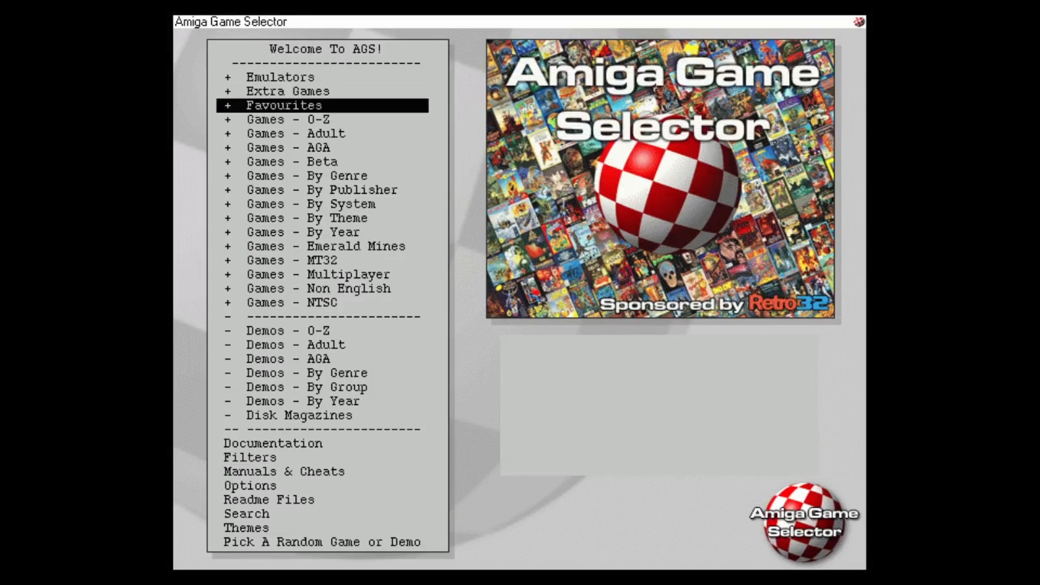
{"action": "left_click", "coordinate": [300, 415]}
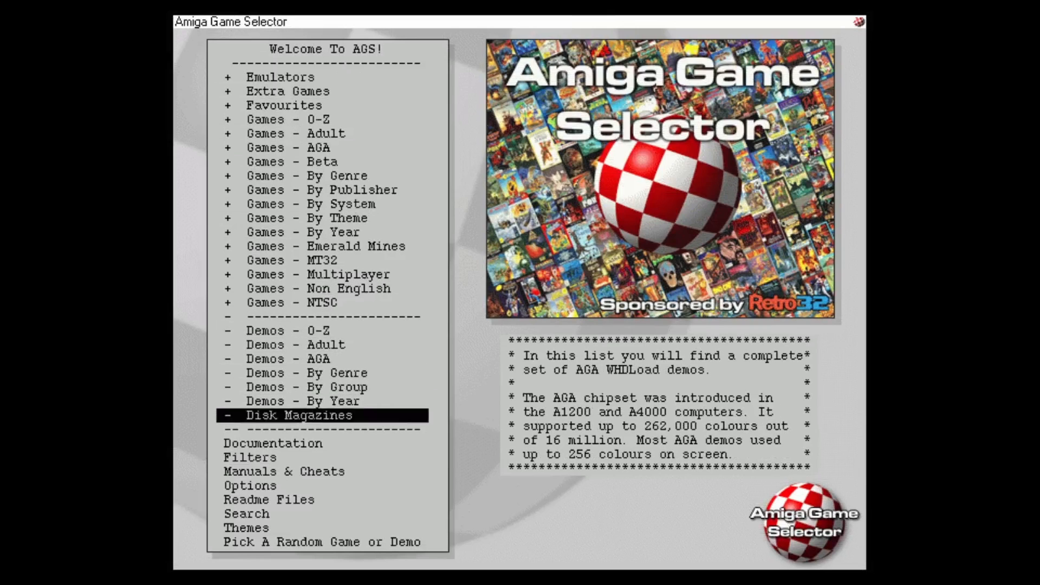
{"action": "left_click", "coordinate": [252, 485]}
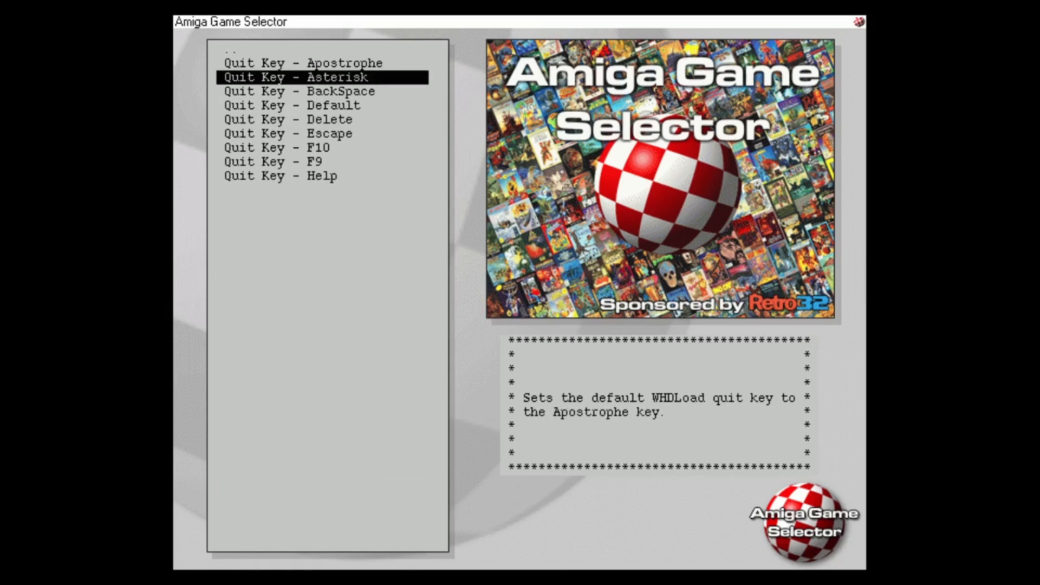
{"action": "left_click", "coordinate": [324, 134]}
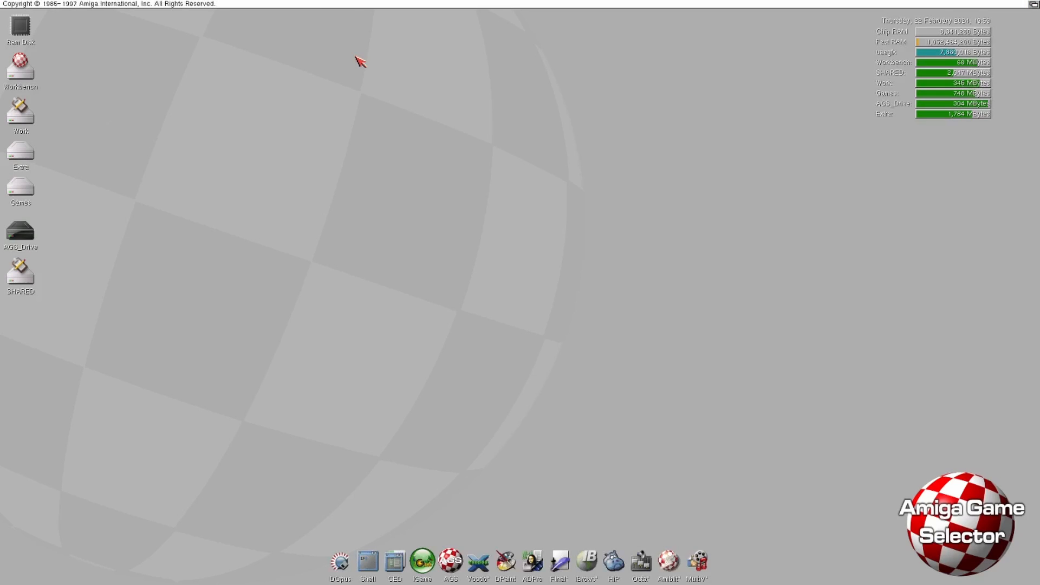
{"action": "mouse_move", "coordinate": [427, 105]}
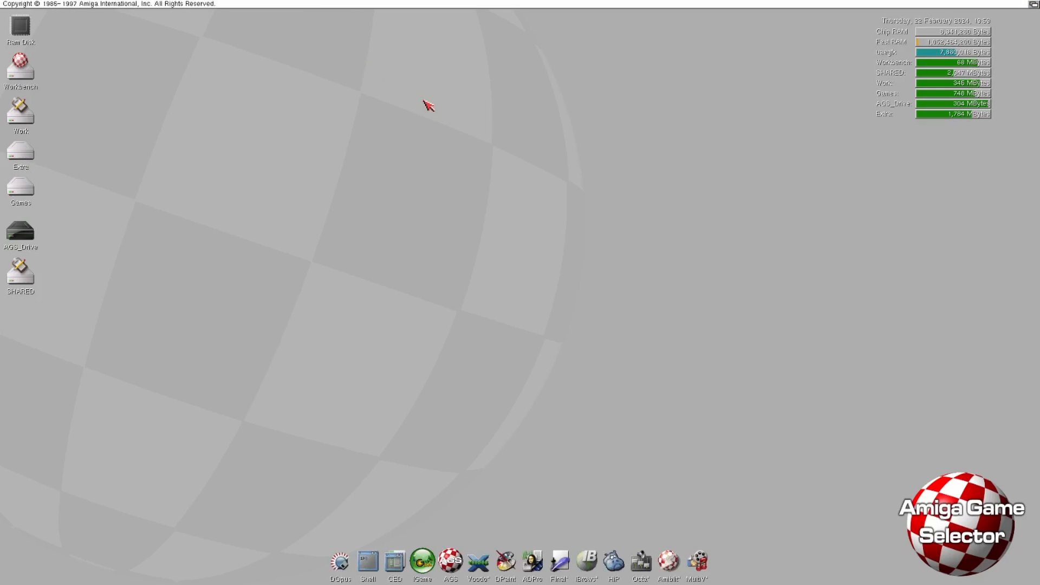
{"action": "mouse_move", "coordinate": [439, 204]}
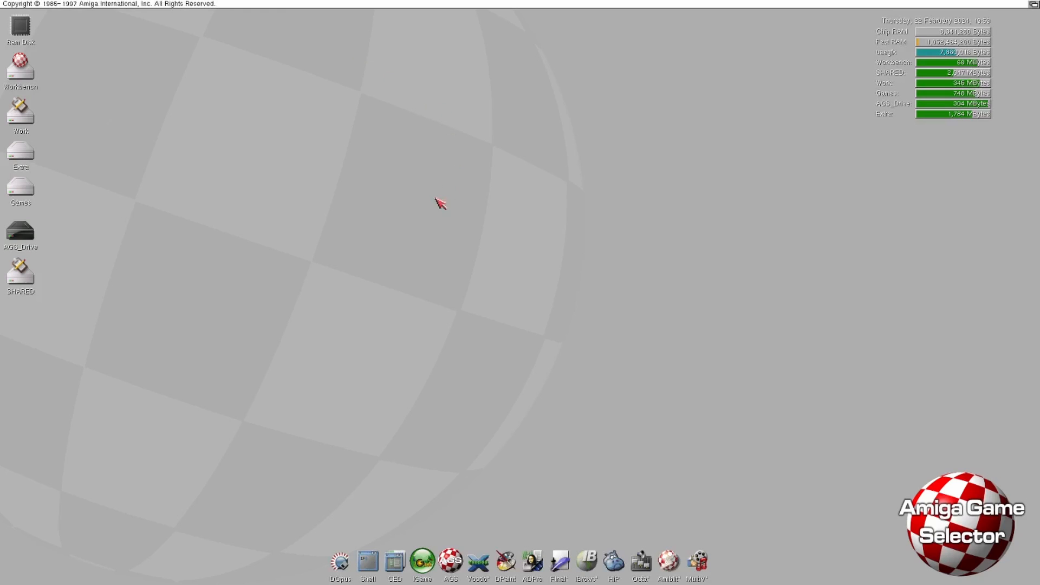
{"action": "mouse_move", "coordinate": [341, 562]}
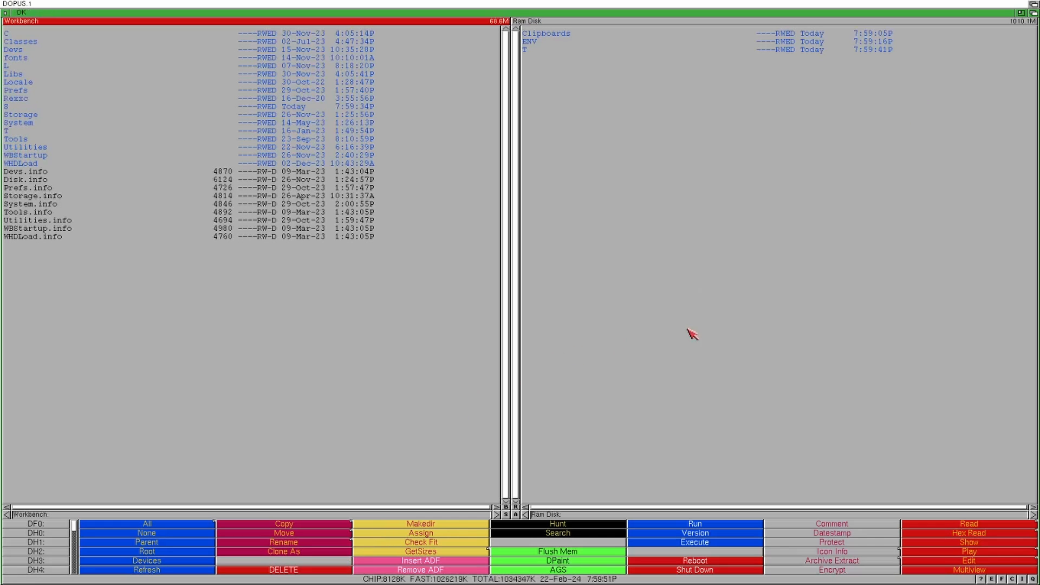
Quit Directory Opus via its Project menu and confirm the requester.
{"action": "left_click", "coordinate": [11, 4]}
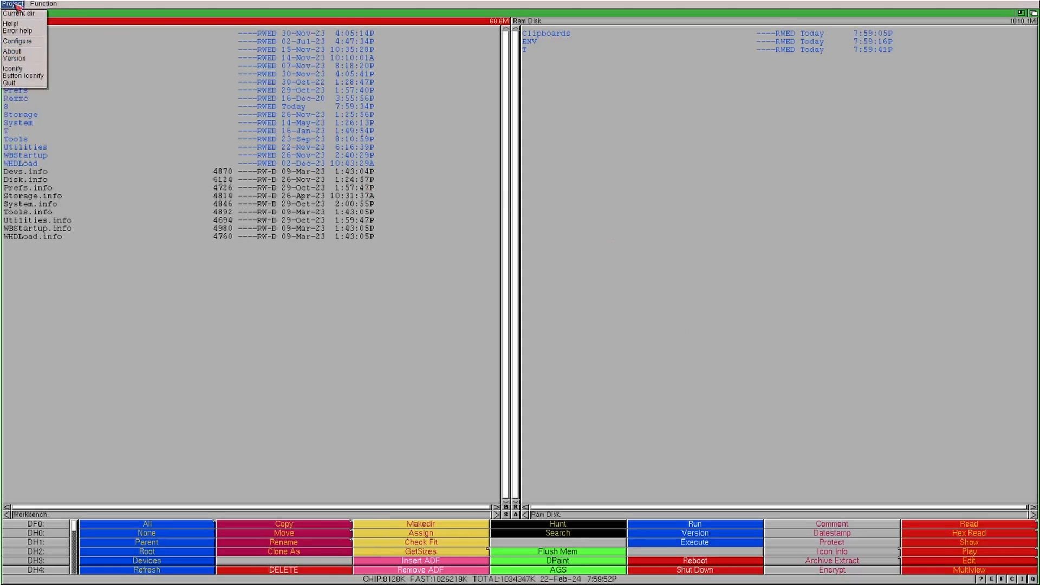
{"action": "left_click", "coordinate": [9, 82]}
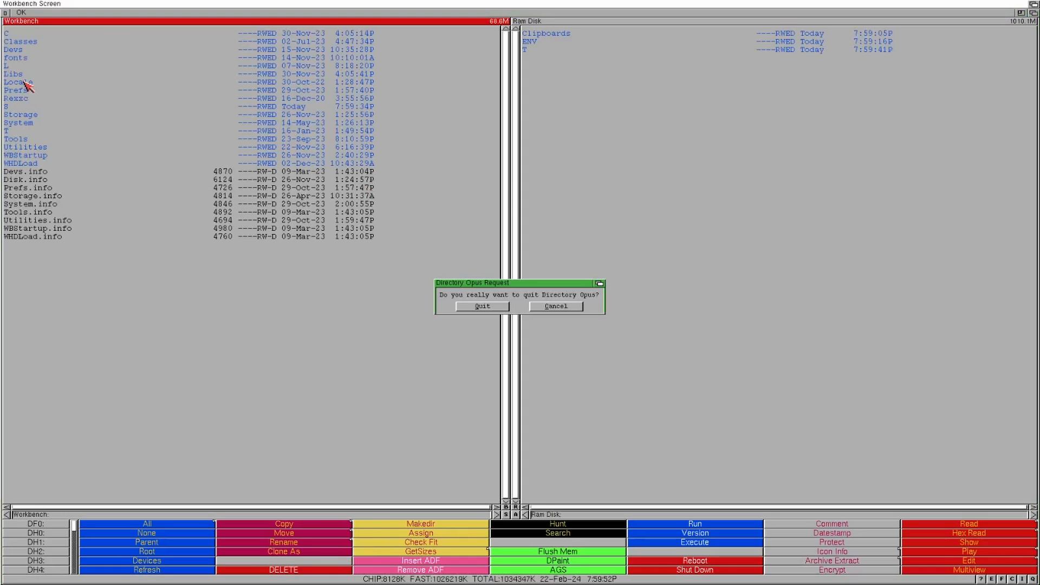
{"action": "mouse_move", "coordinate": [510, 318]}
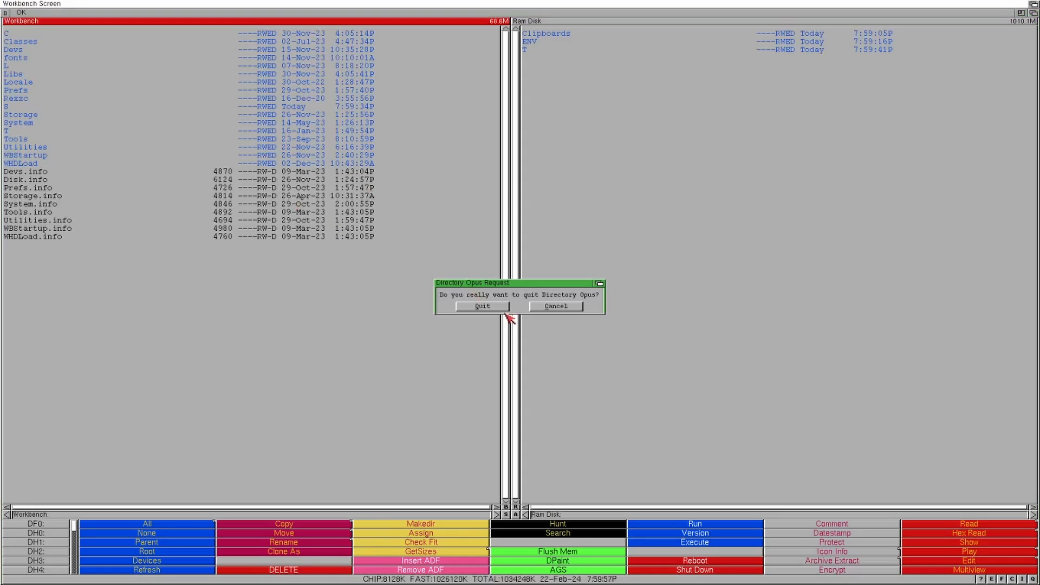
{"action": "left_click", "coordinate": [481, 305]}
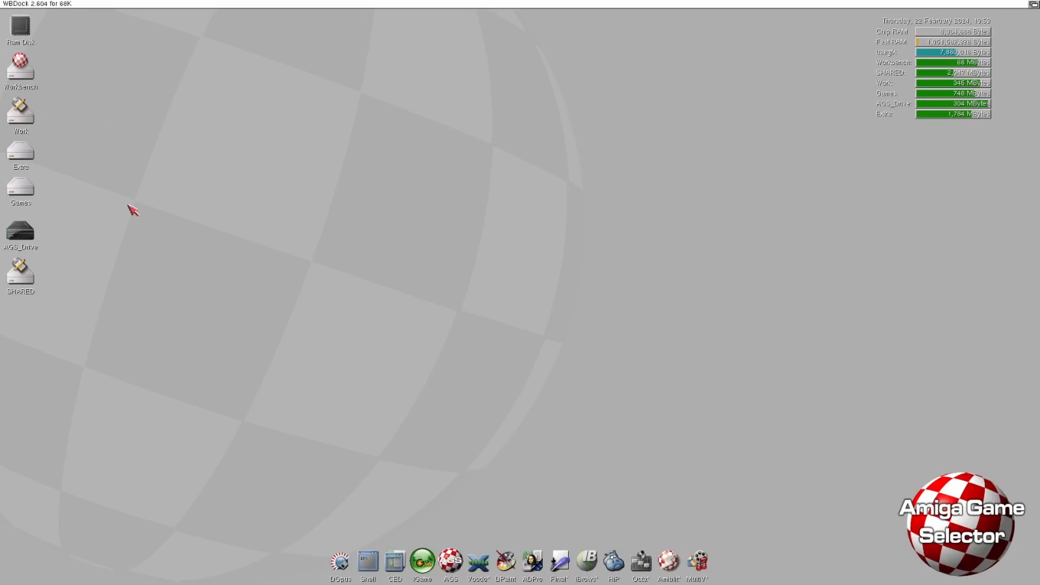
{"action": "mouse_move", "coordinate": [514, 563]}
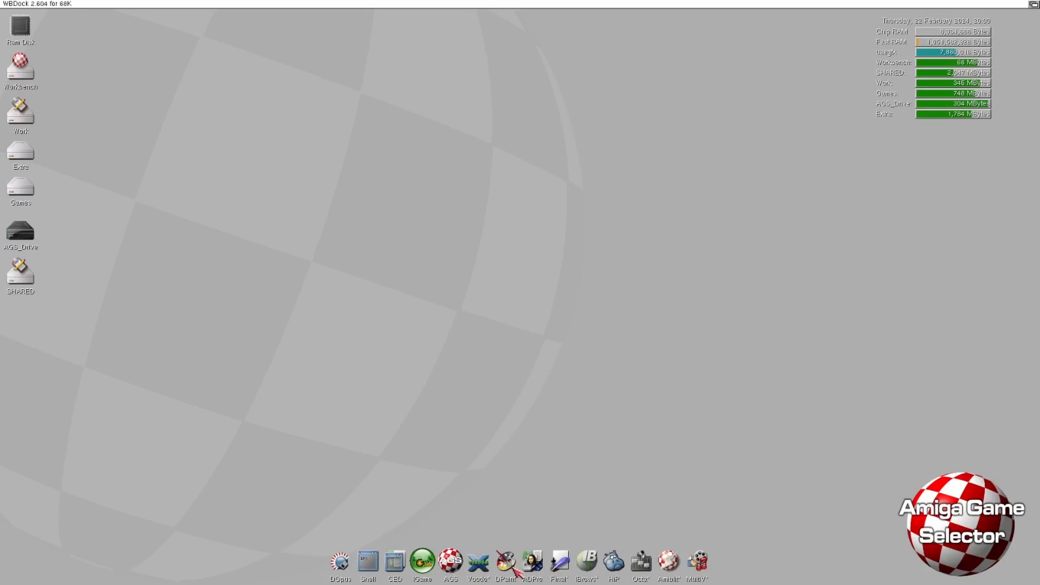
{"action": "mouse_move", "coordinate": [39, 7]}
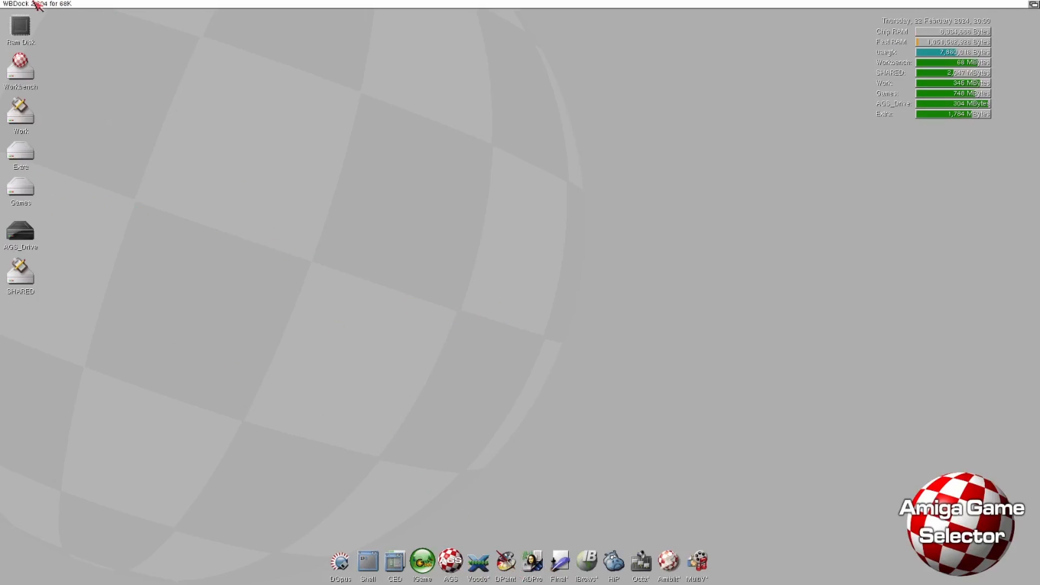
Restart the Amiga Game Selector from the Workbench dock.
{"action": "left_click", "coordinate": [37, 4]}
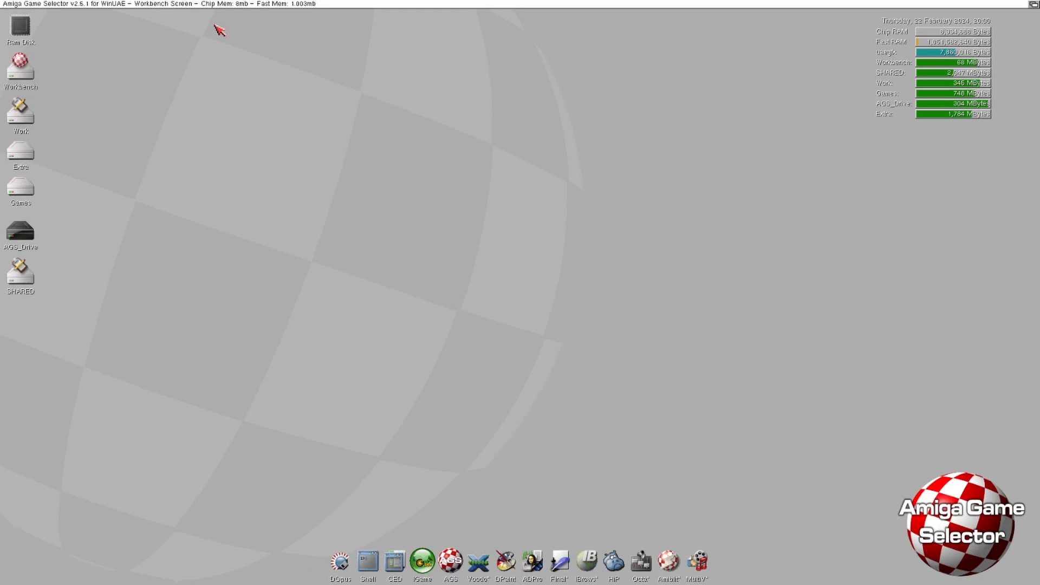
{"action": "mouse_move", "coordinate": [203, 103]}
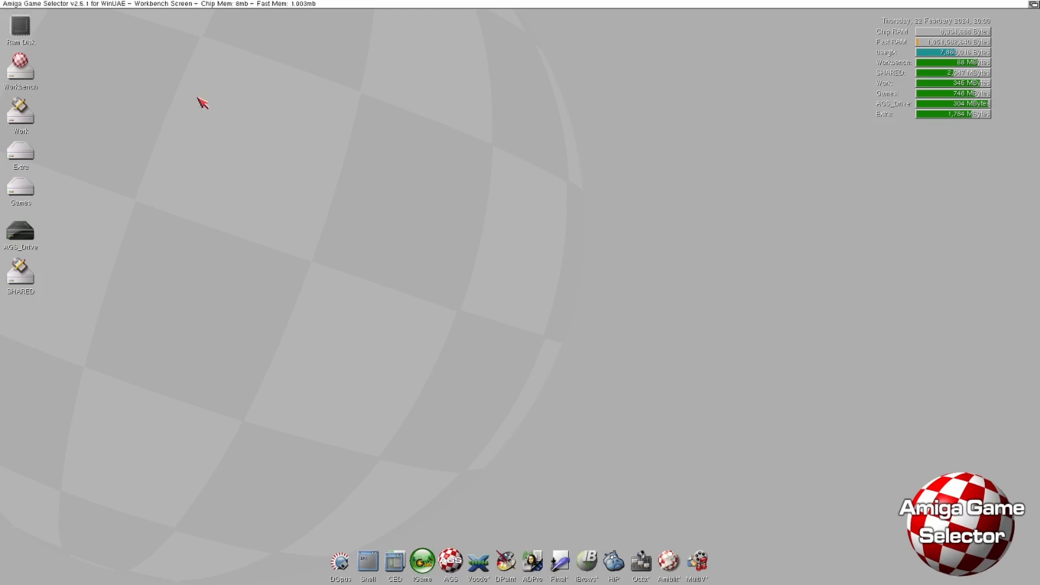
{"action": "mouse_move", "coordinate": [199, 100]}
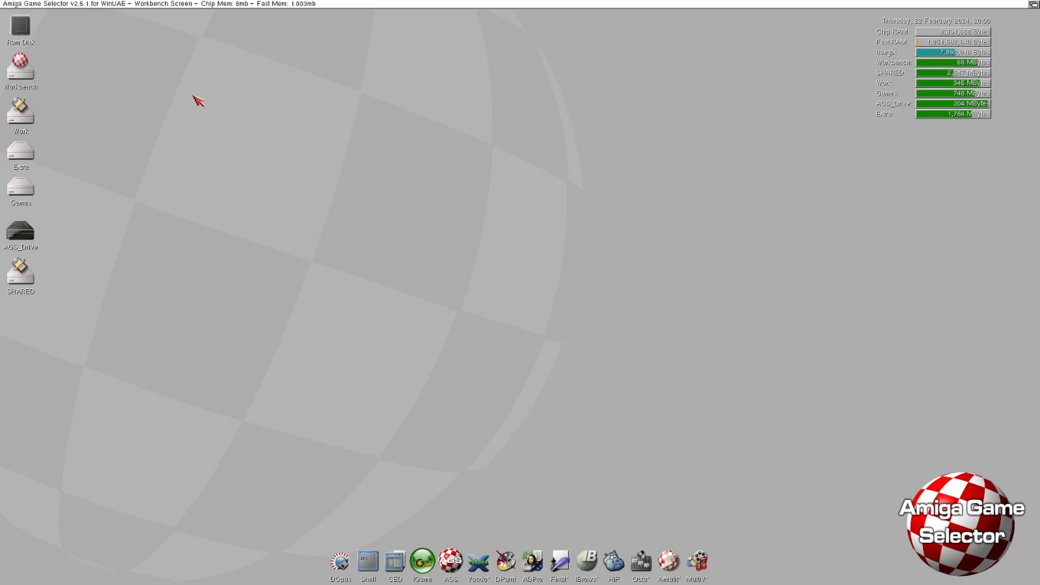
{"action": "mouse_move", "coordinate": [471, 519]}
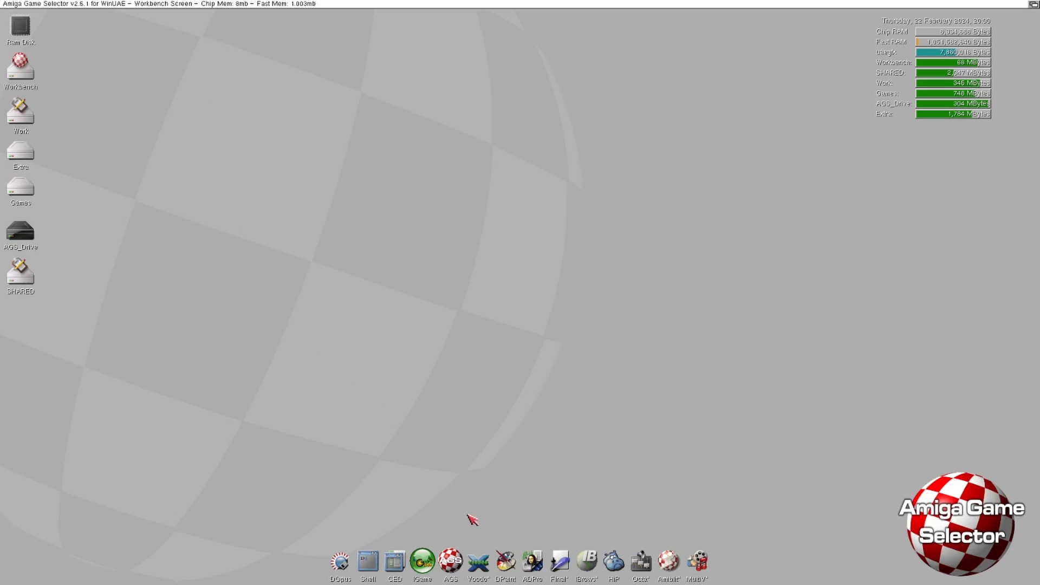
{"action": "left_click", "coordinate": [451, 561]}
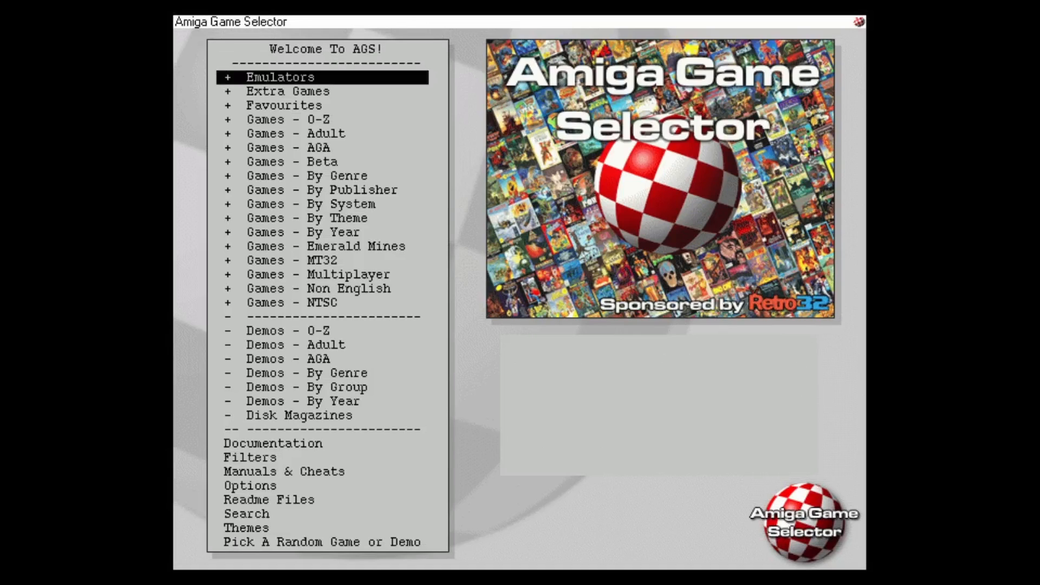
Launch Garfield from the G section of the Games 0-Z list.
{"action": "left_click", "coordinate": [290, 119]}
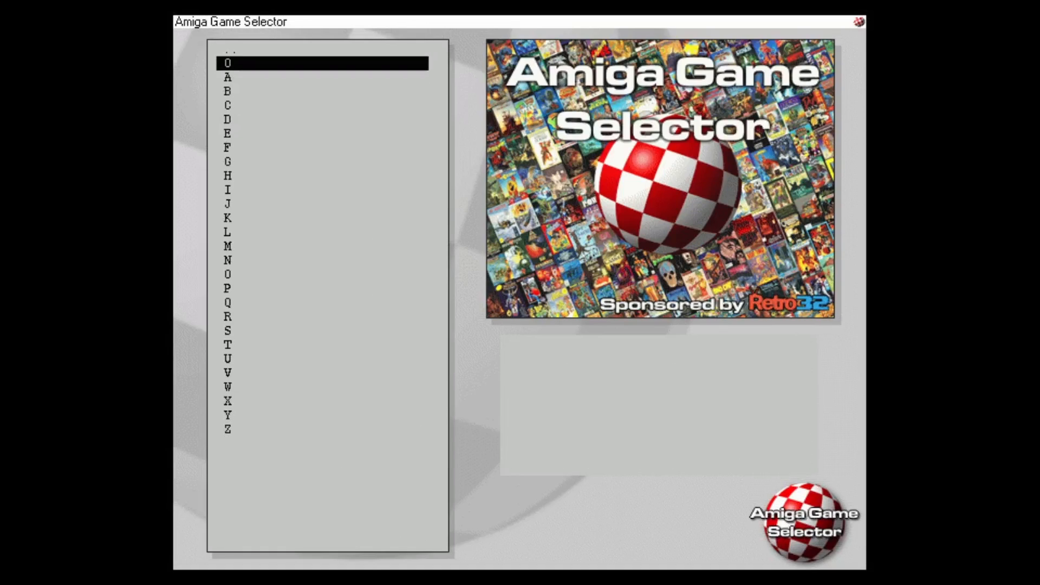
{"action": "left_click", "coordinate": [227, 147]}
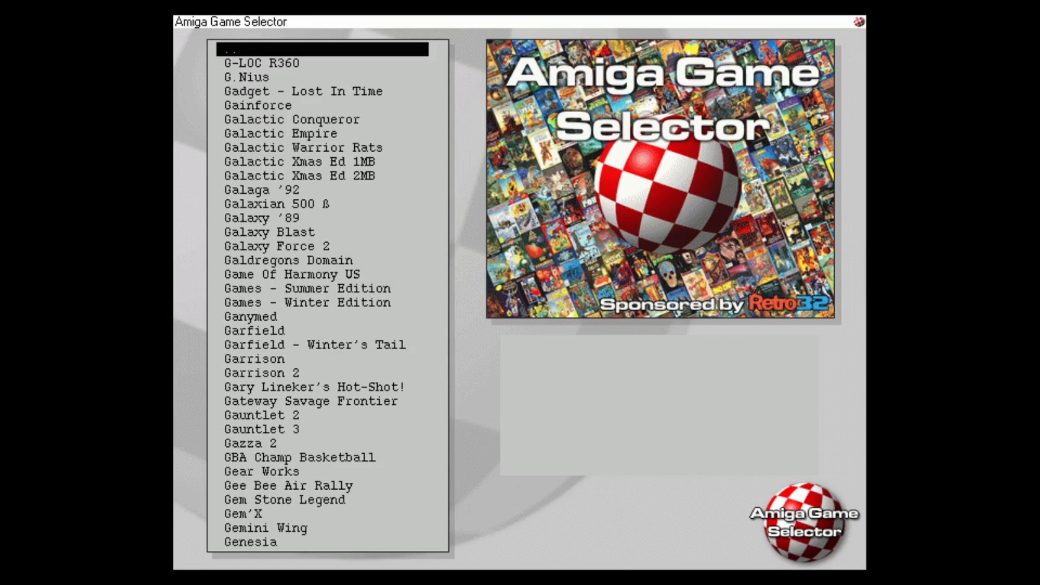
{"action": "left_click", "coordinate": [323, 400]}
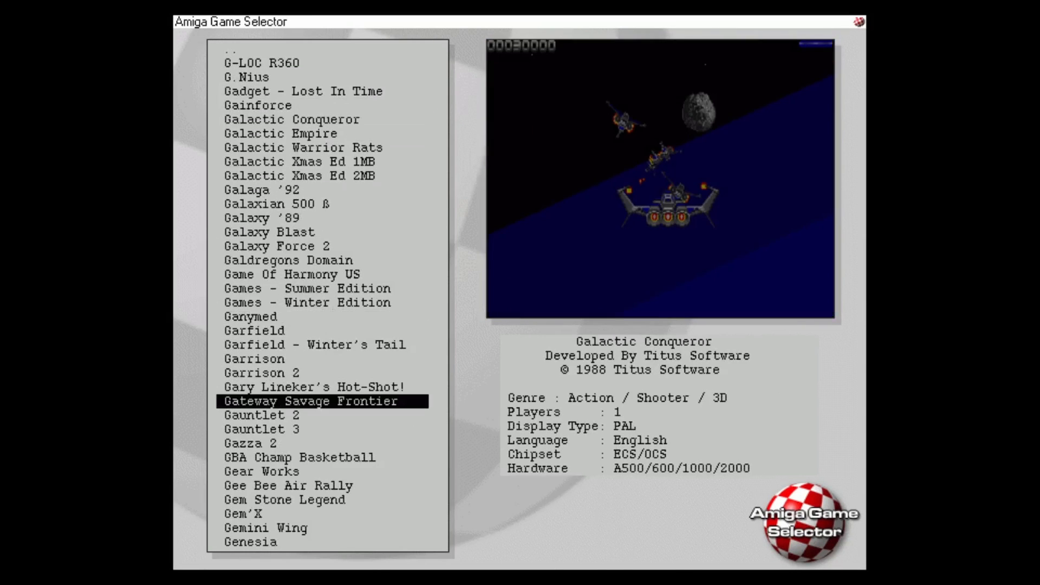
{"action": "left_click", "coordinate": [252, 331]}
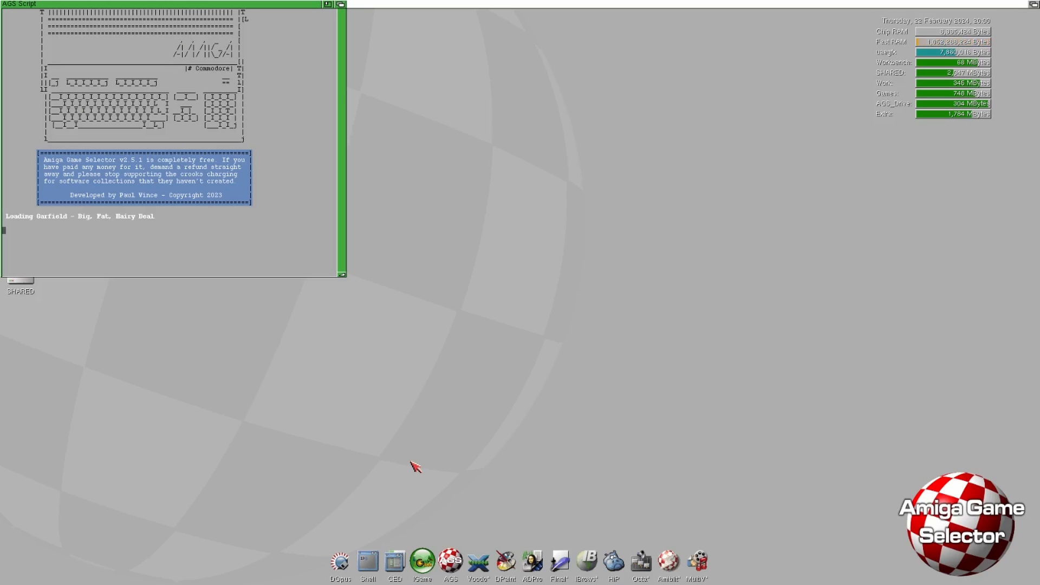
{"action": "mouse_move", "coordinate": [474, 554]}
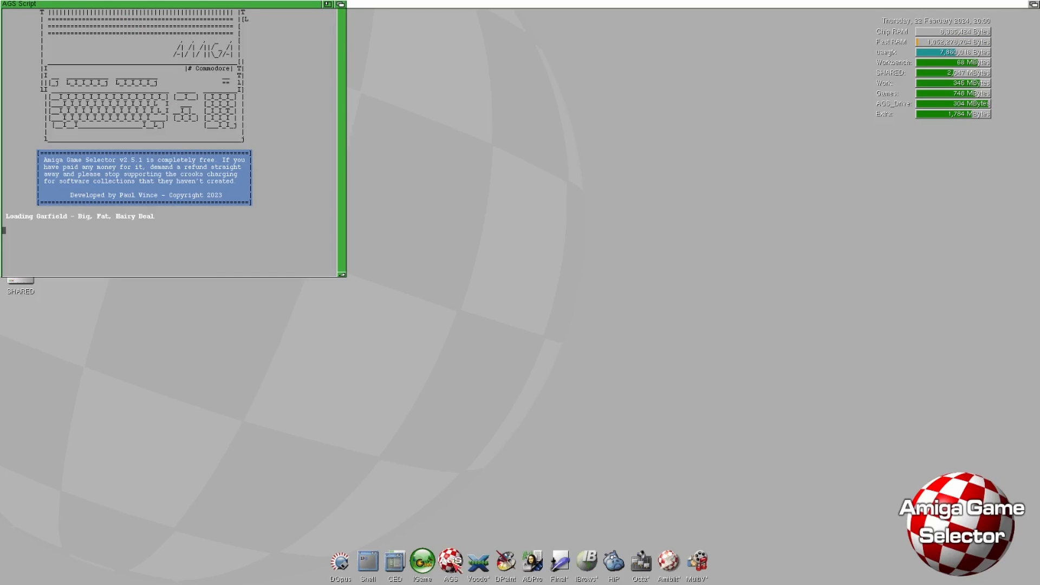
Quit the emulator and close the FS-UAE Launcher window.
{"action": "left_click", "coordinate": [451, 562]}
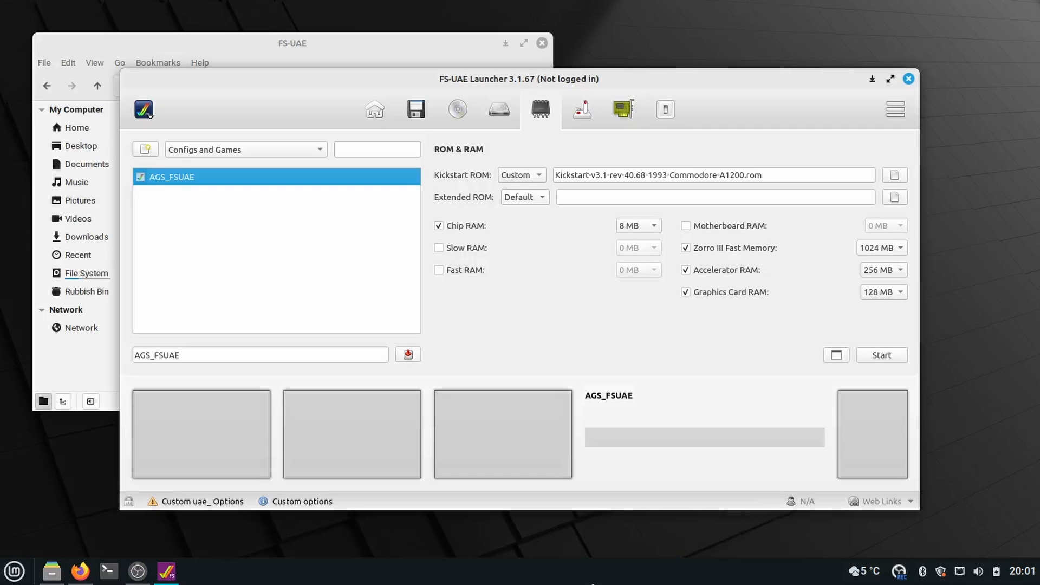
{"action": "mouse_move", "coordinate": [903, 83]}
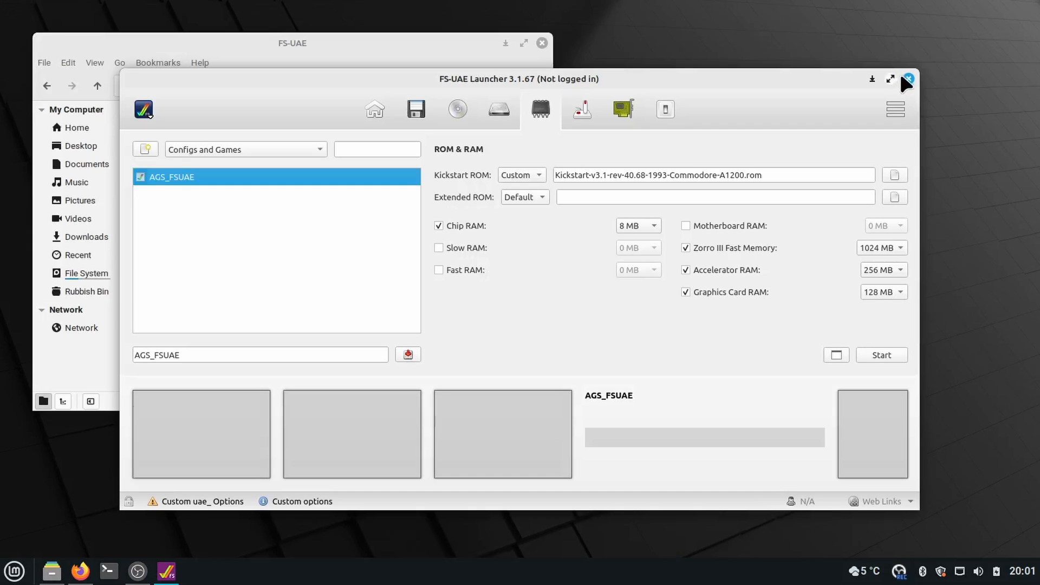
{"action": "left_click", "coordinate": [906, 78]}
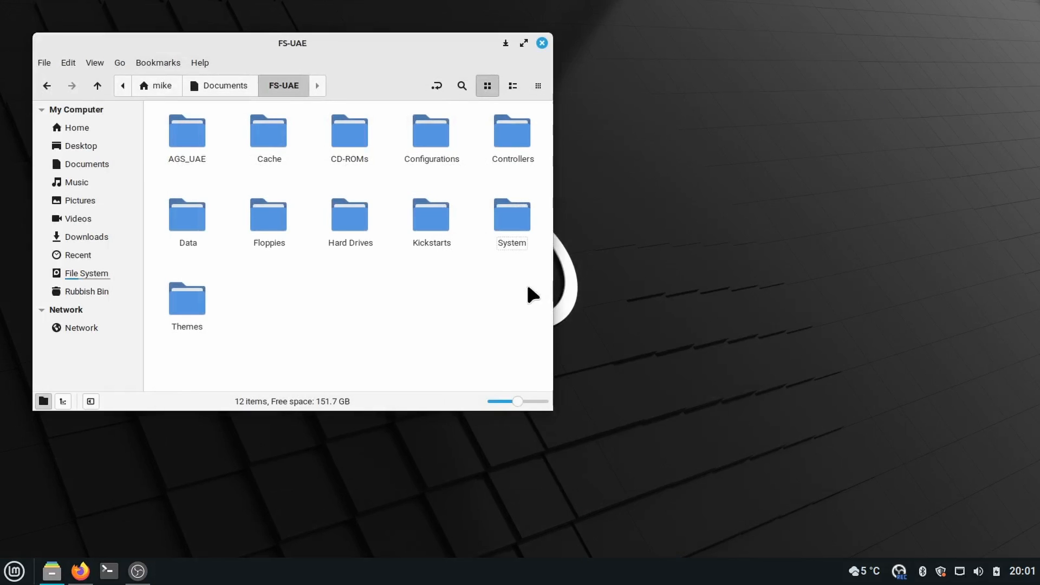
{"action": "left_click", "coordinate": [225, 85]}
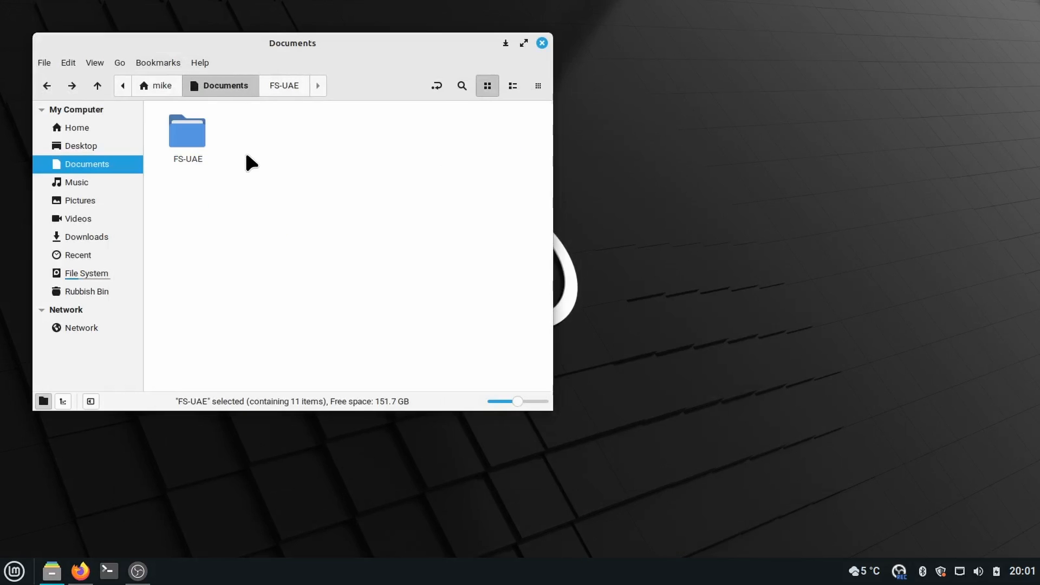
{"action": "left_click", "coordinate": [245, 225]}
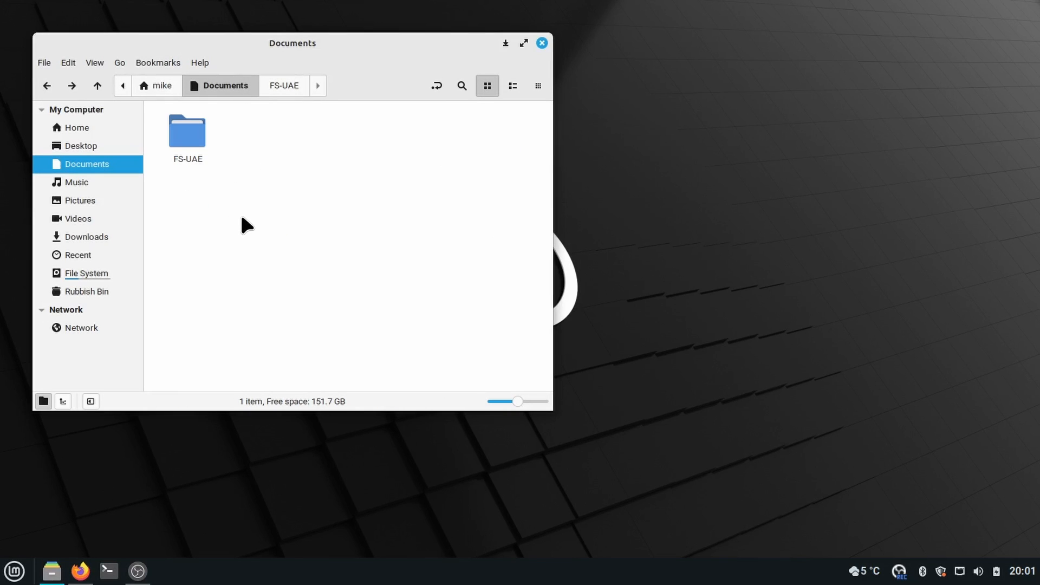
{"action": "mouse_move", "coordinate": [238, 184]}
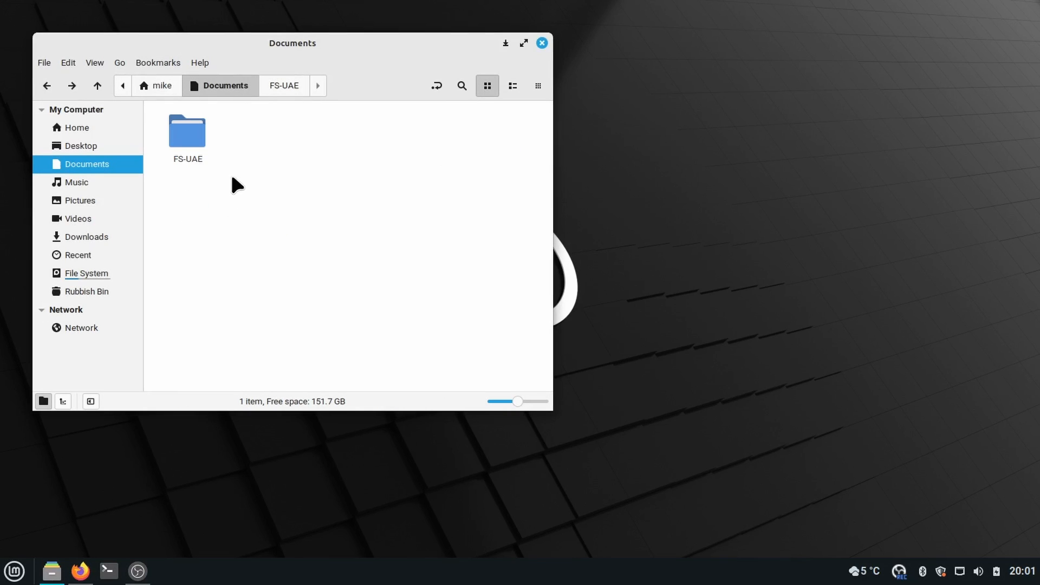
{"action": "left_click", "coordinate": [161, 85]}
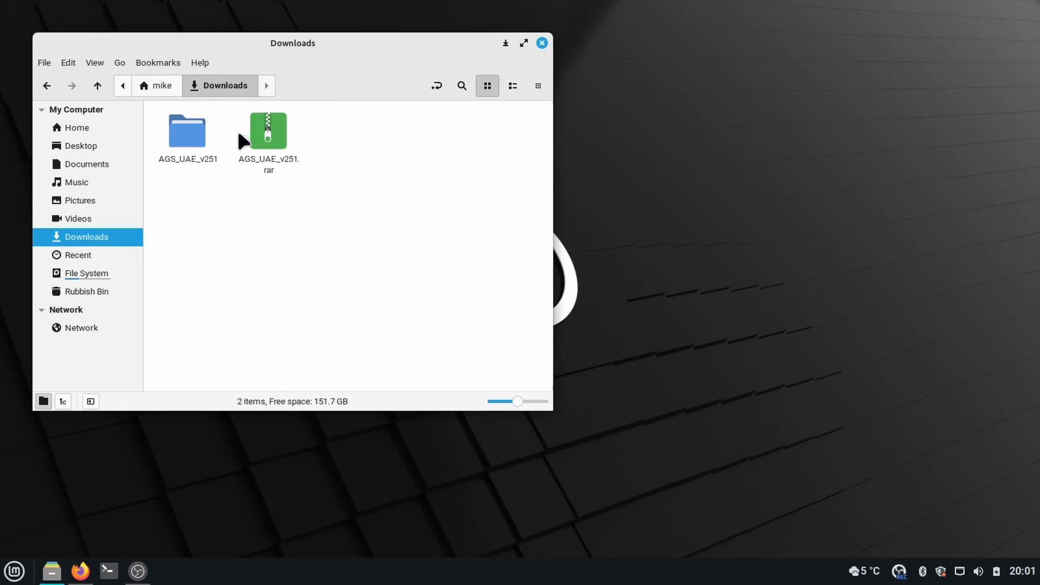
{"action": "double_click", "coordinate": [187, 129]}
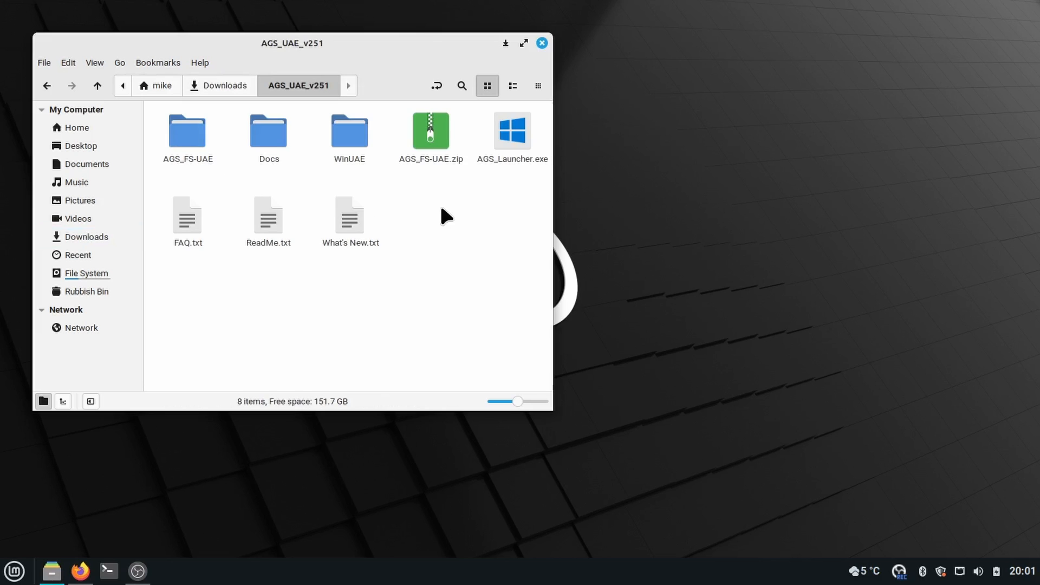
{"action": "mouse_move", "coordinate": [282, 184]}
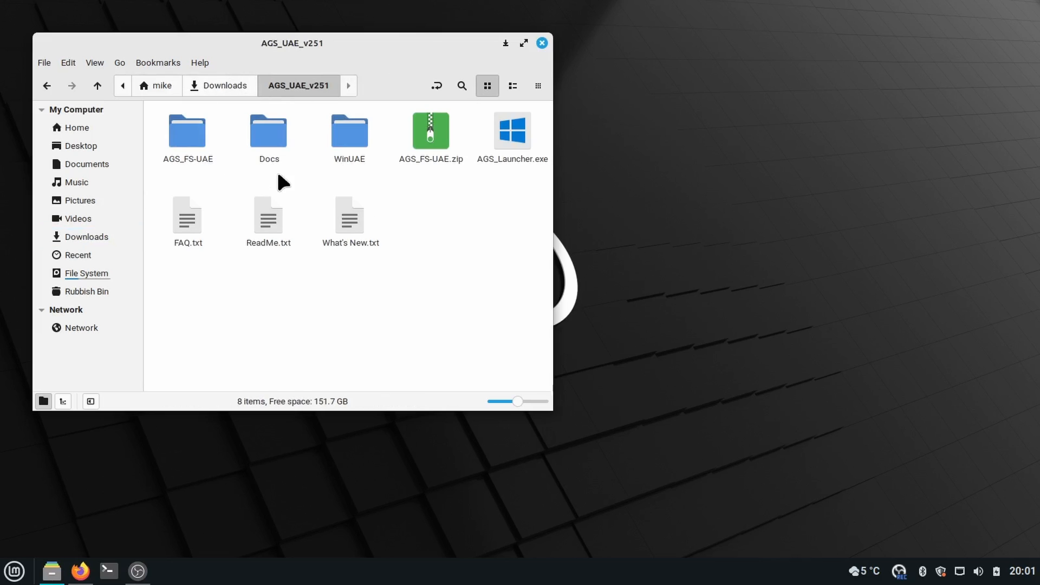
{"action": "left_click", "coordinate": [350, 131]}
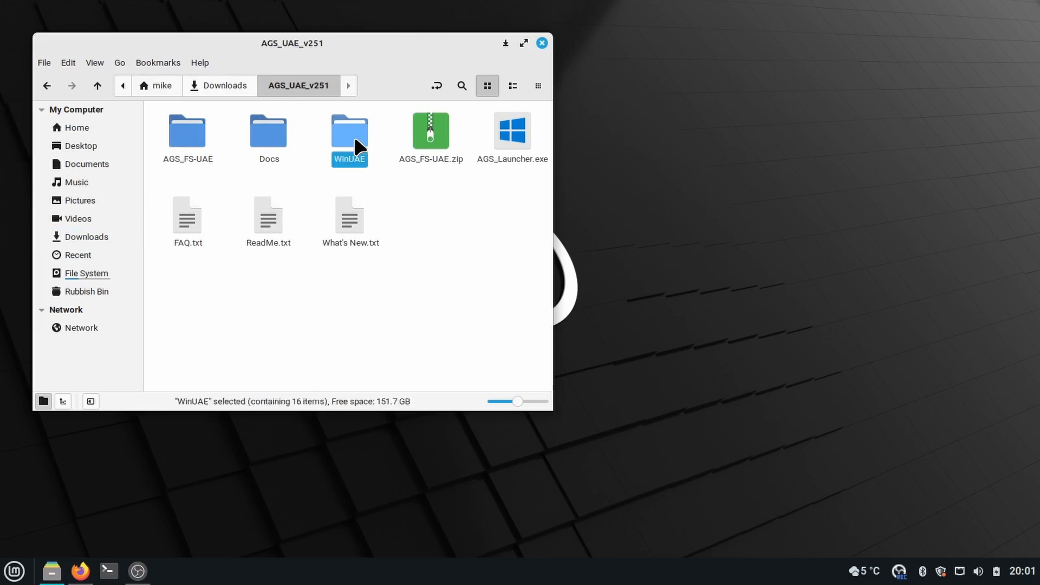
{"action": "double_click", "coordinate": [350, 130]}
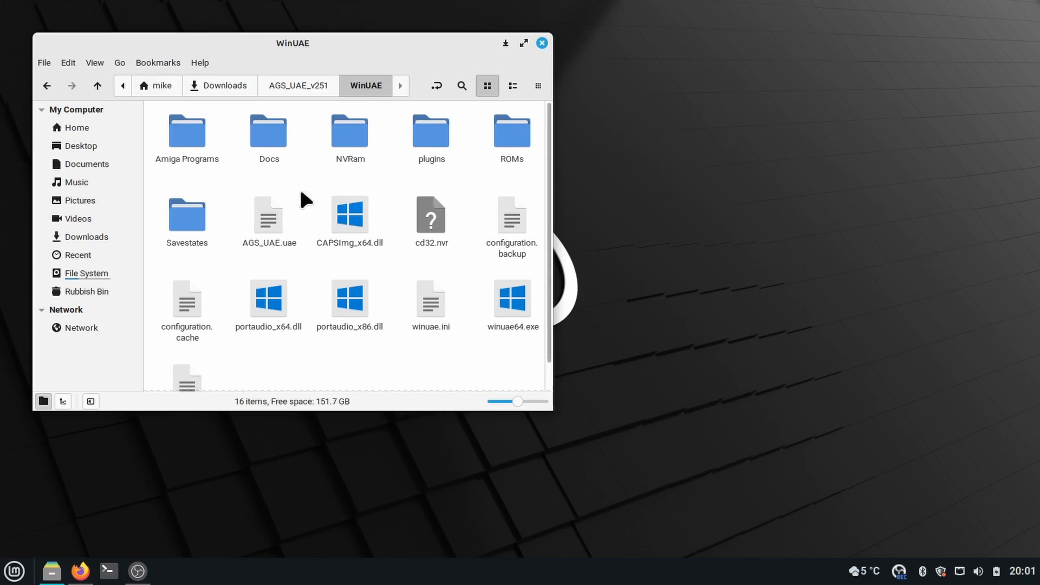
{"action": "mouse_move", "coordinate": [264, 96]}
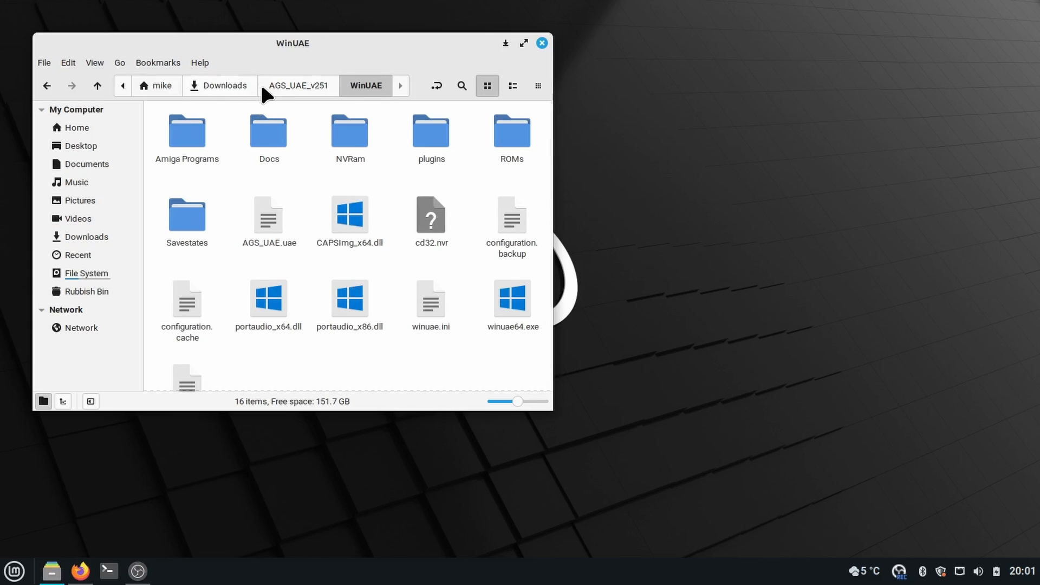
{"action": "left_click", "coordinate": [85, 164]}
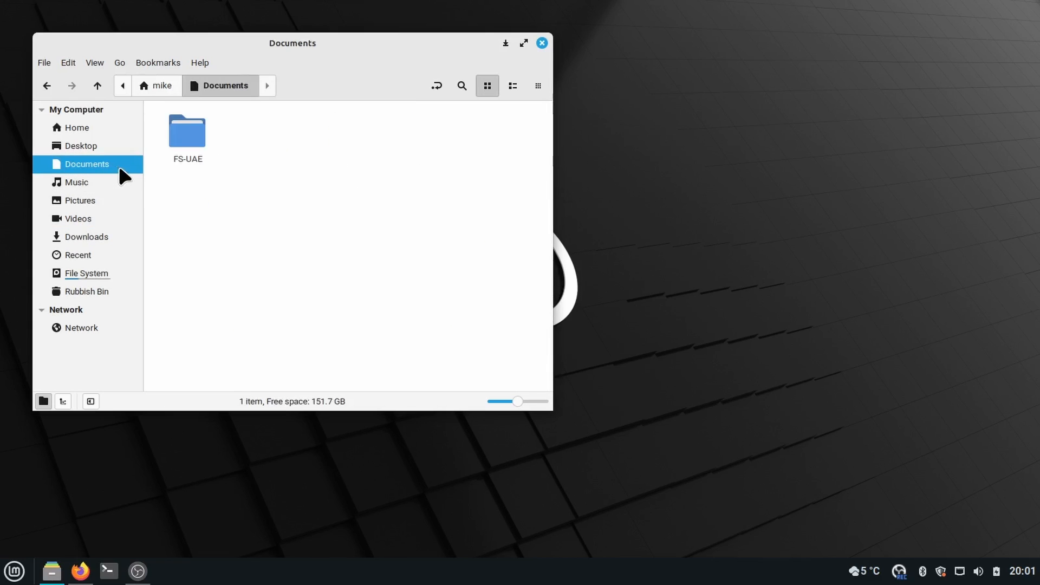
{"action": "double_click", "coordinate": [186, 130]}
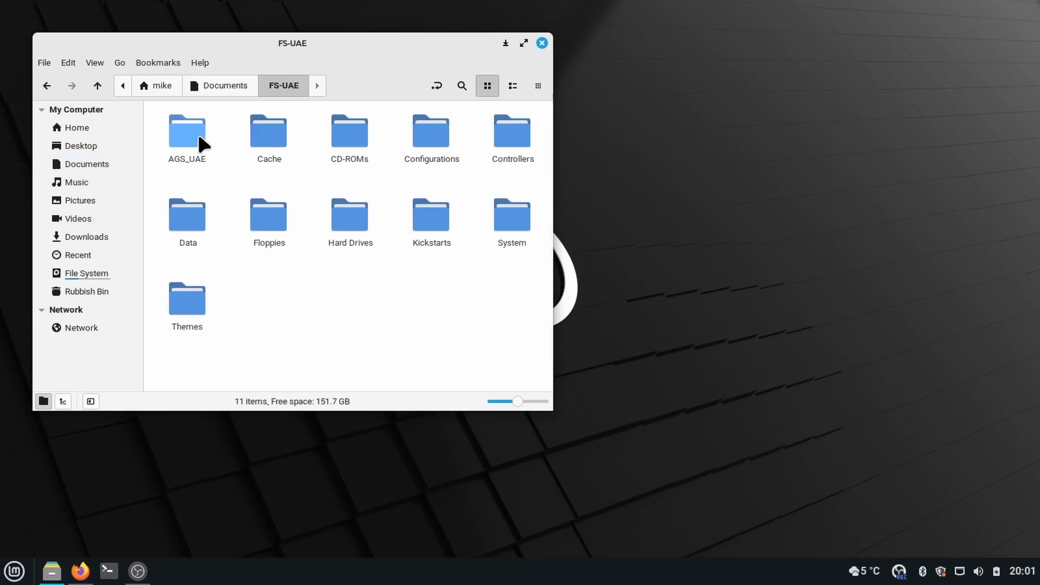
{"action": "left_click", "coordinate": [187, 129]}
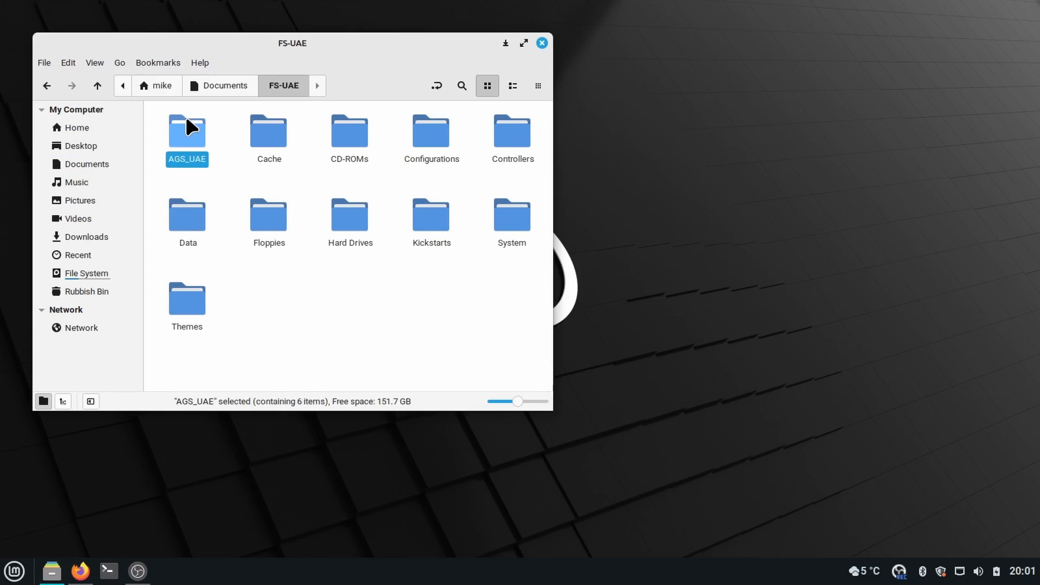
{"action": "mouse_move", "coordinate": [209, 142]}
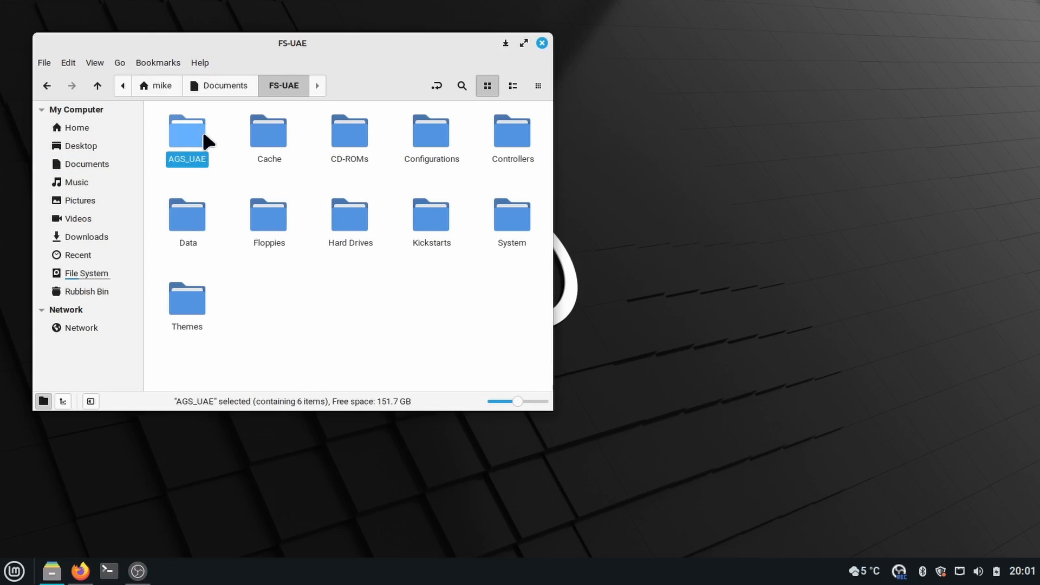
{"action": "mouse_move", "coordinate": [219, 175]}
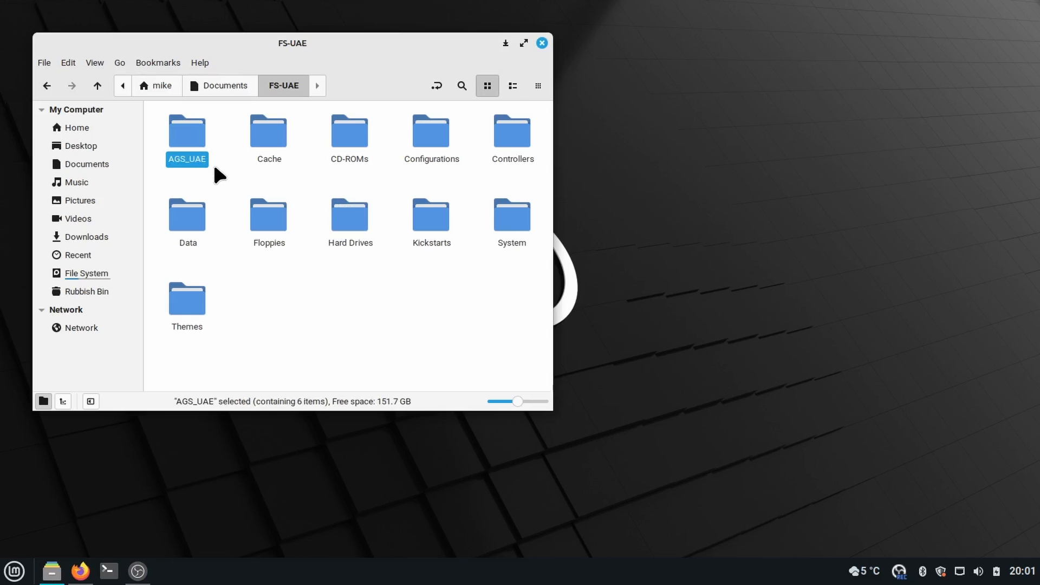
{"action": "left_click", "coordinate": [392, 294]}
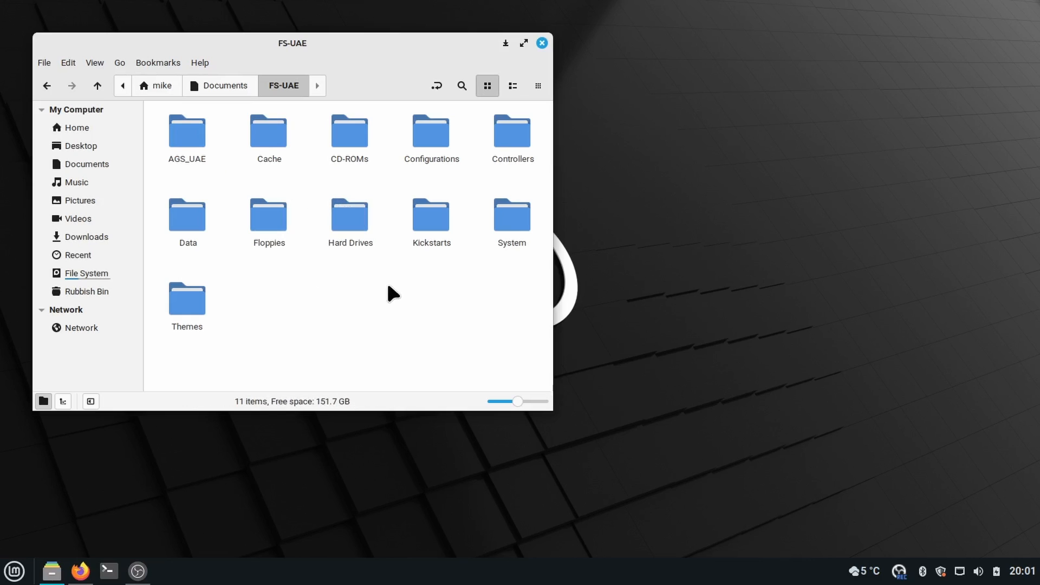
{"action": "left_click", "coordinate": [431, 131]}
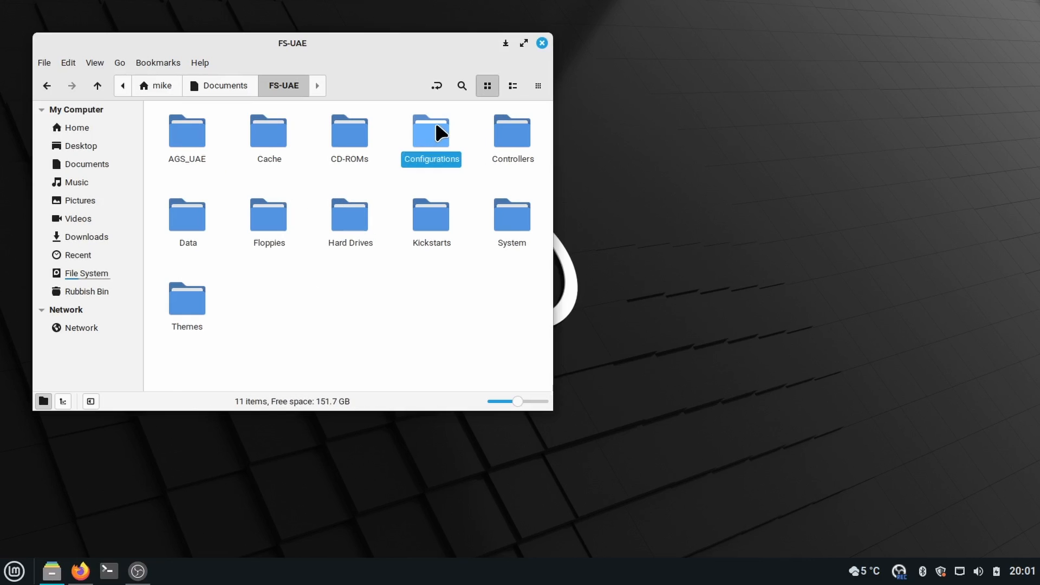
{"action": "left_click", "coordinate": [430, 213]}
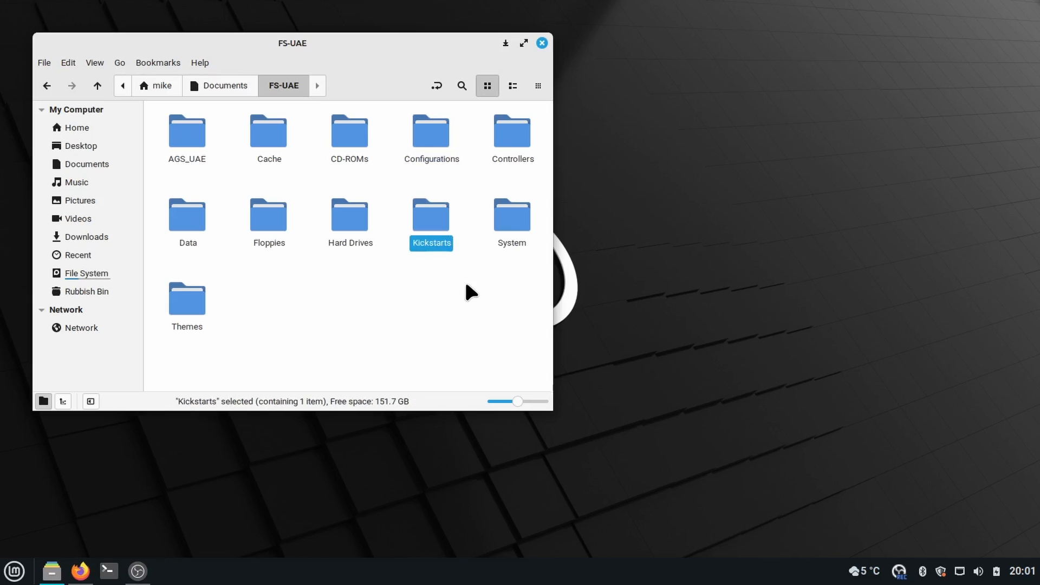